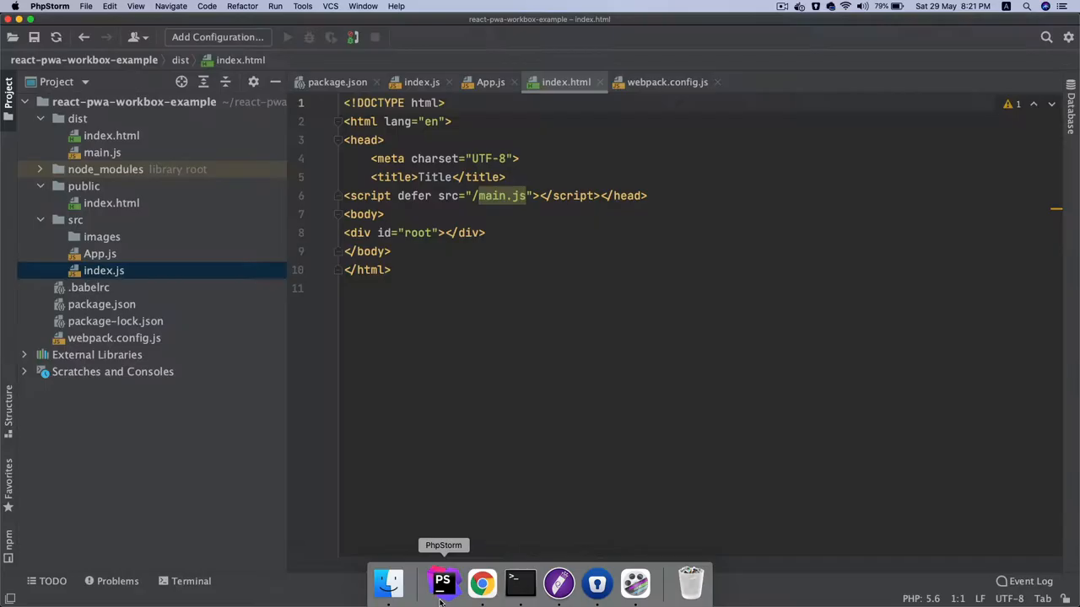
- Create a pages folder under src and start a new JavaScript file inside it
{"action": "left_click", "coordinate": [489, 81]}
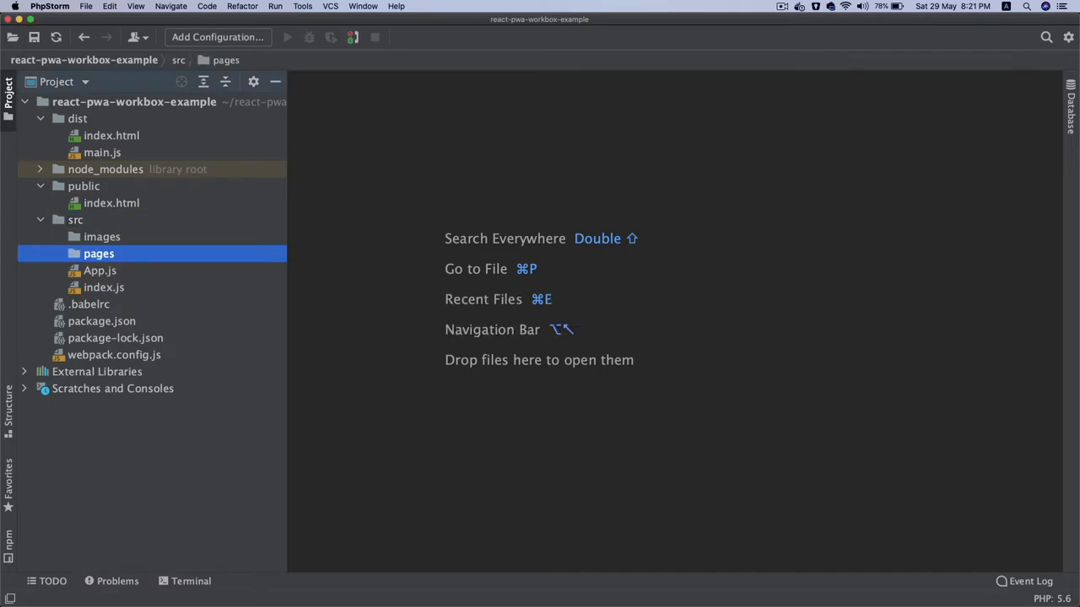
{"action": "right_click", "coordinate": [98, 253]}
{"action": "type", "text": "hom"}
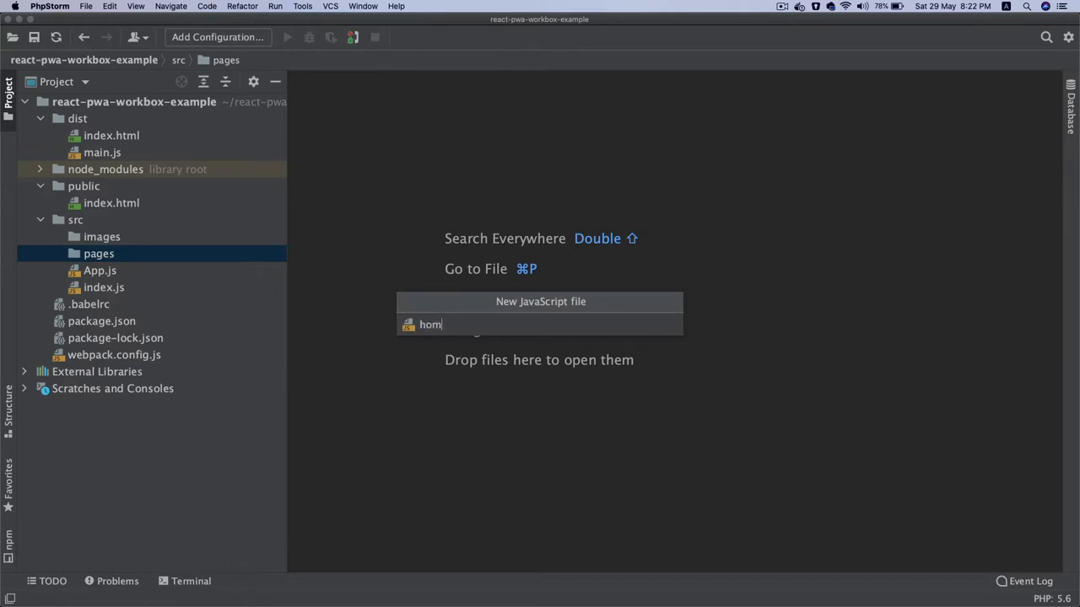
- Create home.js and import React from 'react' at its top
{"action": "key", "text": "Enter"}
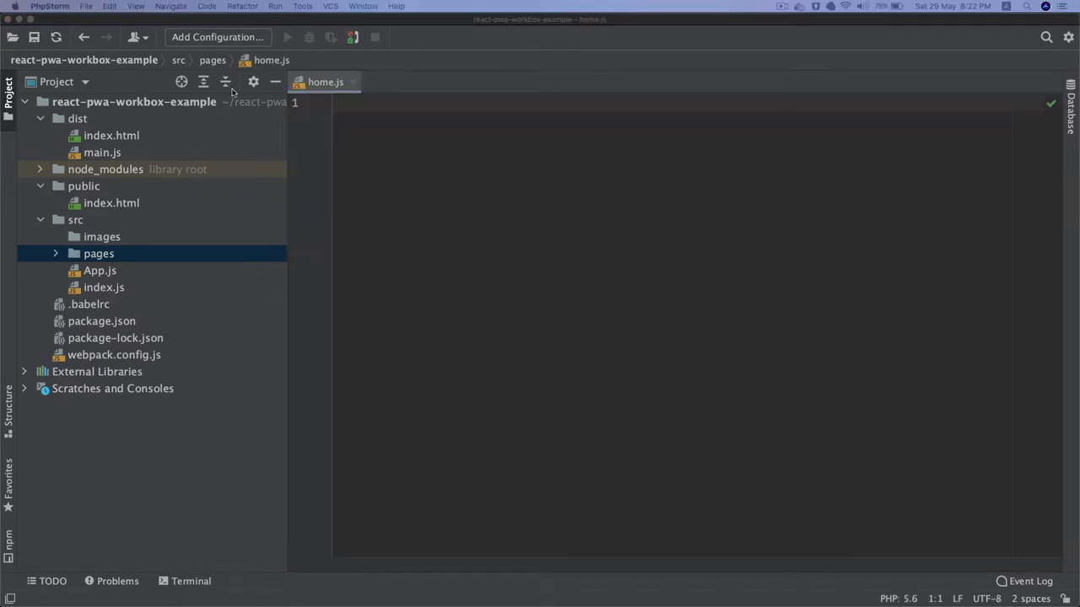
{"action": "type", "text": "import"}
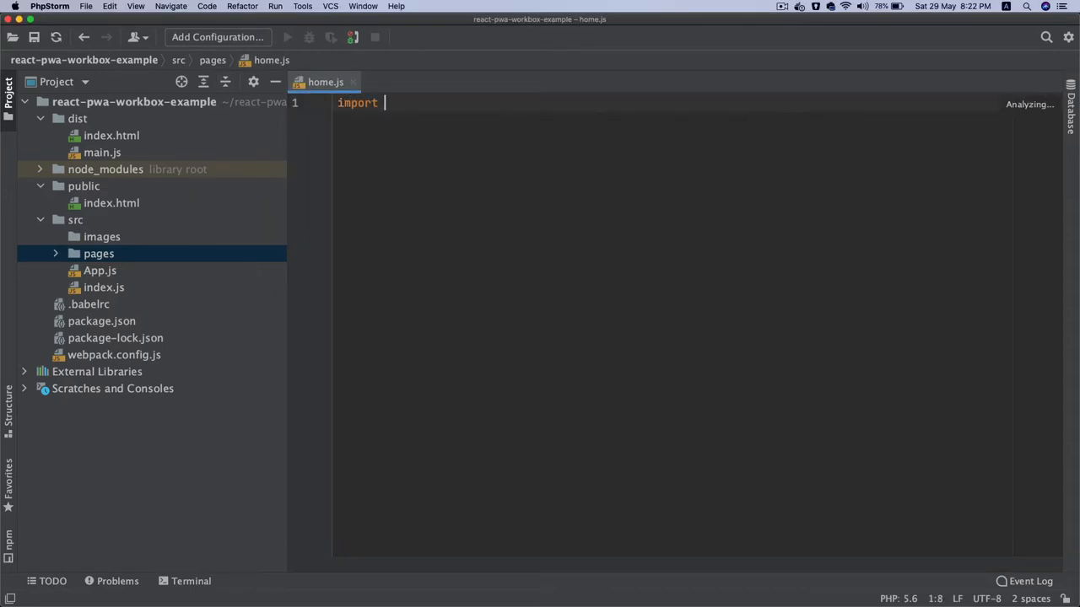
{"action": "type", "text": "re"}
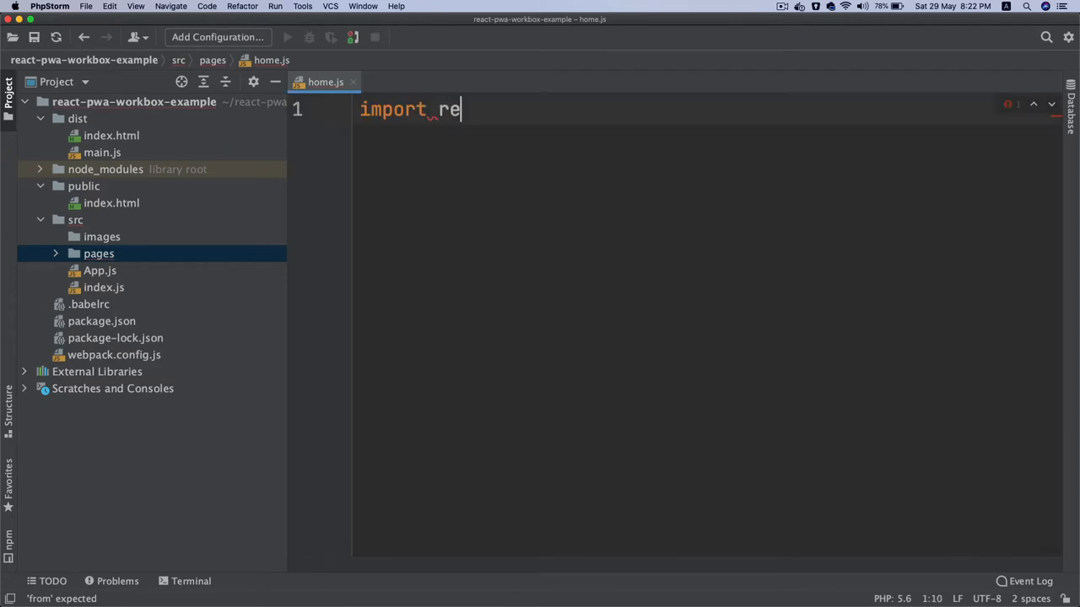
{"action": "type", "text": "React"}
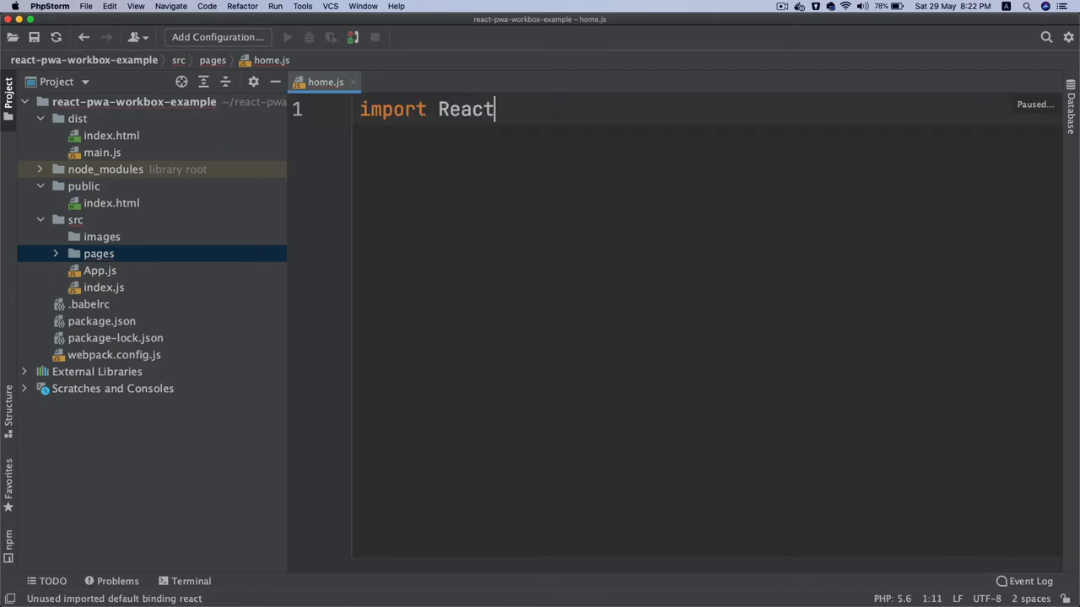
{"action": "type", "text": "from 'react';"}
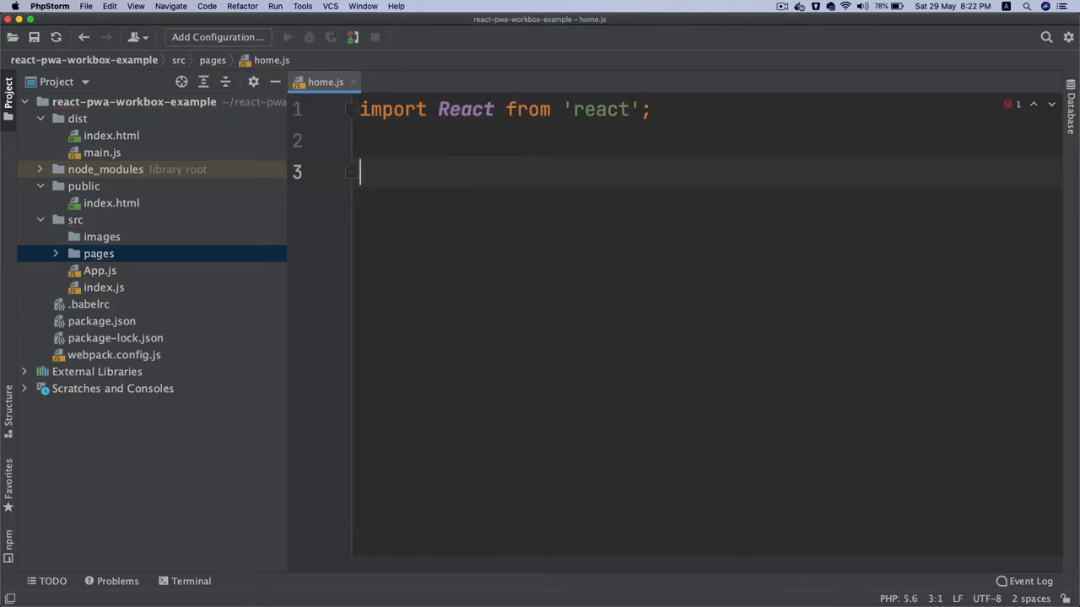
- Define const Home arrow function returning 'Home' and export it as default
{"action": "type", "text": "const Home ="}
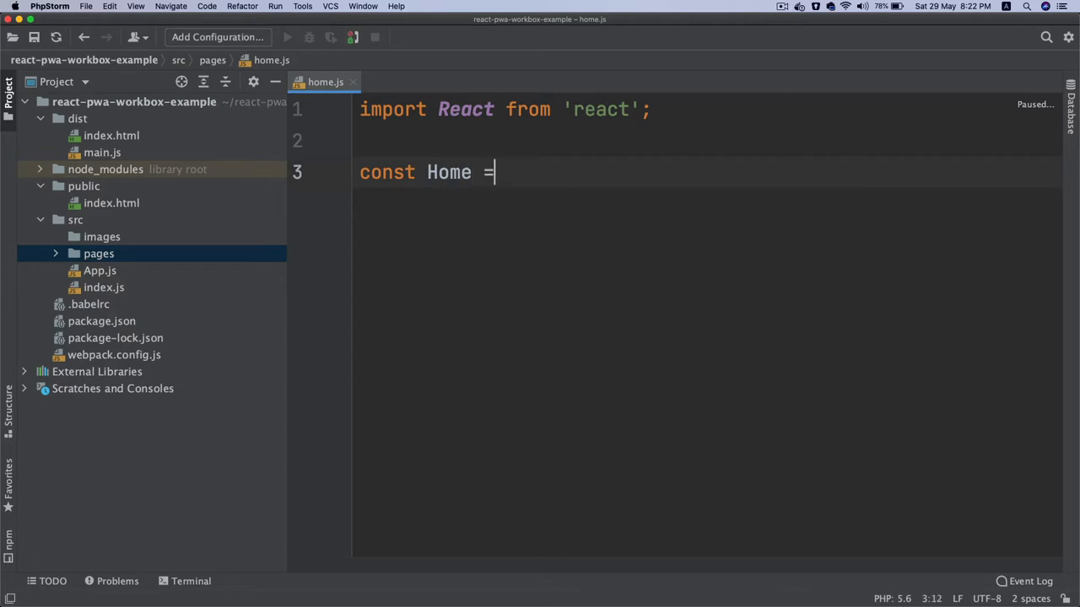
{"action": "type", "text": "() => {"}
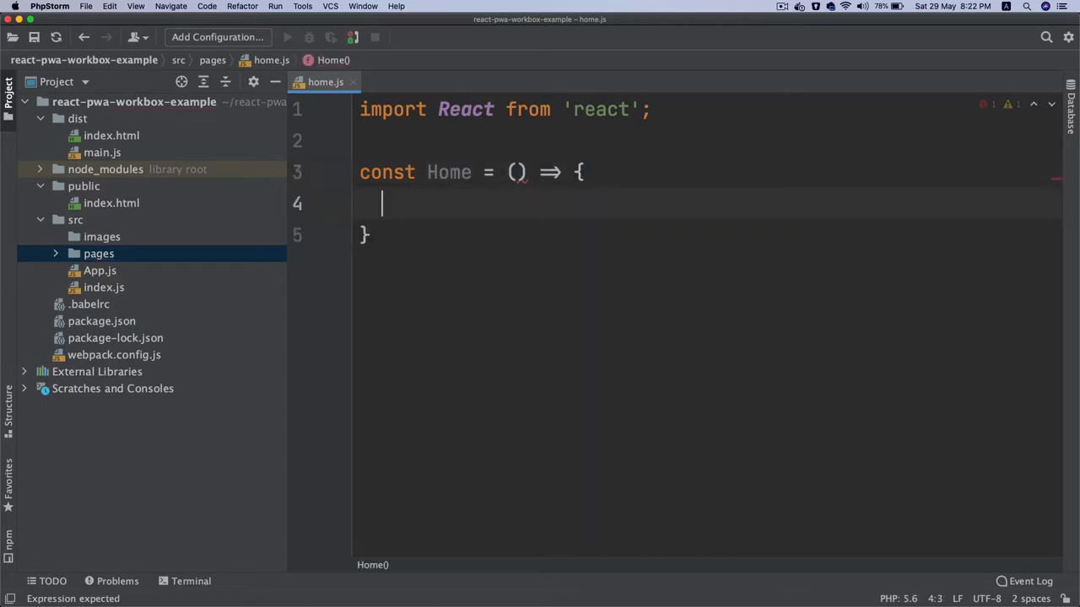
{"action": "type", "text": "return 'Home'"}
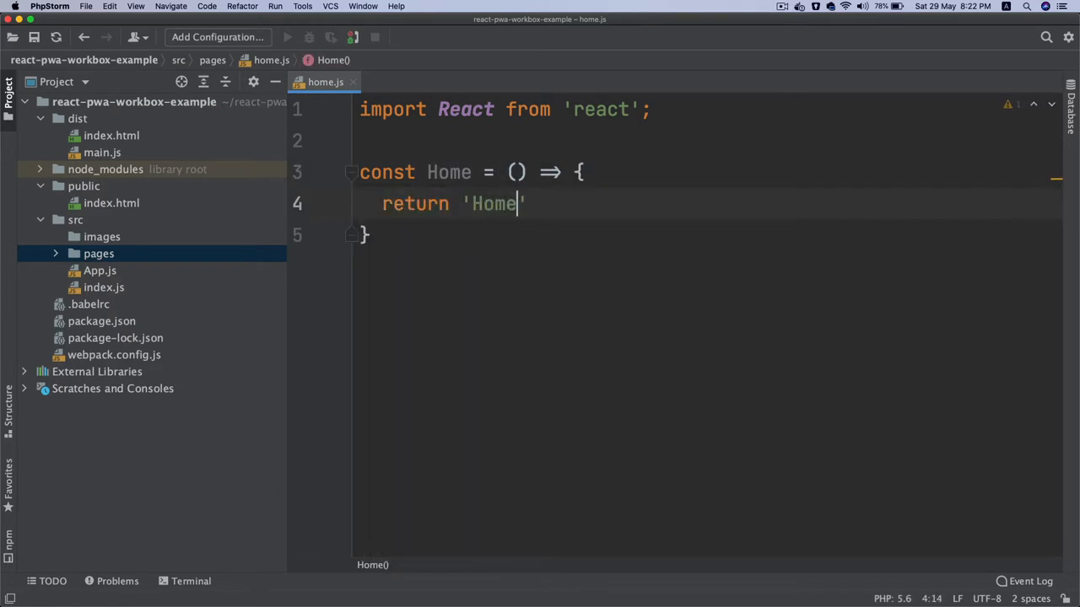
{"action": "type", "text": "ex"}
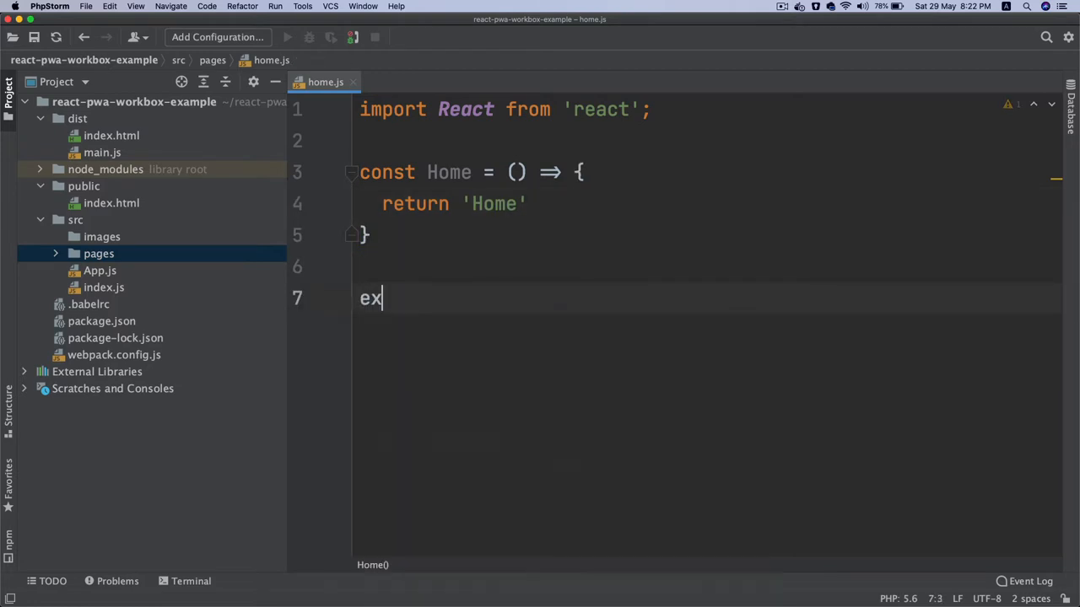
{"action": "type", "text": "port default"}
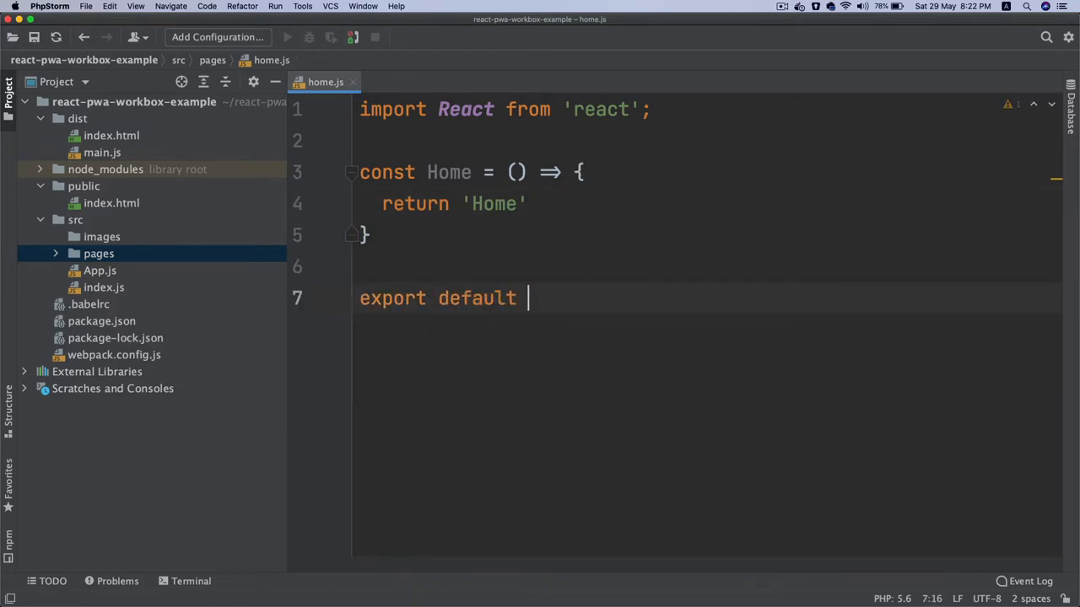
{"action": "type", "text": "Home"}
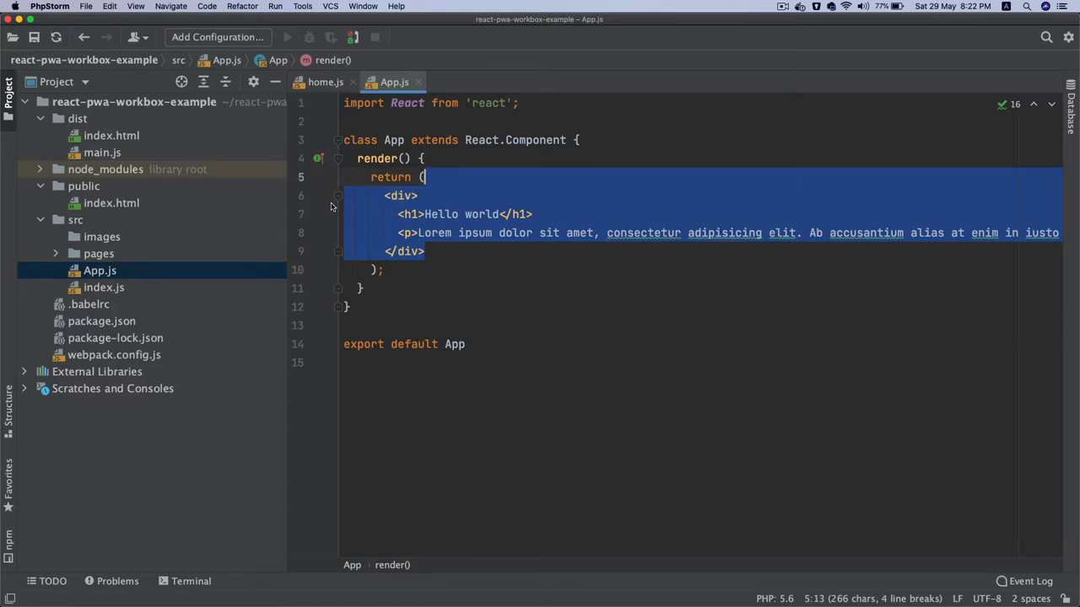
- Replace the Hello world markup in App's render with <Home/> and begin its import
{"action": "key", "text": "Delete"}
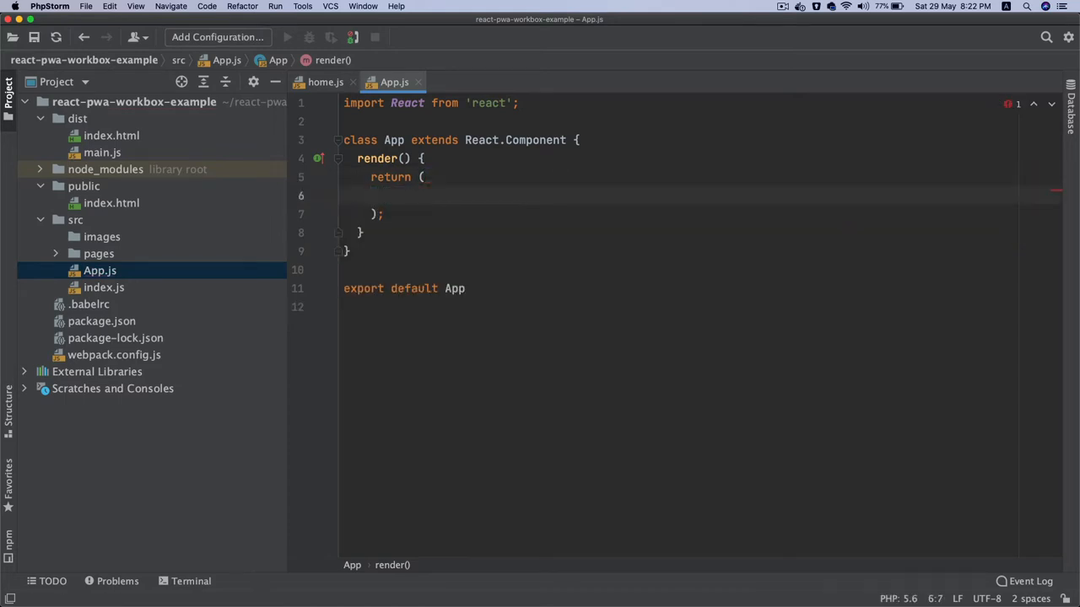
{"action": "type", "text": "<Hom"}
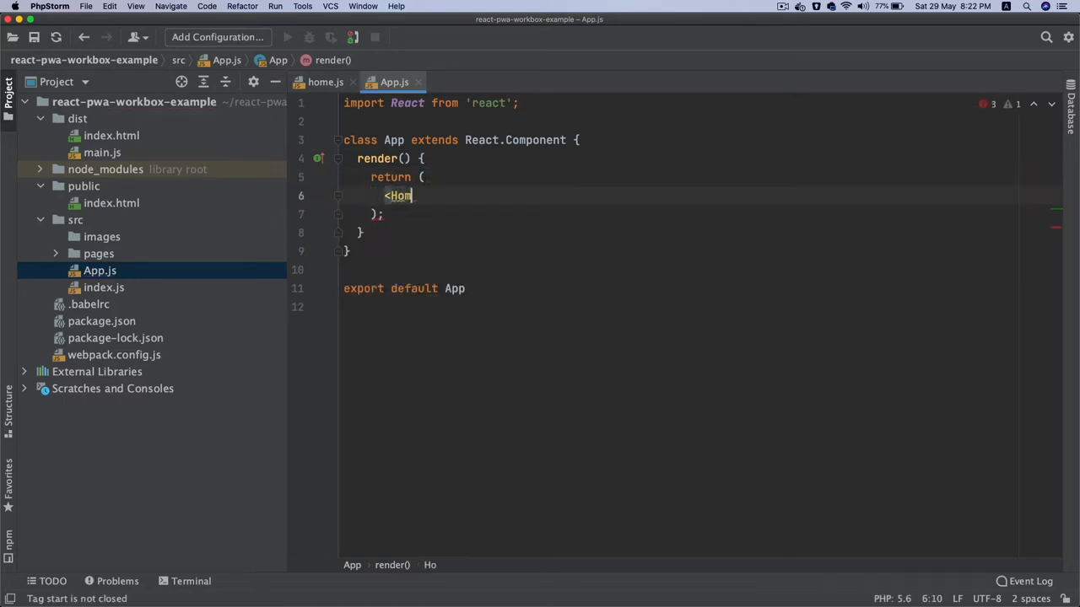
{"action": "type", "text": "e/>"}
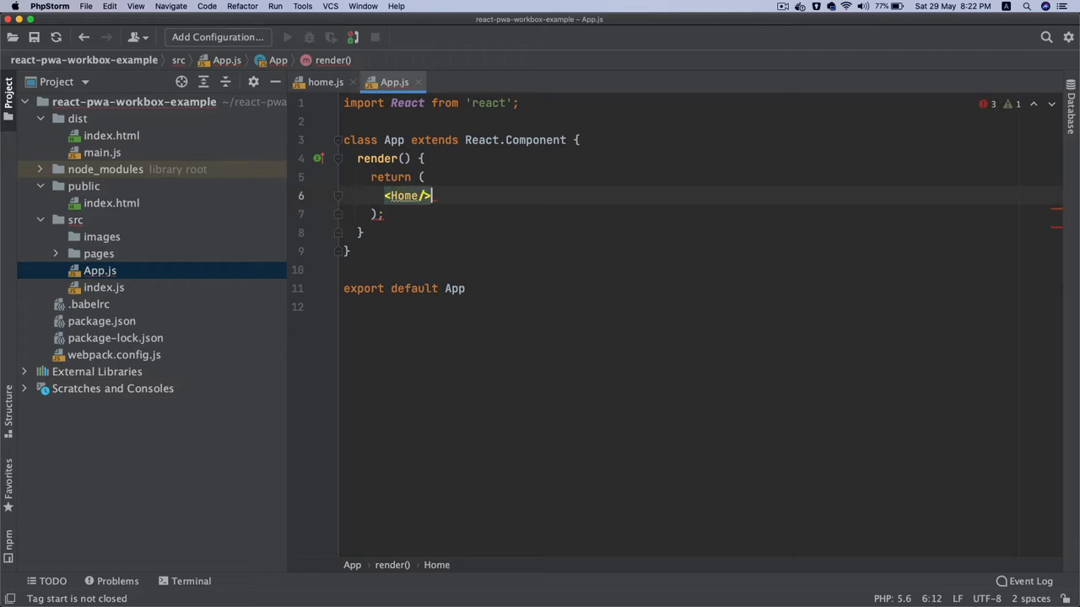
{"action": "type", "text": "im"}
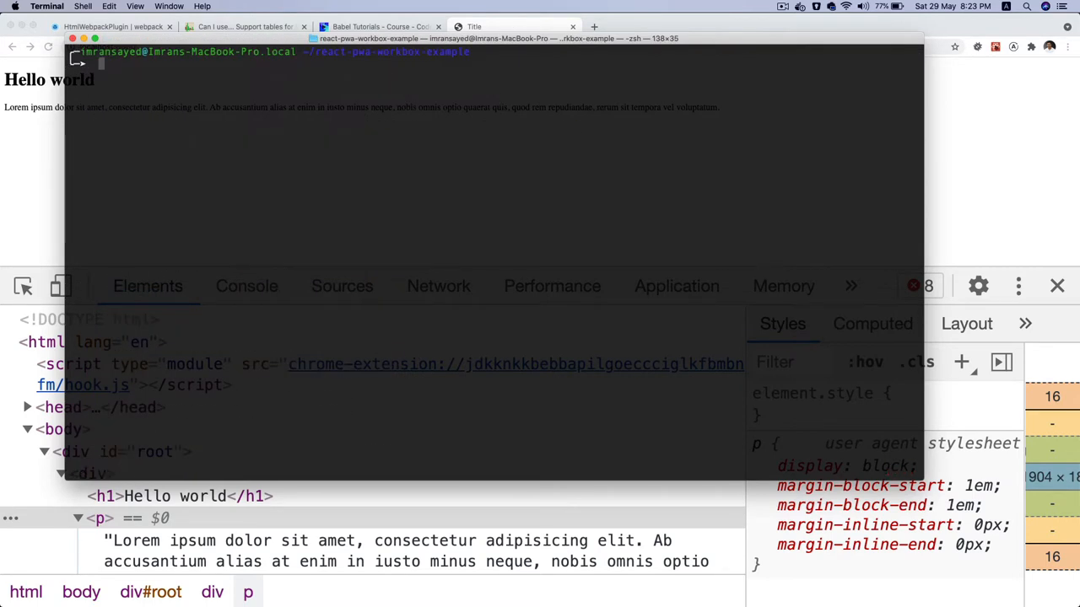
- Run npm run dev in the terminal to start the development build
{"action": "type", "text": "npm run dev"}
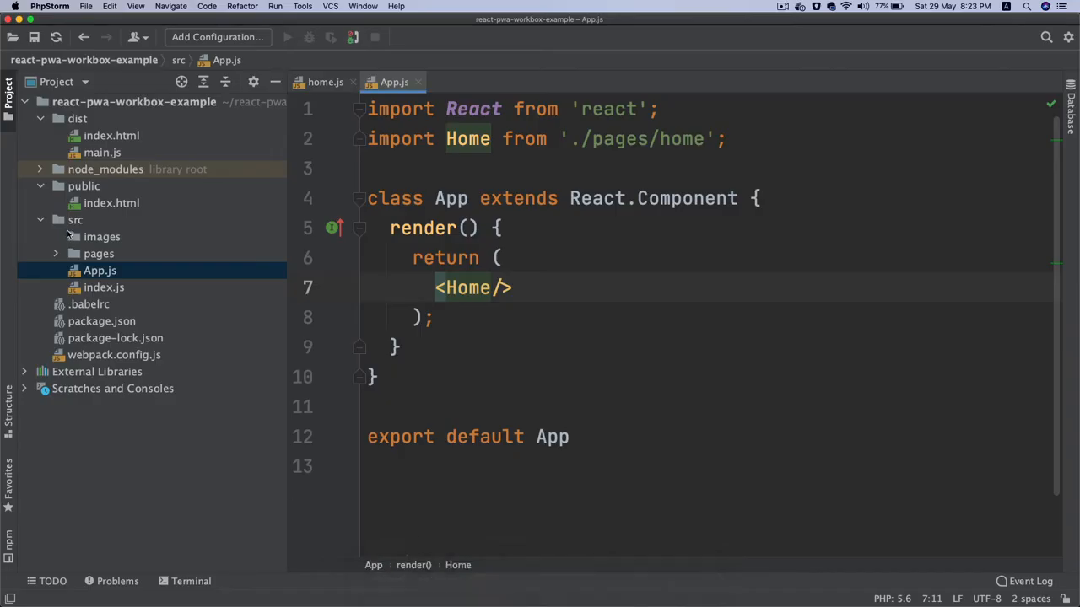
- Create components/layout folders under src and add an empty index.js to layout
{"action": "left_click", "coordinate": [76, 219]}
{"action": "type", "text": "c"}
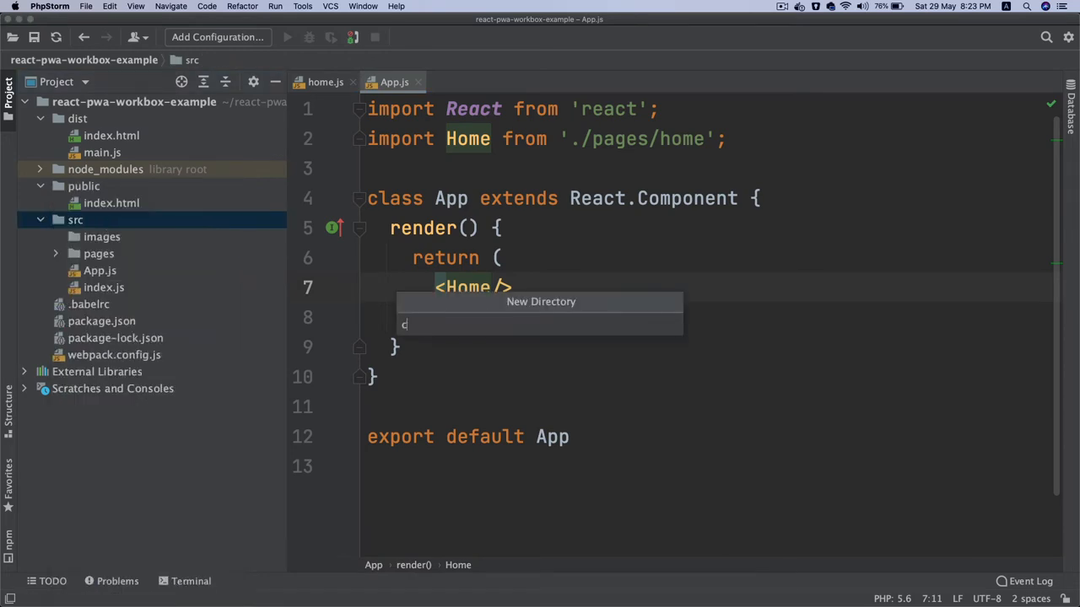
{"action": "key", "text": "Enter"}
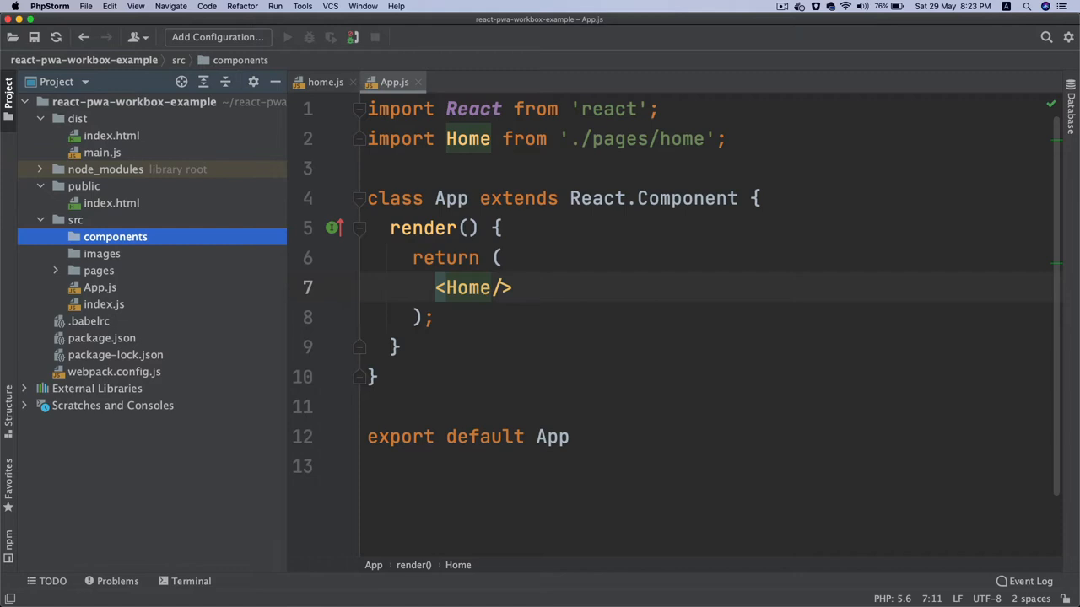
{"action": "type", "text": "a"}
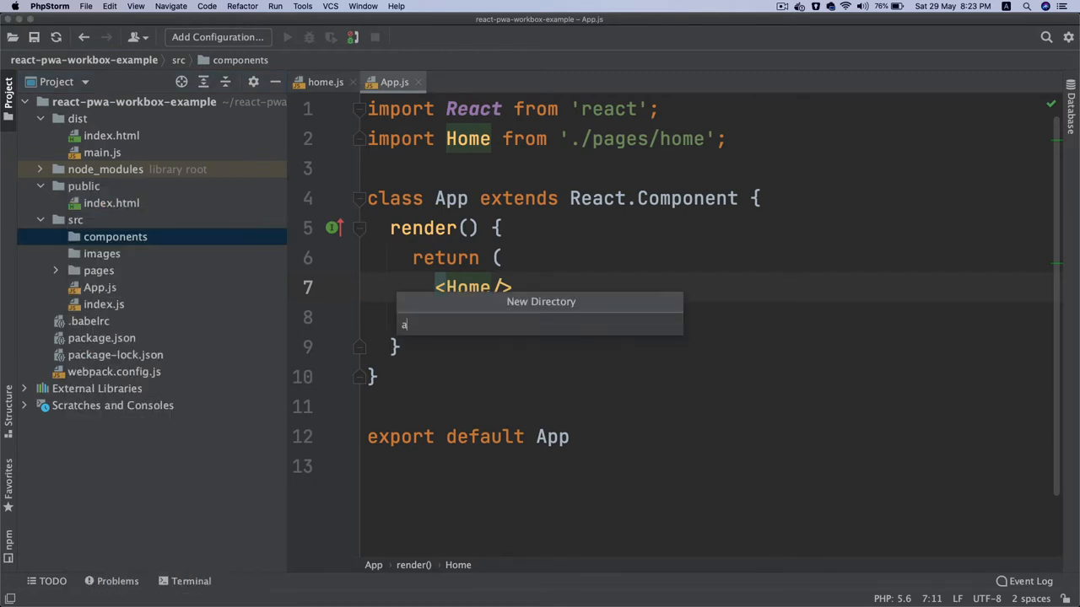
{"action": "type", "text": "layout"}
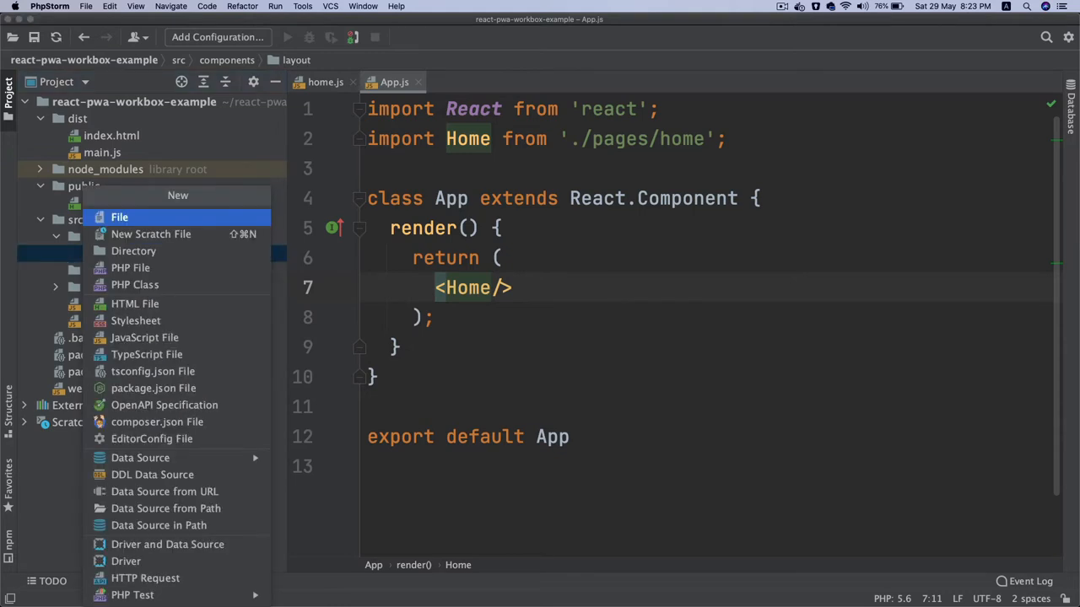
{"action": "left_click", "coordinate": [145, 337]}
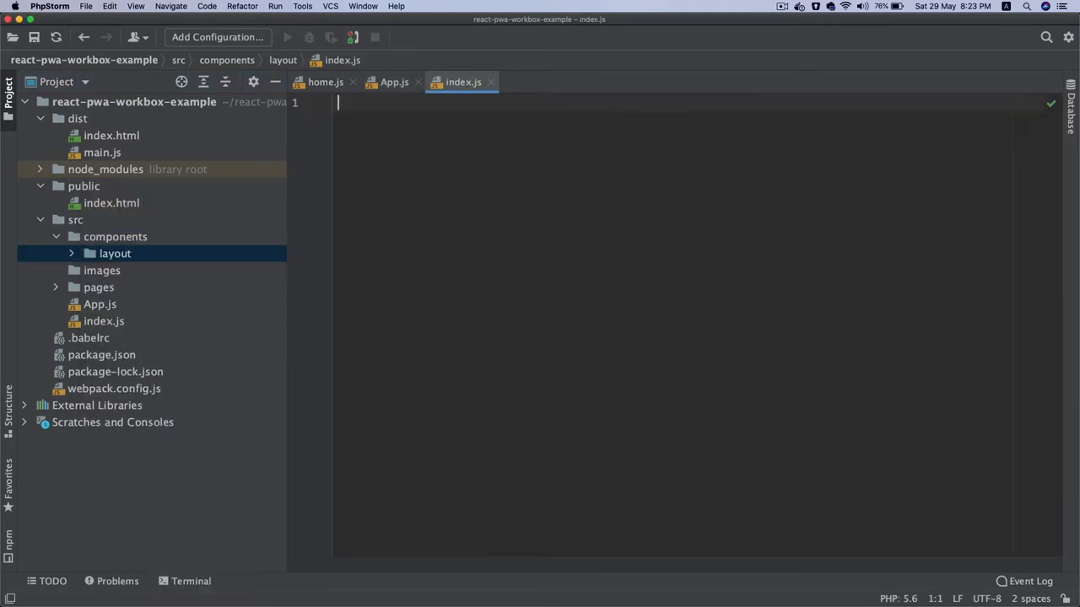
- Reuse home.js code in layout/index.js as a Layout component returning an empty <div>
{"action": "left_click", "coordinate": [325, 81]}
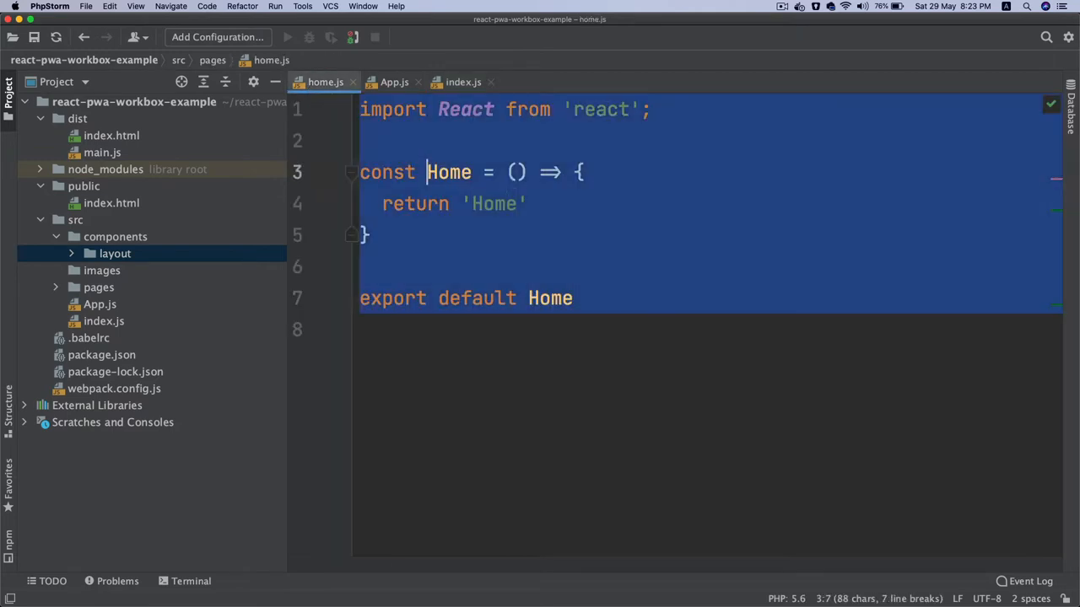
{"action": "left_click", "coordinate": [462, 81]}
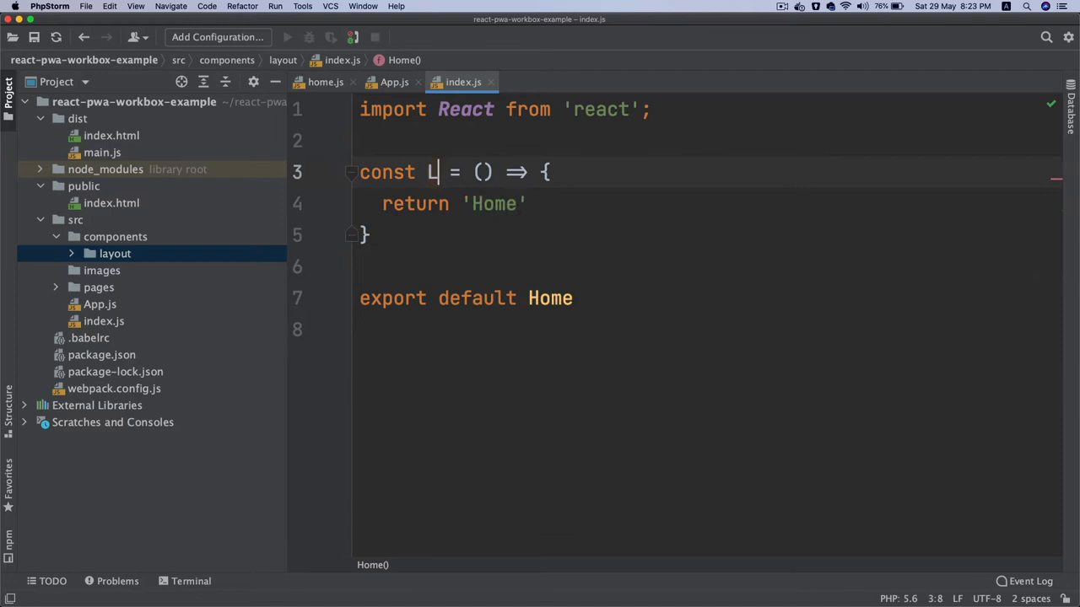
{"action": "type", "text": "ayout"}
{"action": "left_click", "coordinate": [707, 204]}
{"action": "type", "text": "("}
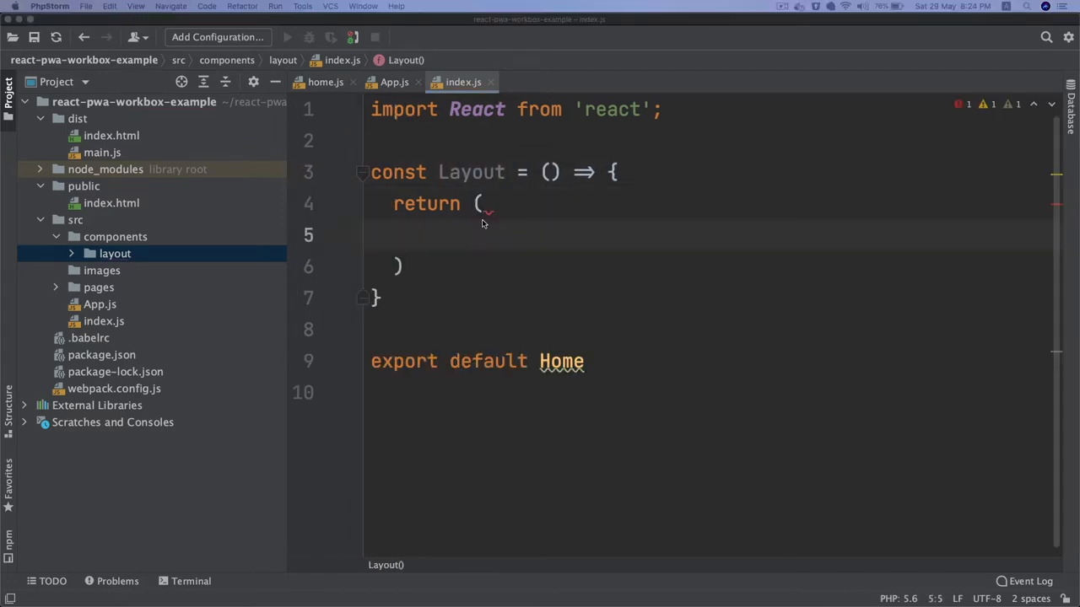
{"action": "type", "text": "<div>"}
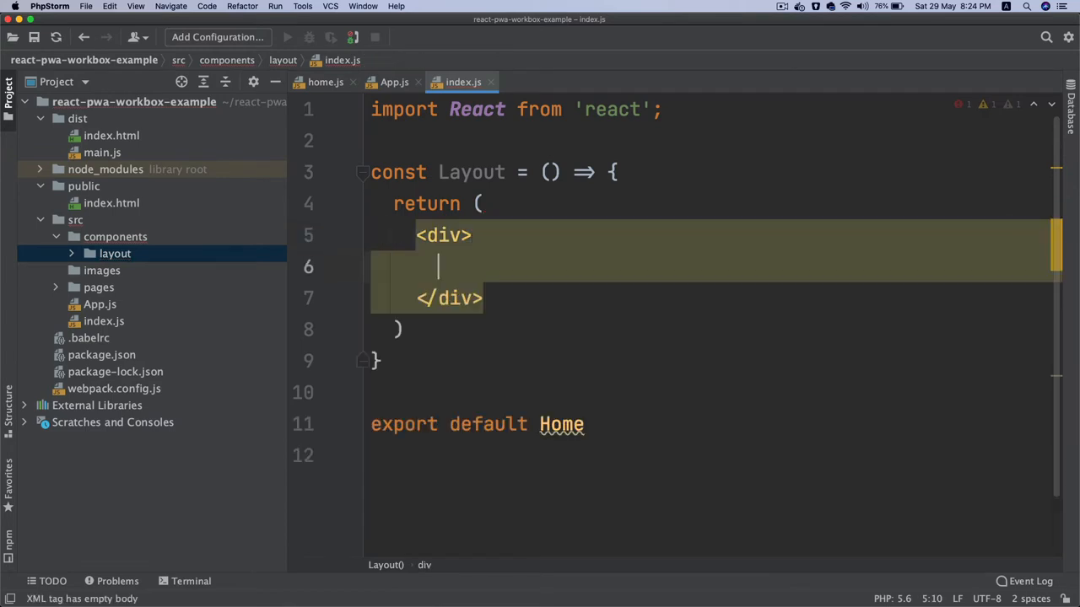
{"action": "left_click", "coordinate": [114, 254]}
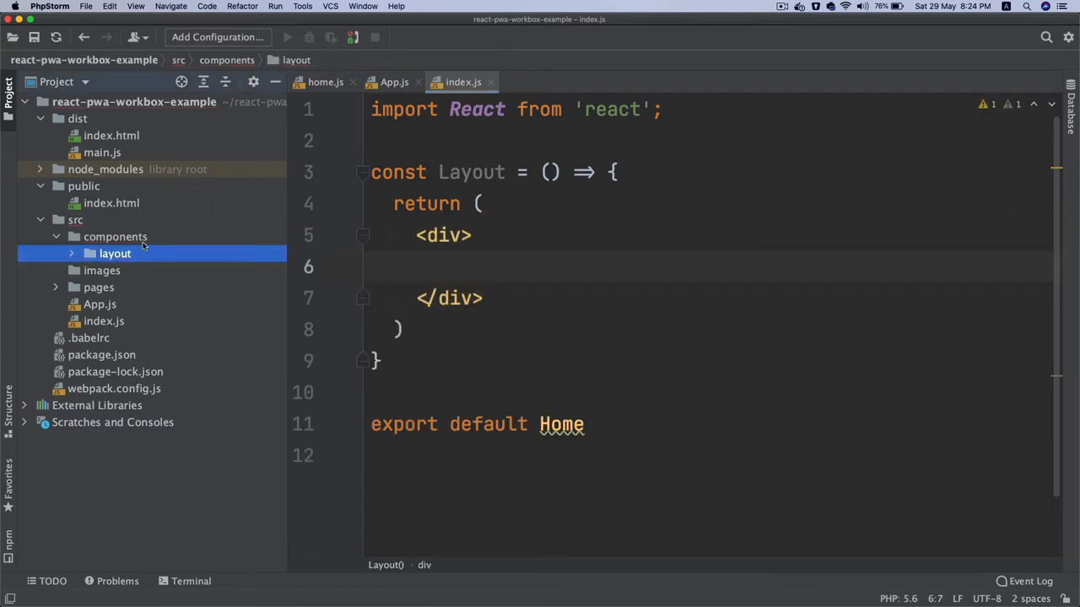
{"action": "left_click", "coordinate": [114, 236]}
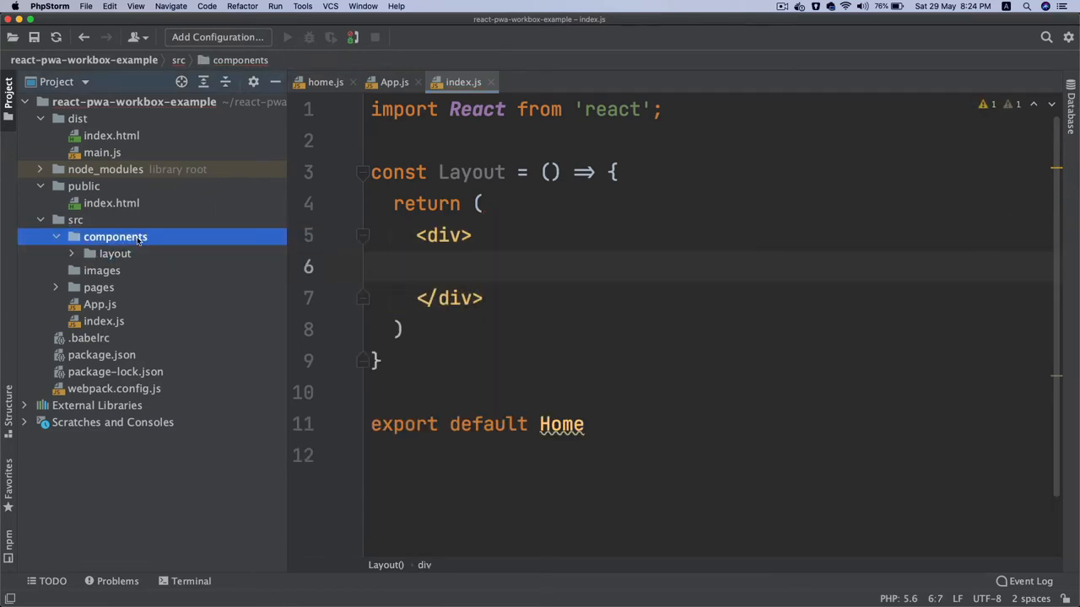
- Add header.js in layout, rename the copied component to Header and export Header
{"action": "left_click", "coordinate": [114, 253]}
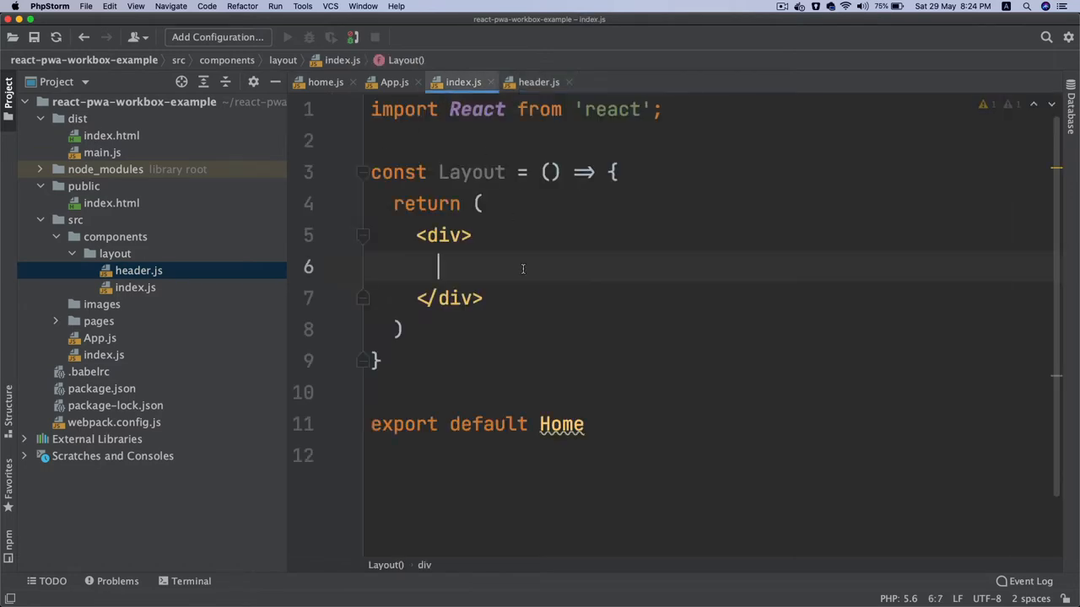
{"action": "left_click", "coordinate": [538, 81]}
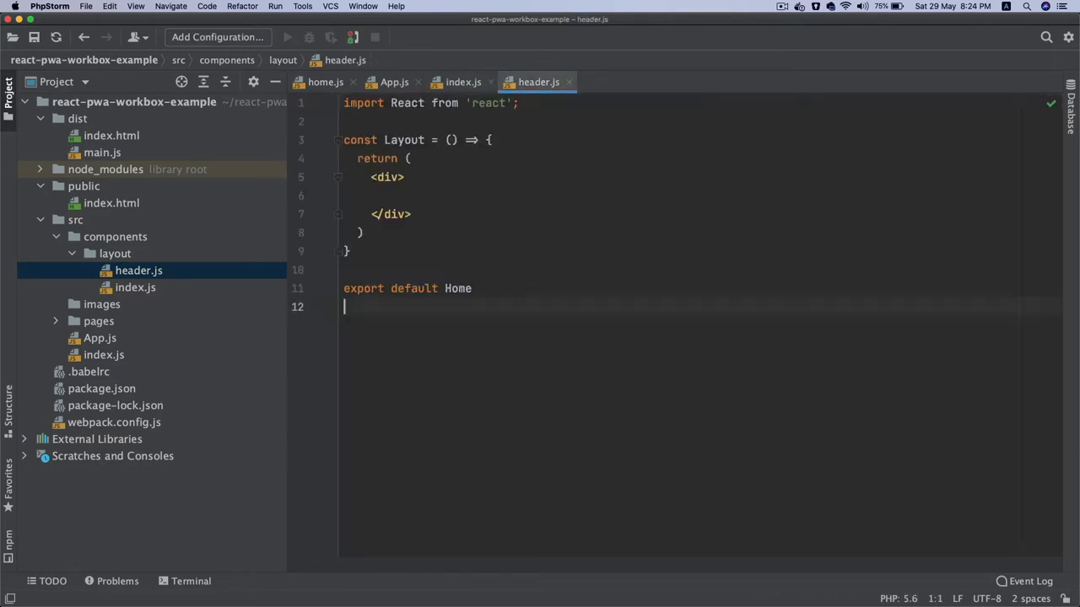
{"action": "double_click", "coordinate": [403, 139]}
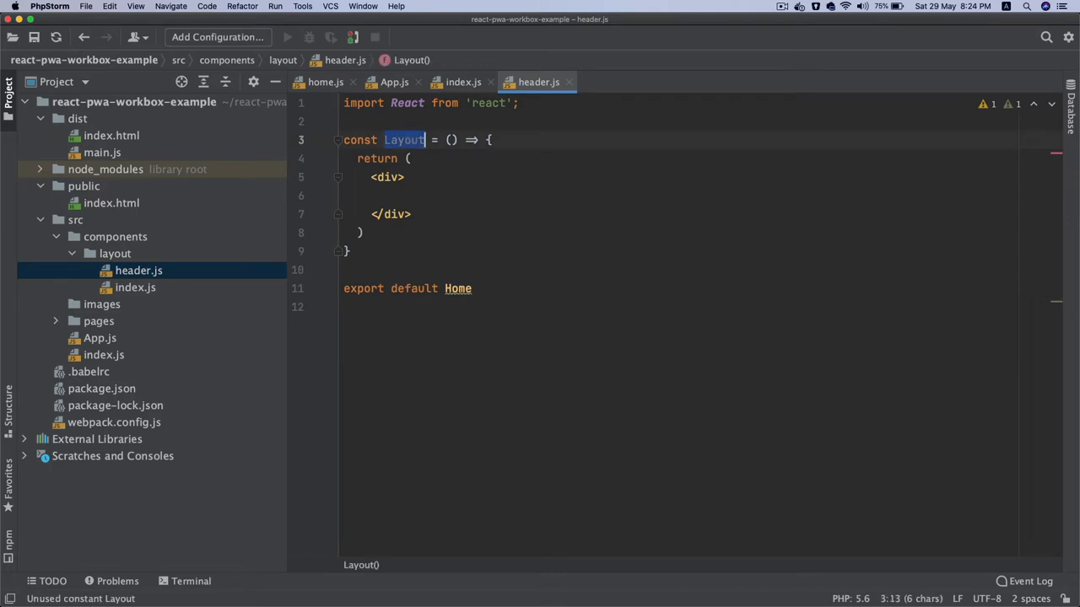
{"action": "type", "text": "header"}
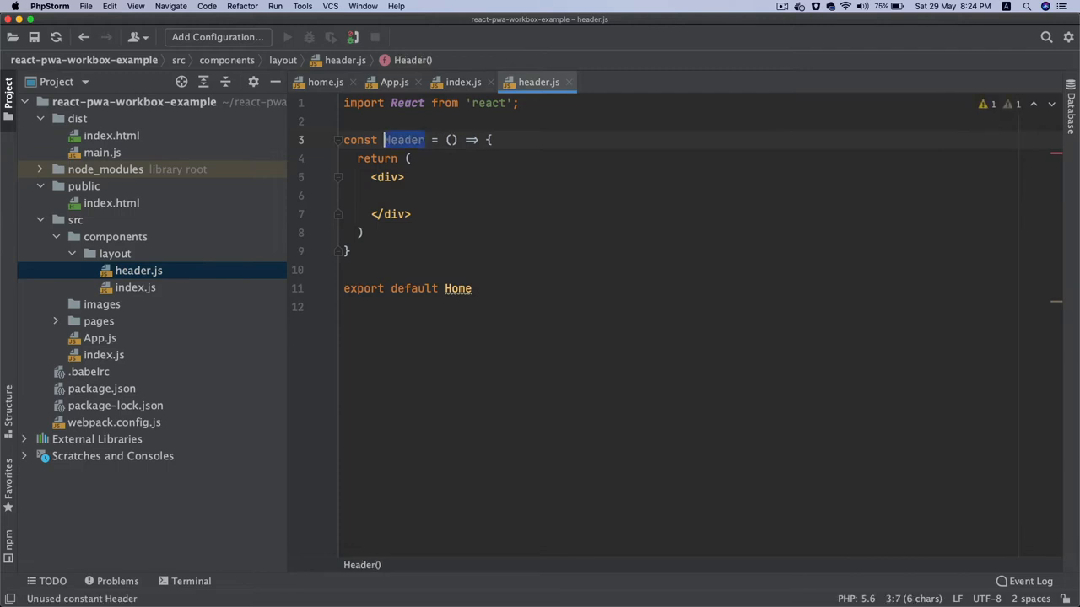
{"action": "type", "text": "Header"}
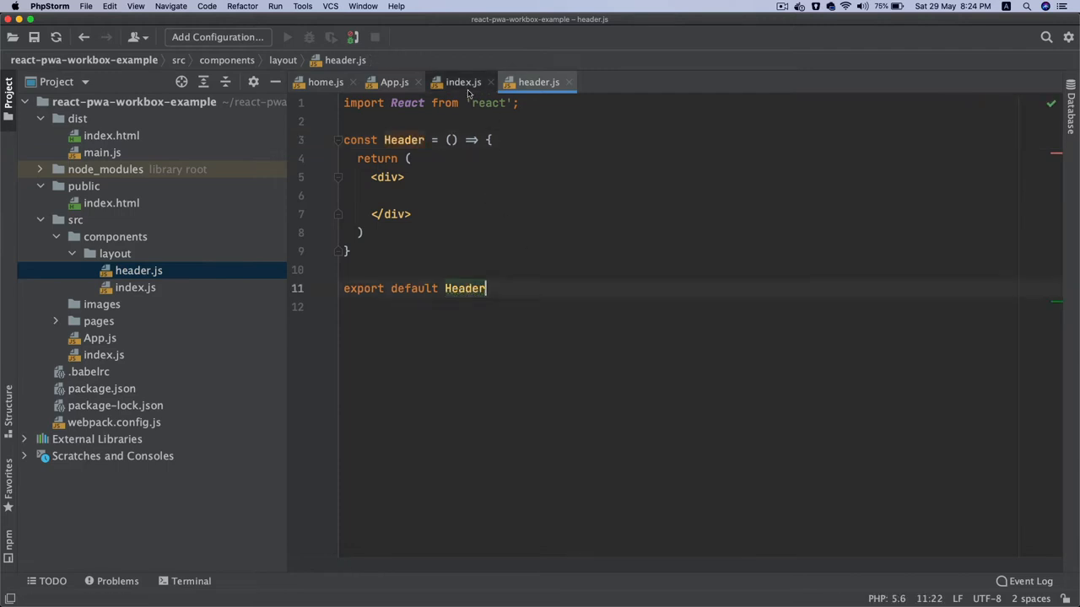
- Make index.js export Layout and put placeholder text inside the Header div
{"action": "left_click", "coordinate": [462, 81]}
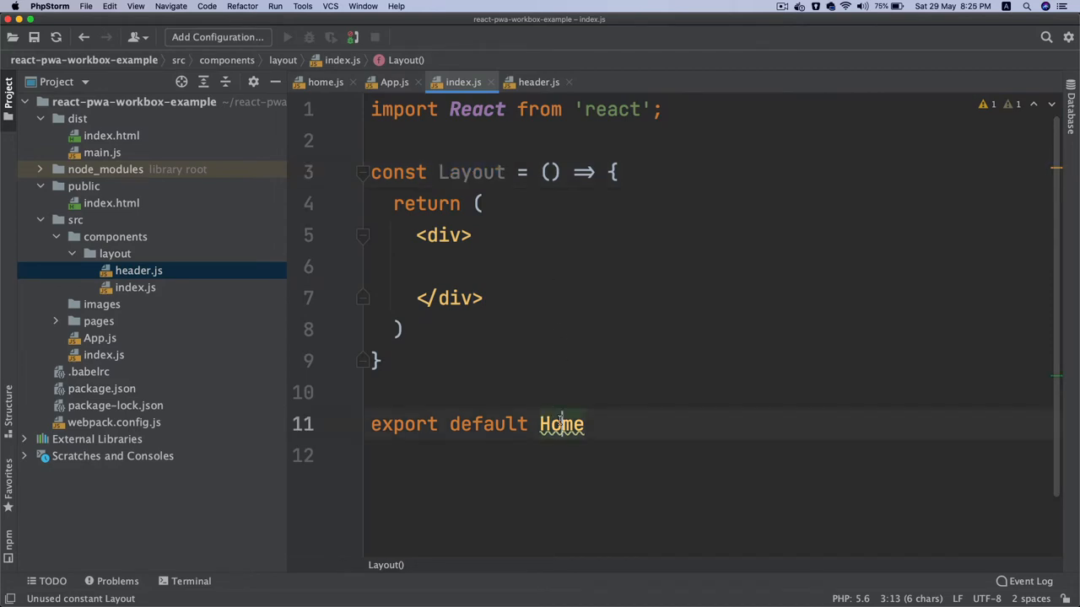
{"action": "left_click", "coordinate": [539, 81]}
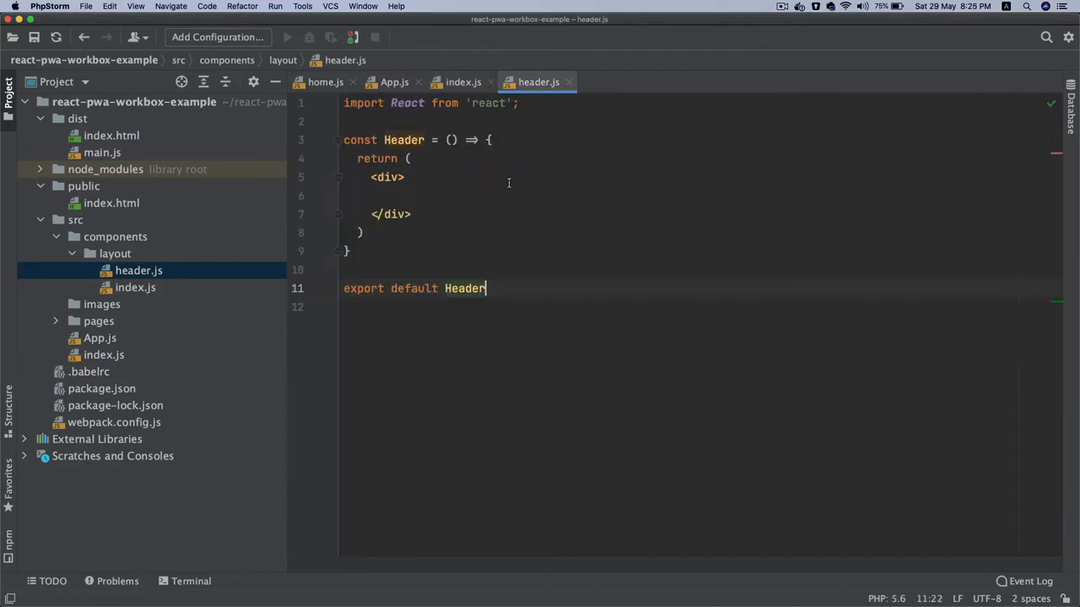
{"action": "left_click", "coordinate": [413, 196]}
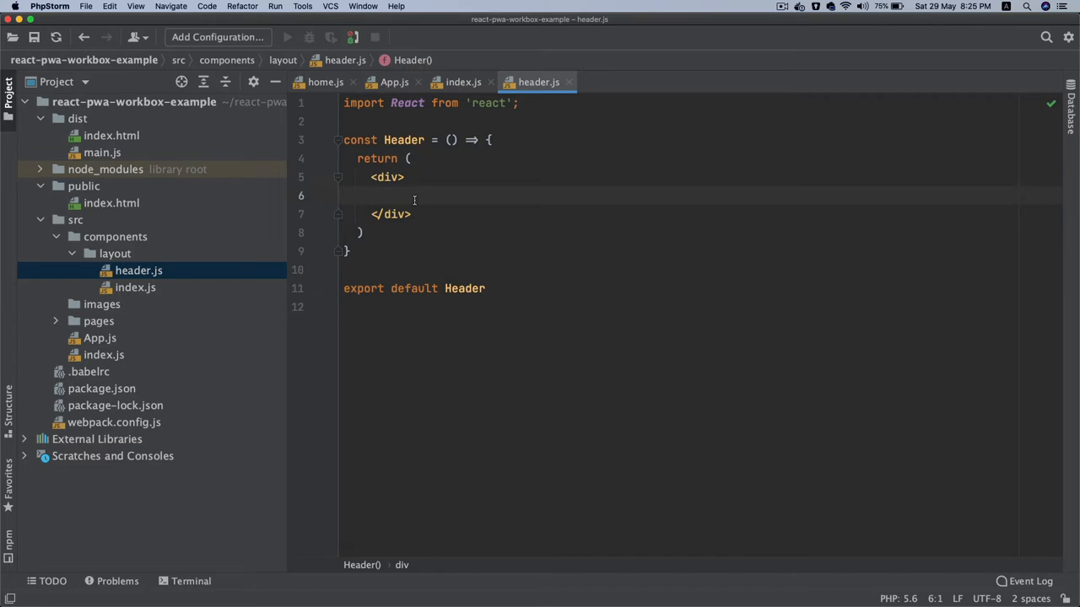
{"action": "type", "text": "headrr"}
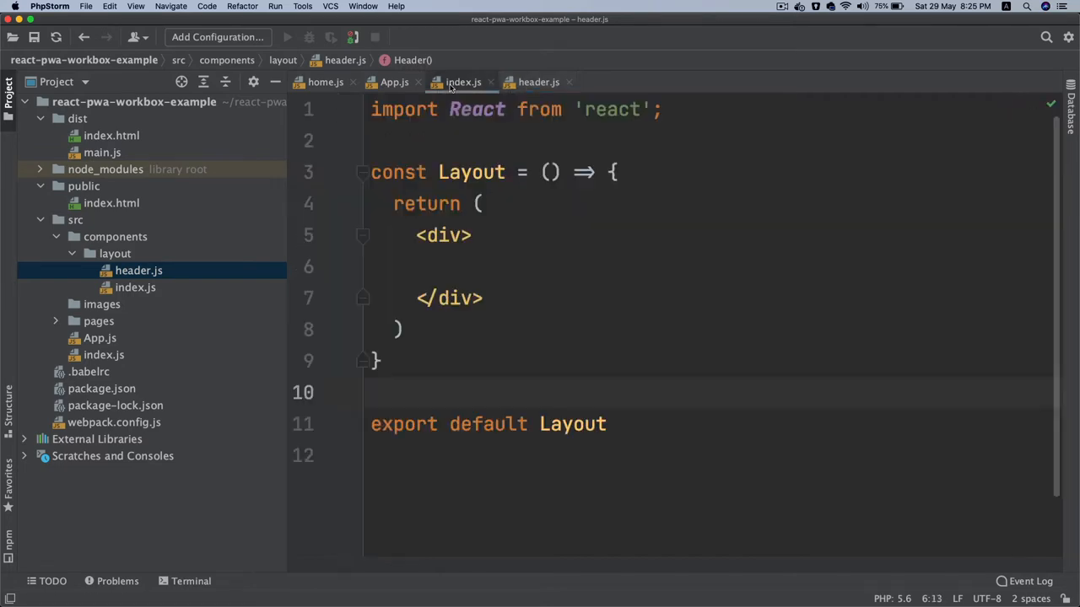
- Give Layout a ({children}) parameter and render <Header/> above <div>{children}</div>
{"action": "left_click", "coordinate": [462, 81]}
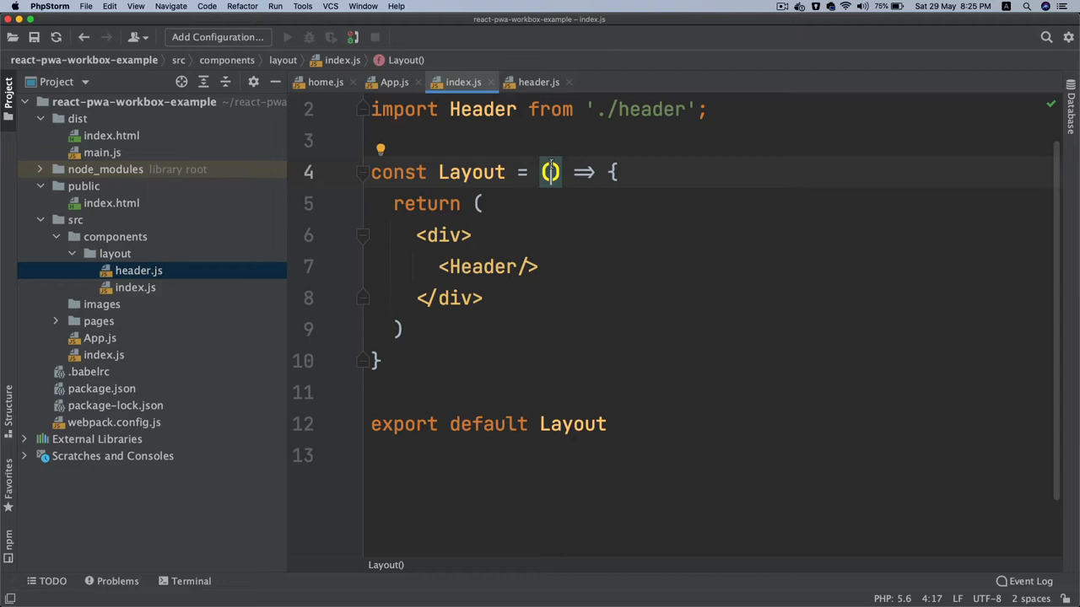
{"action": "type", "text": "{"}
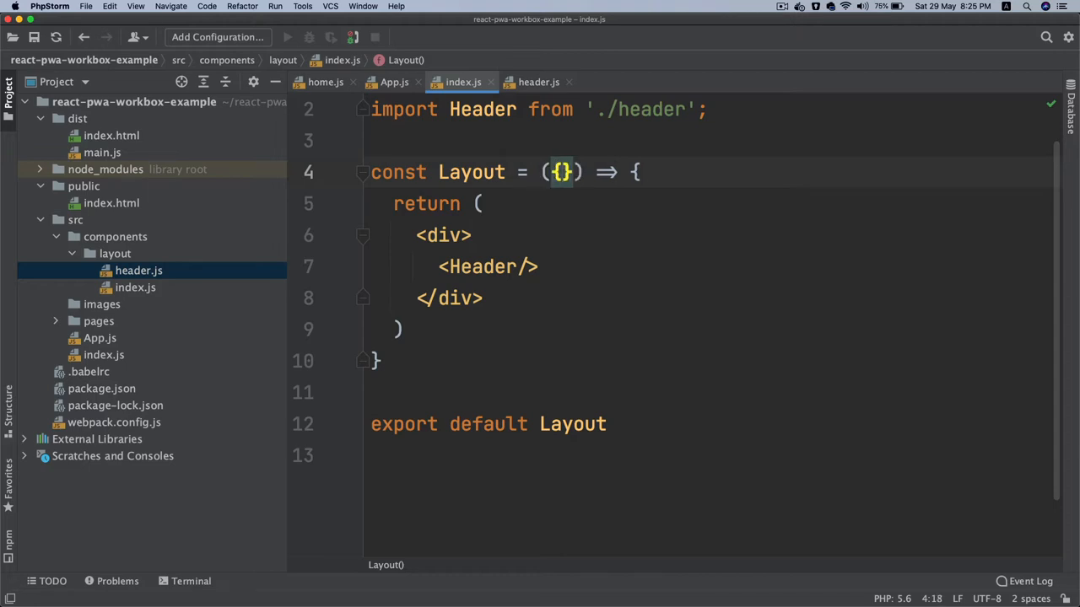
{"action": "type", "text": "childre"}
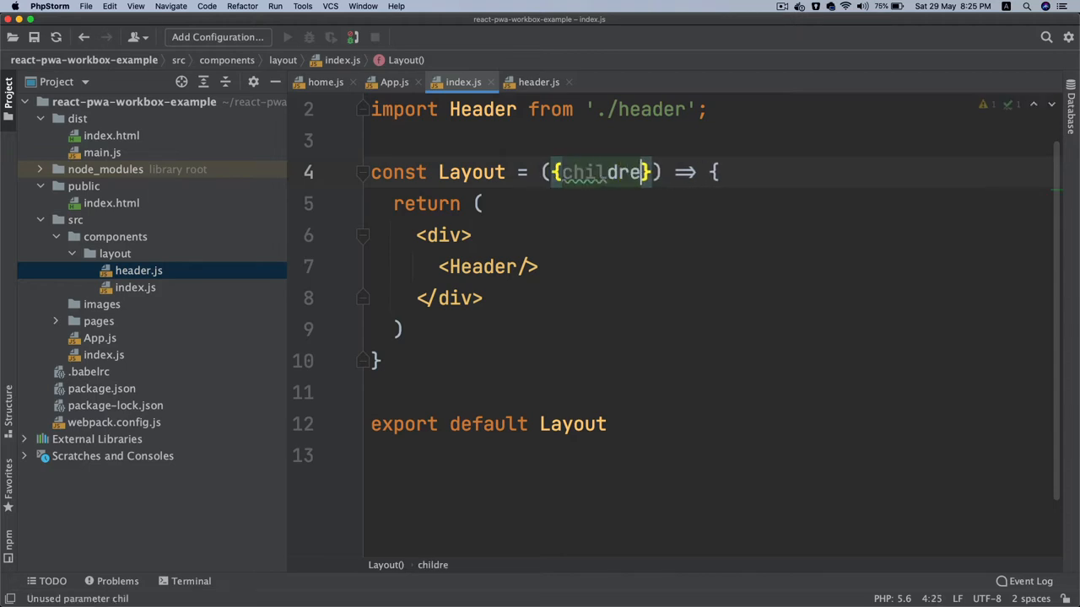
{"action": "type", "text": "n"}
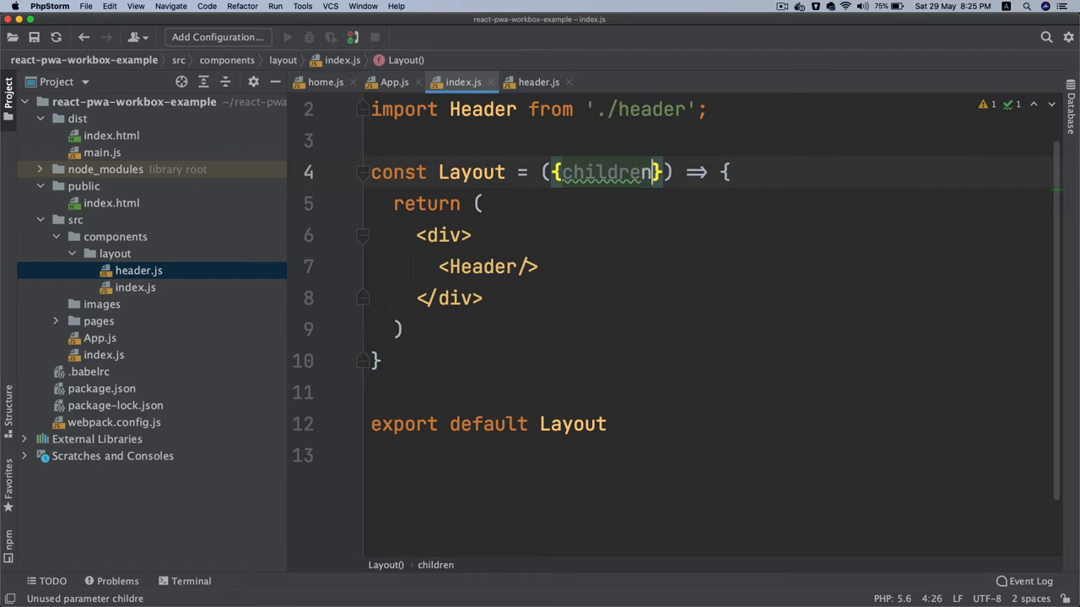
{"action": "type", "text": "d"}
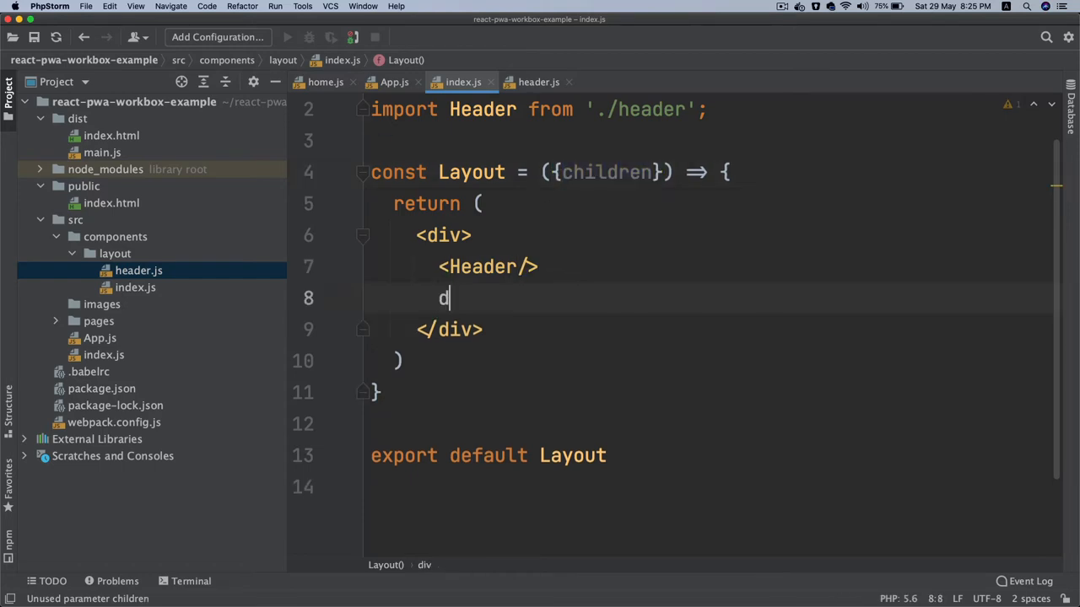
{"action": "type", "text": "i"}
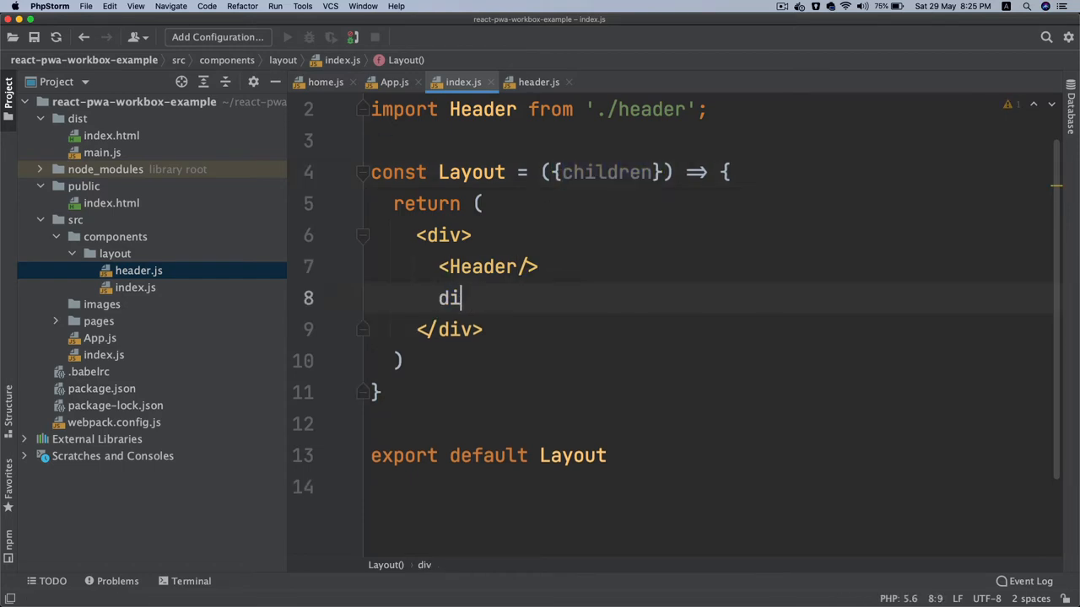
{"action": "type", "text": "v>"}
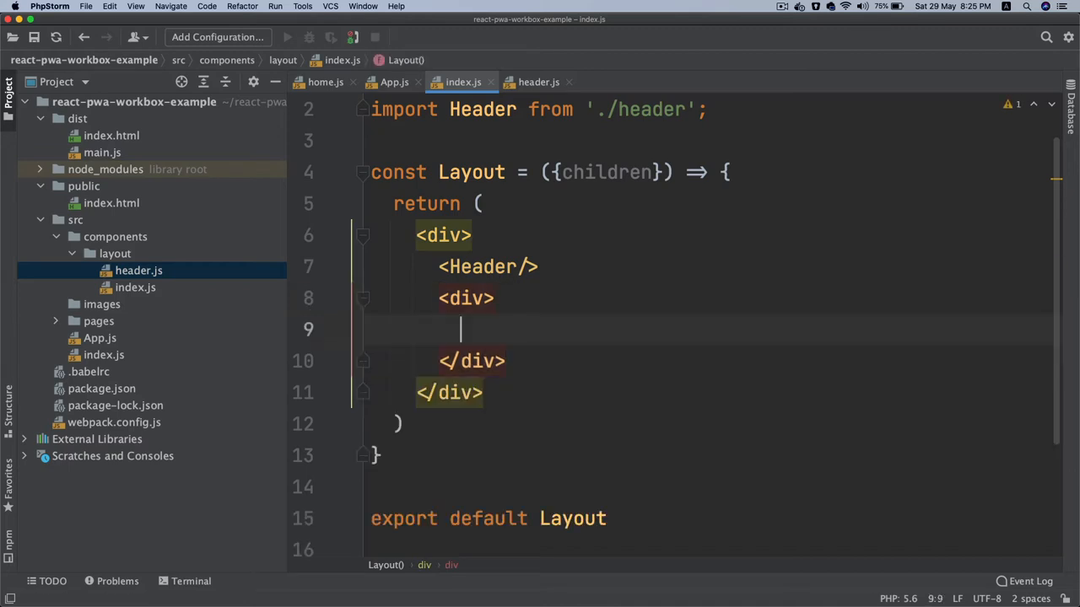
{"action": "type", "text": "{children}"}
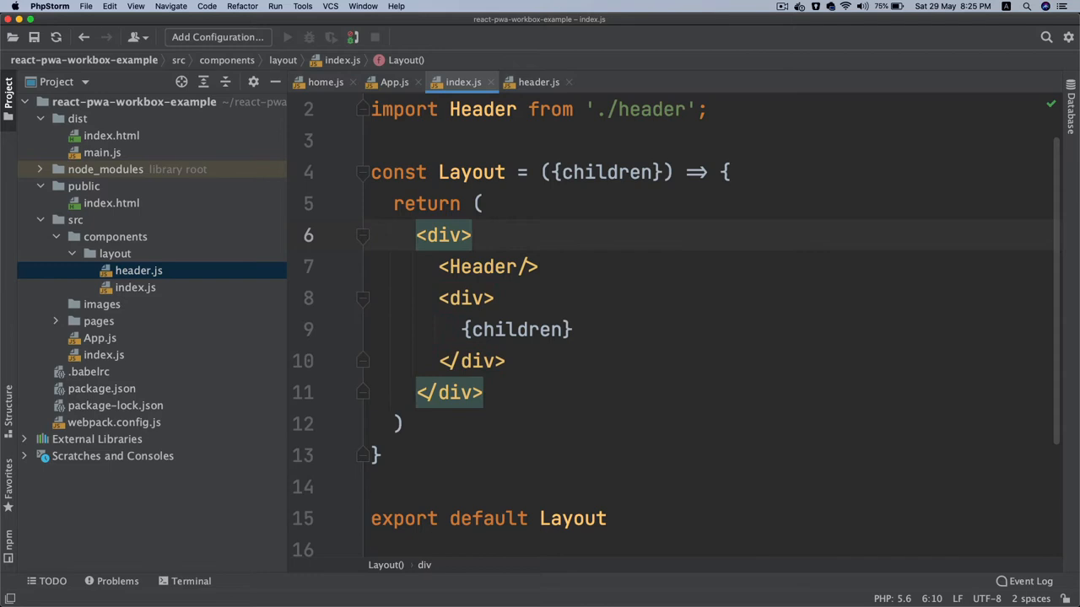
{"action": "mouse_move", "coordinate": [559, 582]}
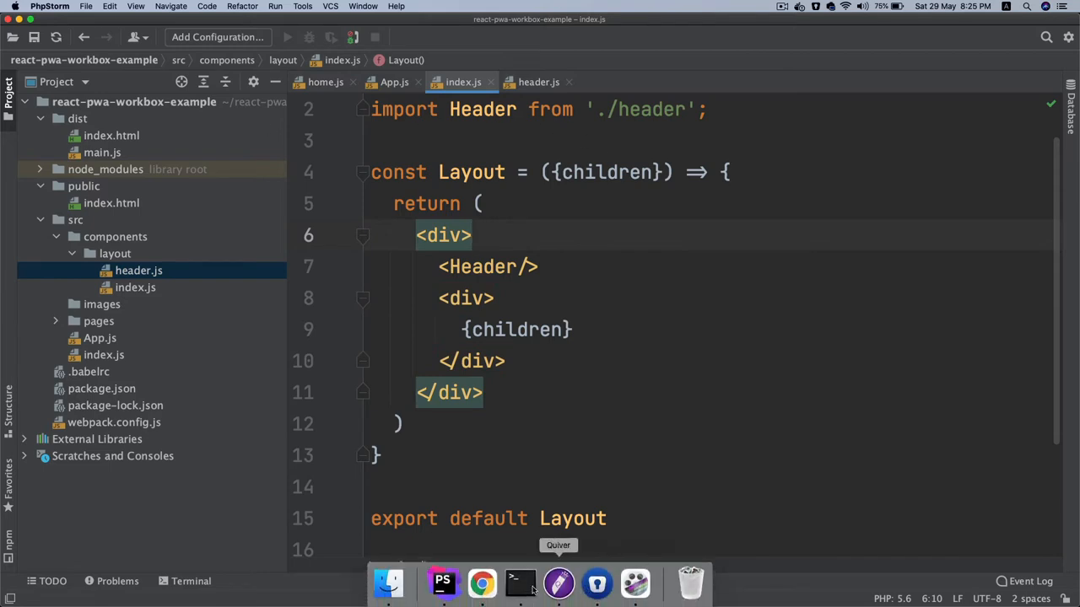
{"action": "mouse_move", "coordinate": [483, 583]}
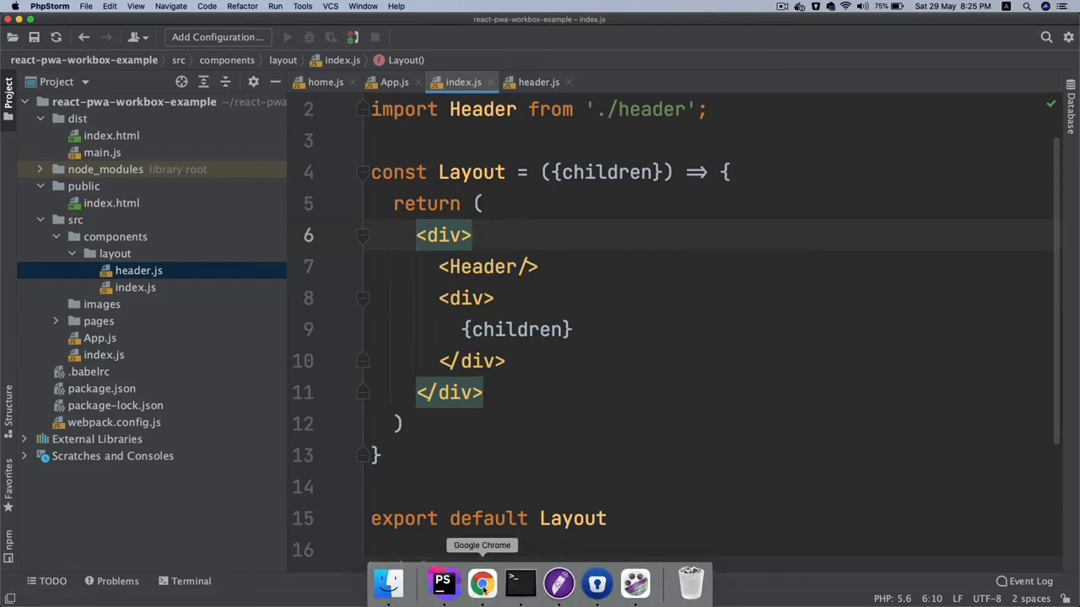
- Navigate from the GitHub profile to the react-pwa-workbox-example repository page
{"action": "left_click", "coordinate": [482, 582]}
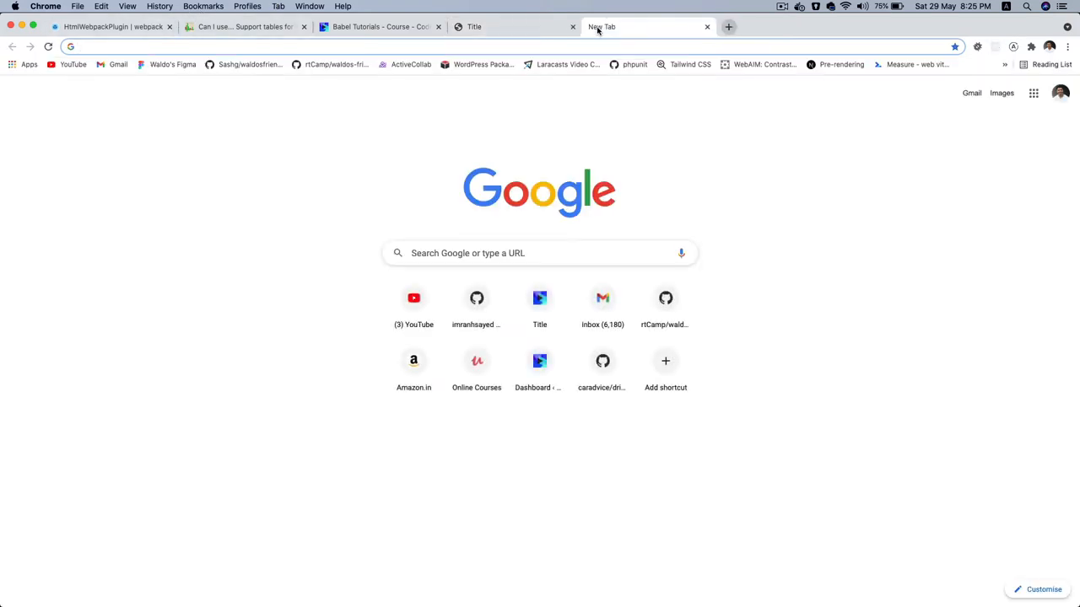
{"action": "left_click", "coordinate": [475, 297]}
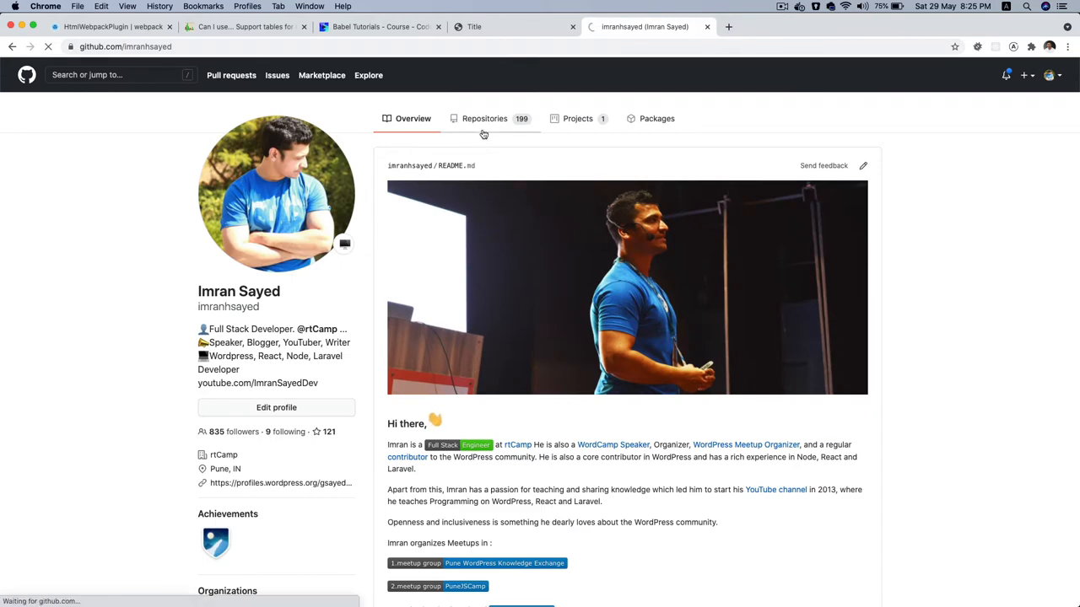
{"action": "left_click", "coordinate": [484, 118]}
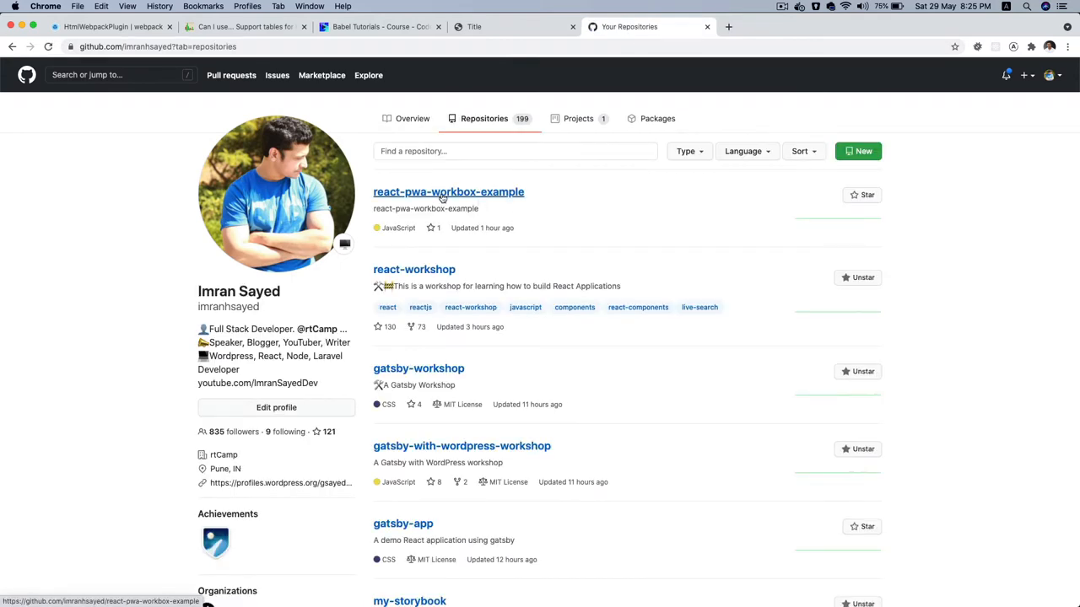
{"action": "left_click", "coordinate": [448, 192]}
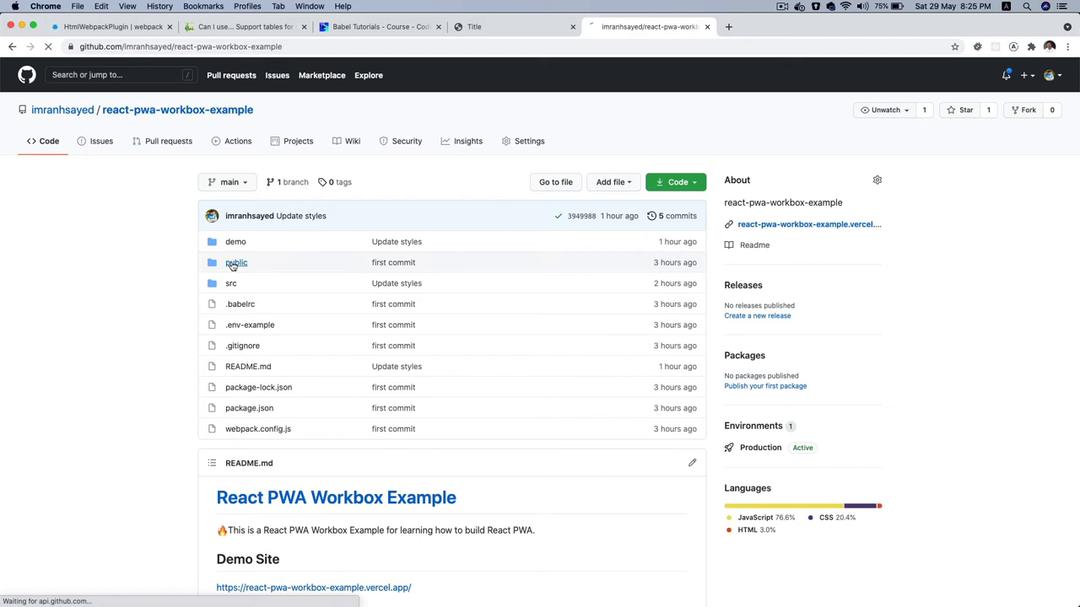
{"action": "left_click", "coordinate": [236, 264]}
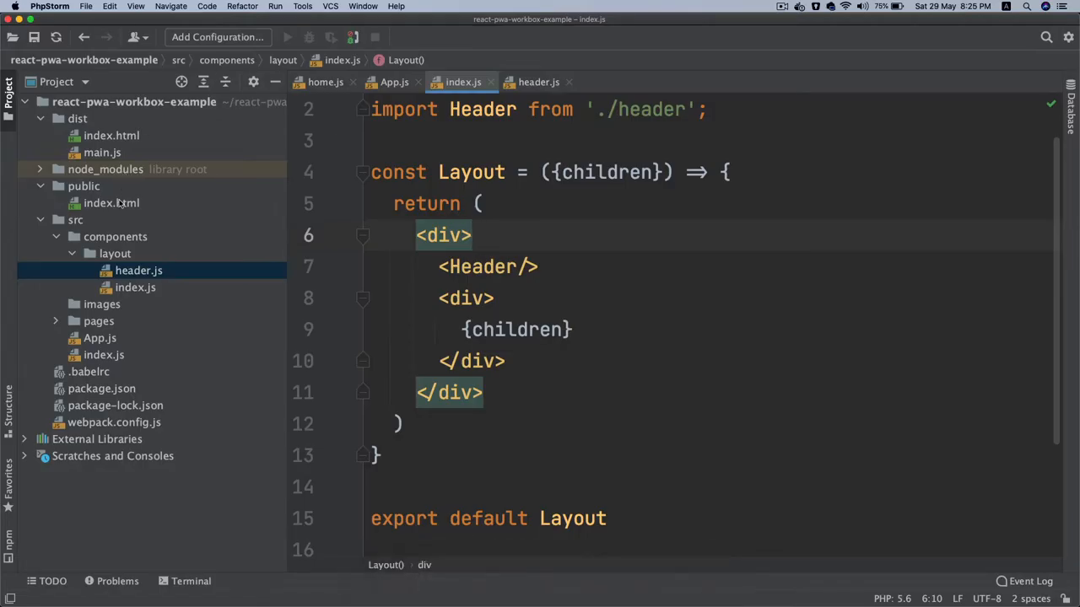
- Change the title in public/index.html to React app, then return to layout/index.js
{"action": "left_click", "coordinate": [111, 202]}
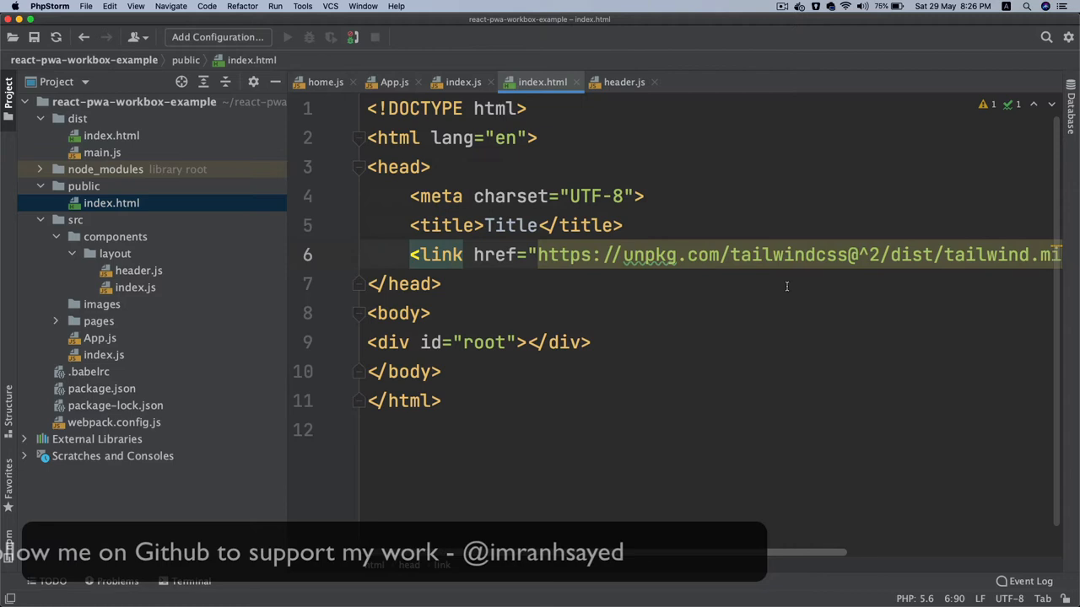
{"action": "scroll", "scroll_direction": "right", "scroll_amount": 3}
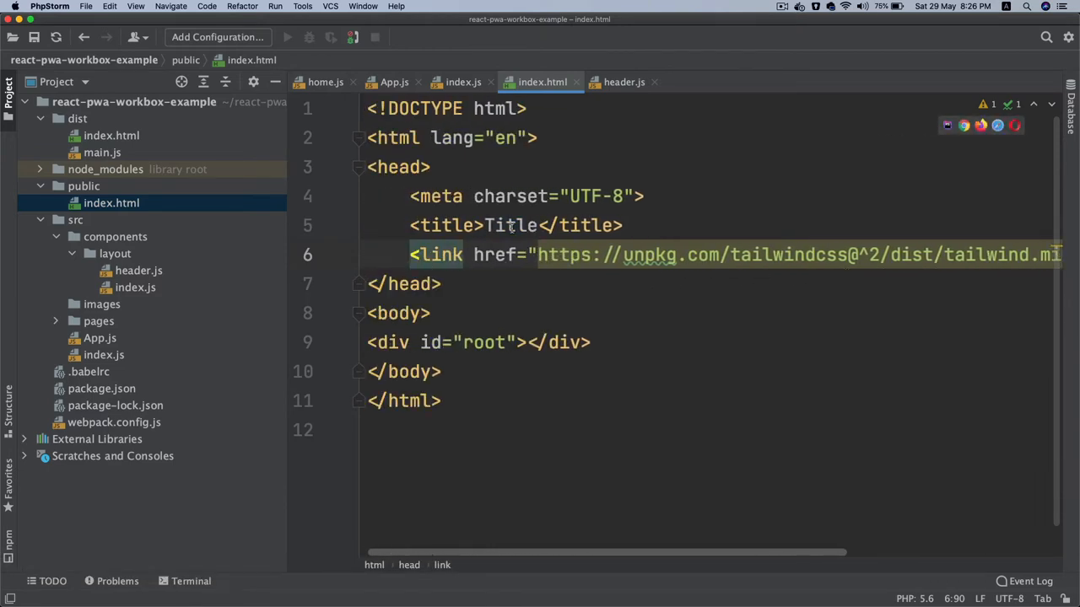
{"action": "double_click", "coordinate": [509, 226]}
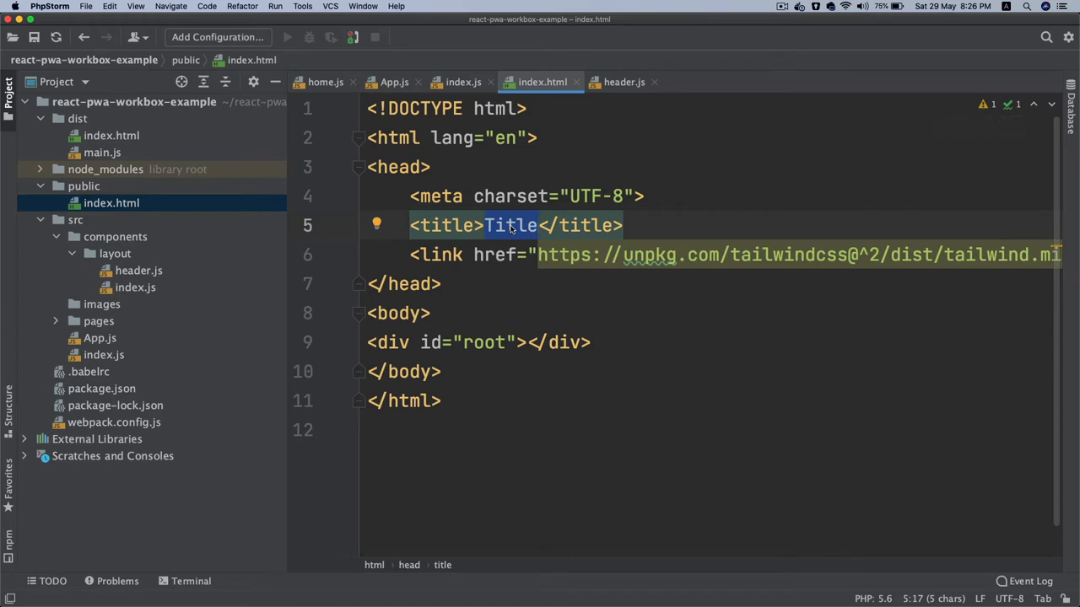
{"action": "type", "text": "React app"}
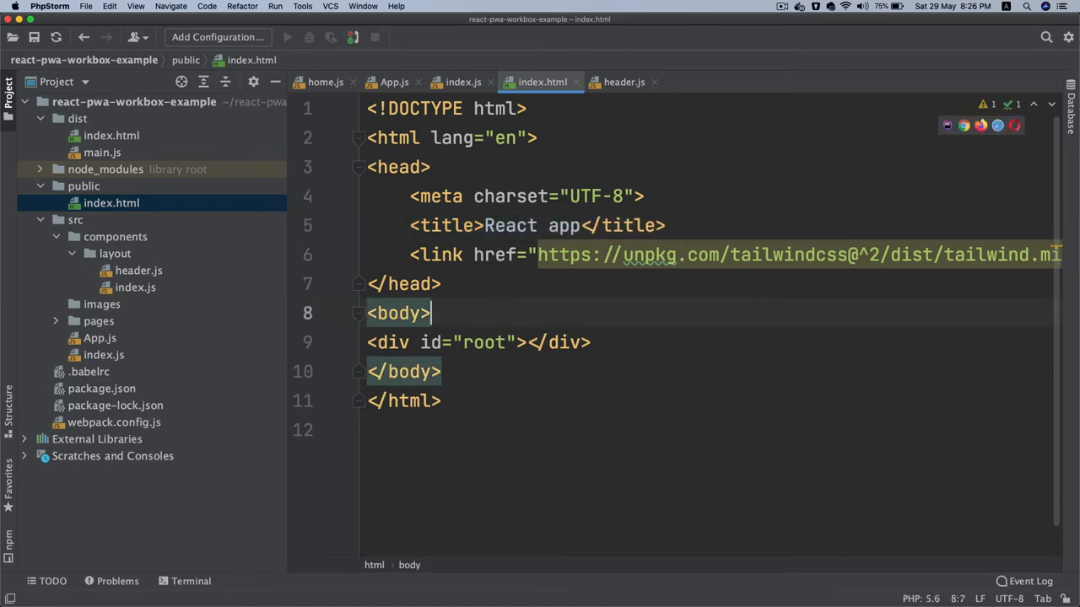
{"action": "left_click", "coordinate": [462, 81]}
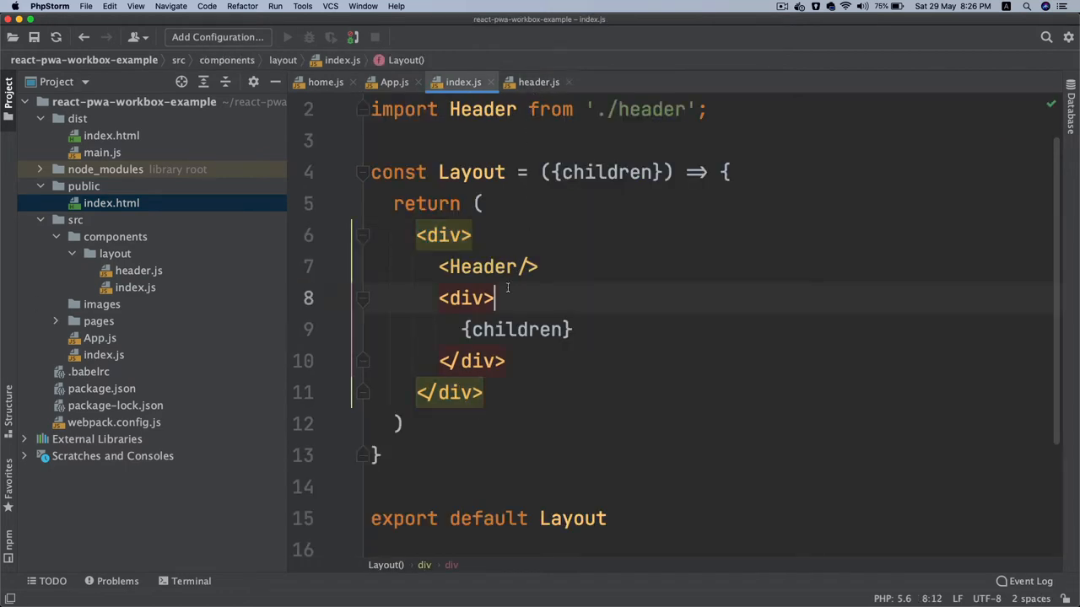
- Set the inner div's className to "max-w-screen-xl m-auto mt-12" via autocomplete
{"action": "type", "text": "c"}
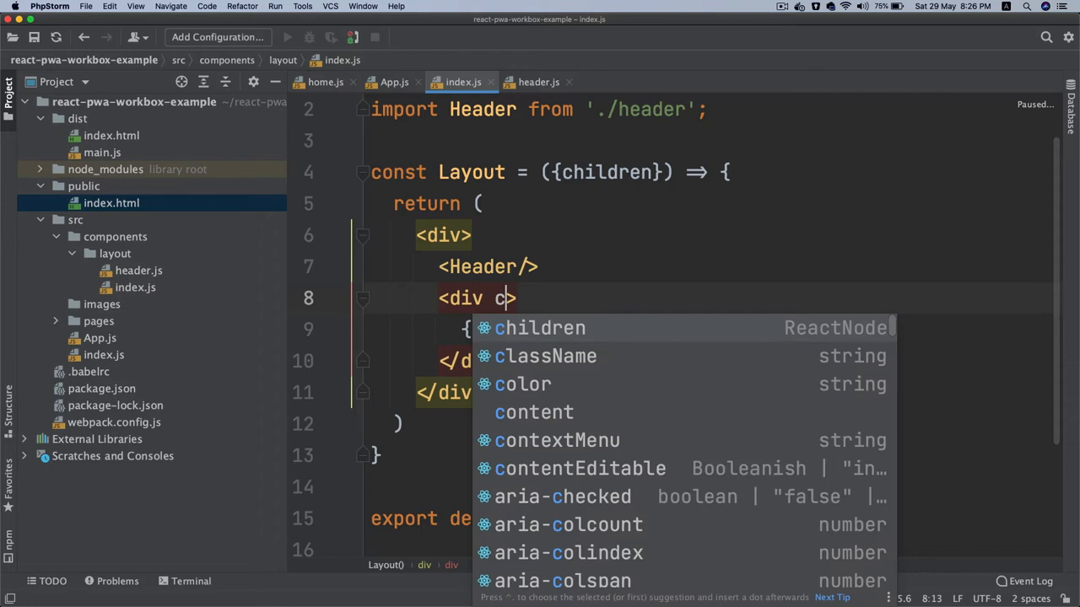
{"action": "key", "text": "backspace"}
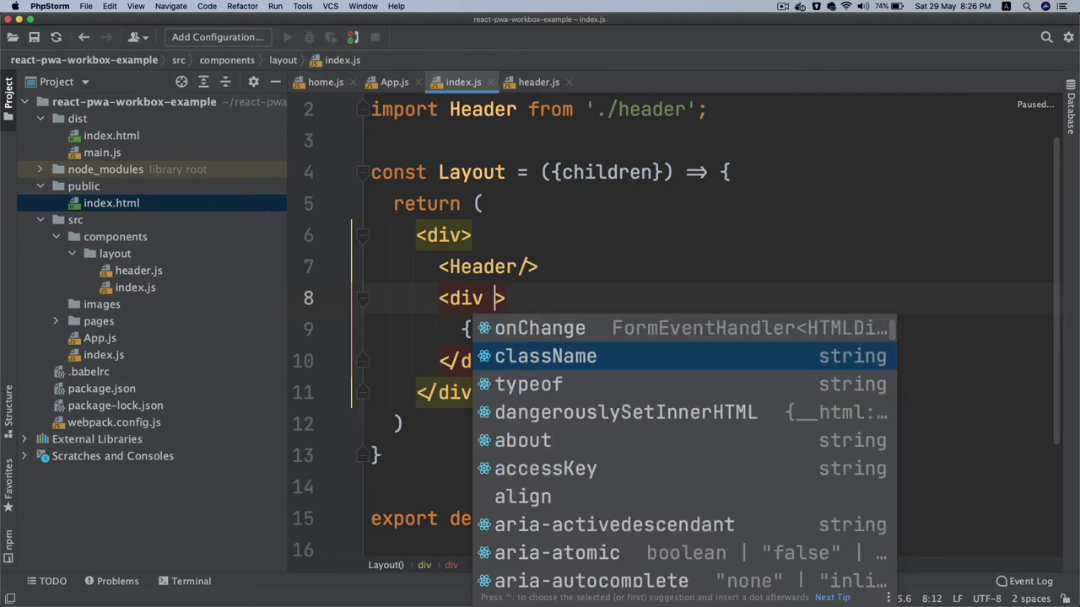
{"action": "left_click", "coordinate": [545, 356]}
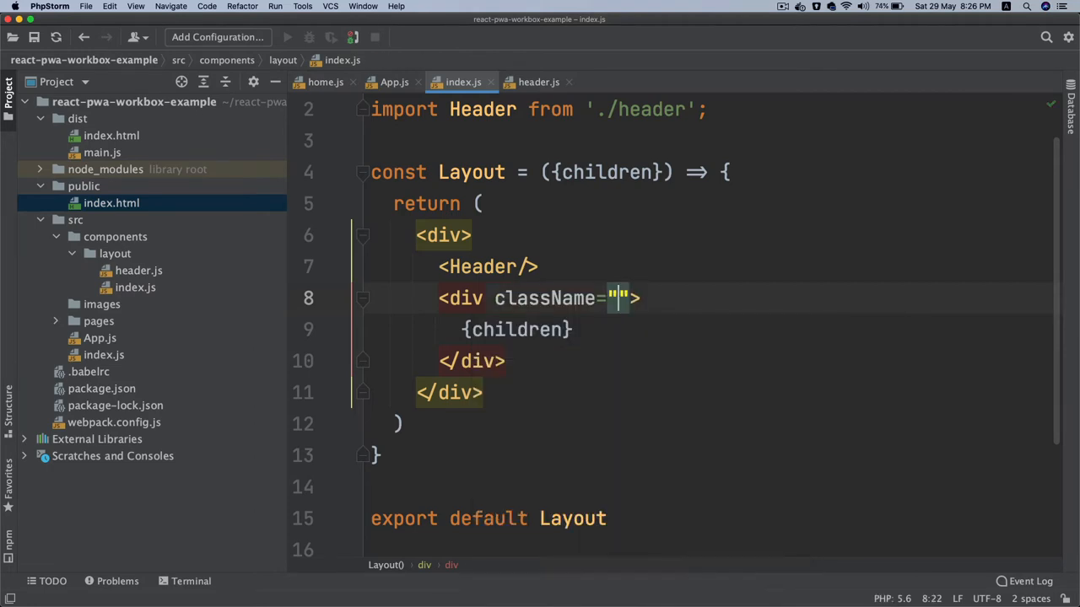
{"action": "type", "text": "max-w-screen-xl m-auto mt-12"}
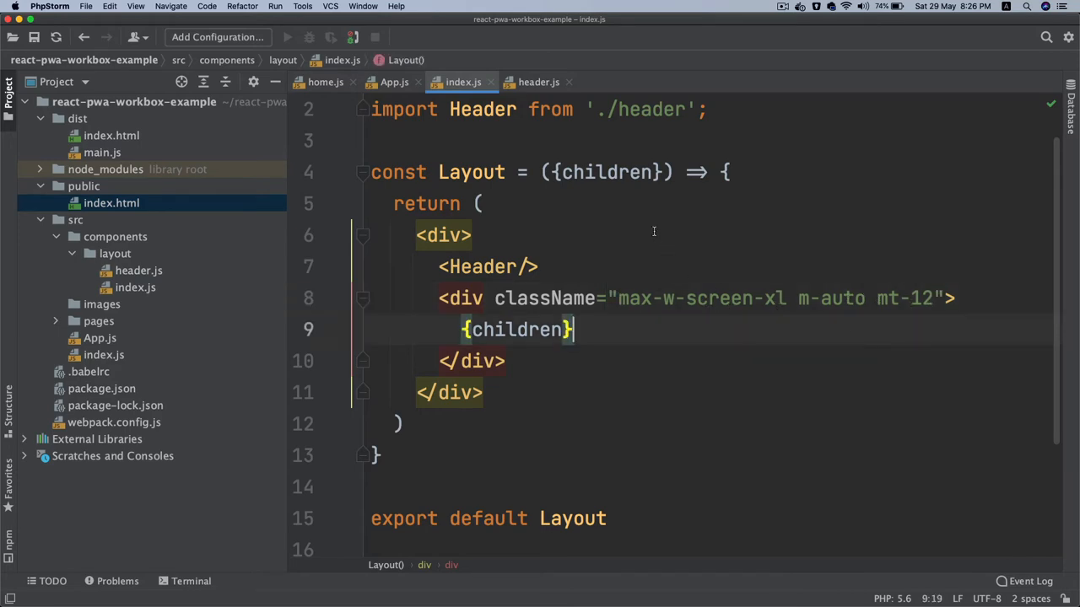
{"action": "double_click", "coordinate": [472, 172]}
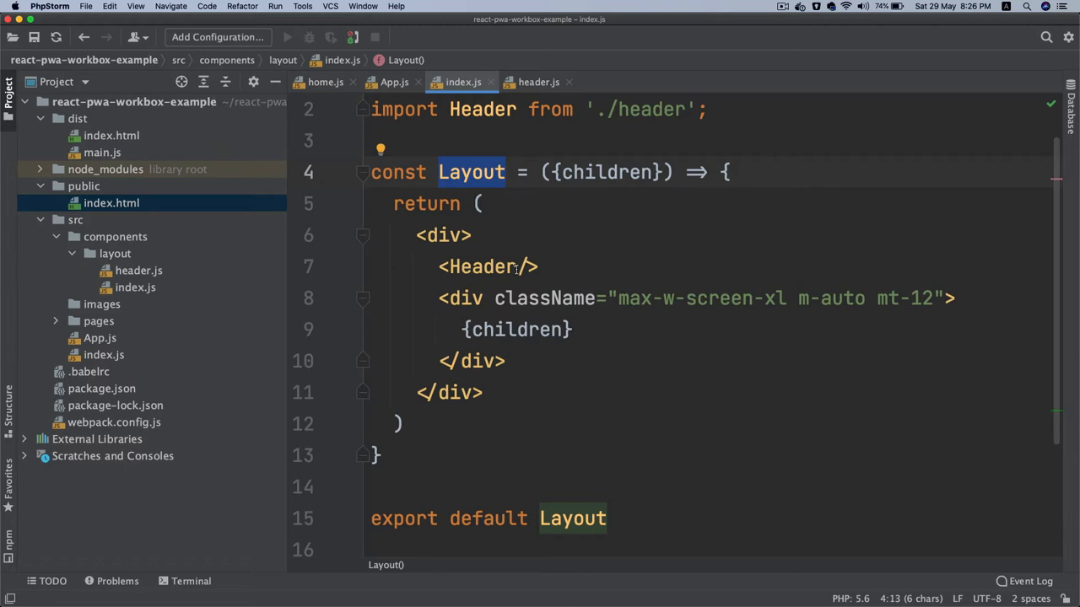
{"action": "mouse_move", "coordinate": [563, 256]}
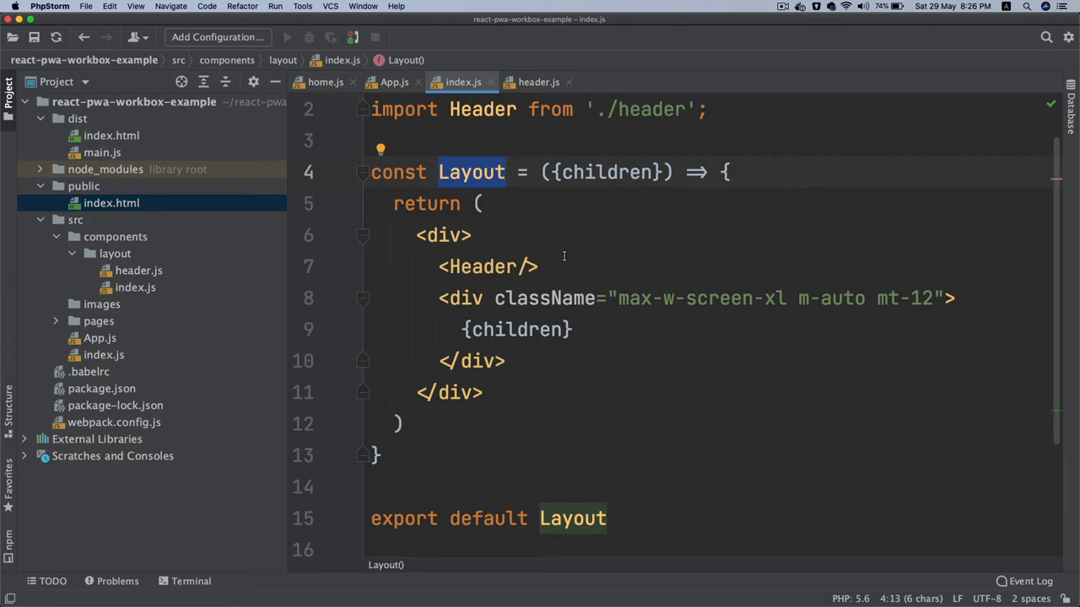
{"action": "mouse_move", "coordinate": [521, 307]}
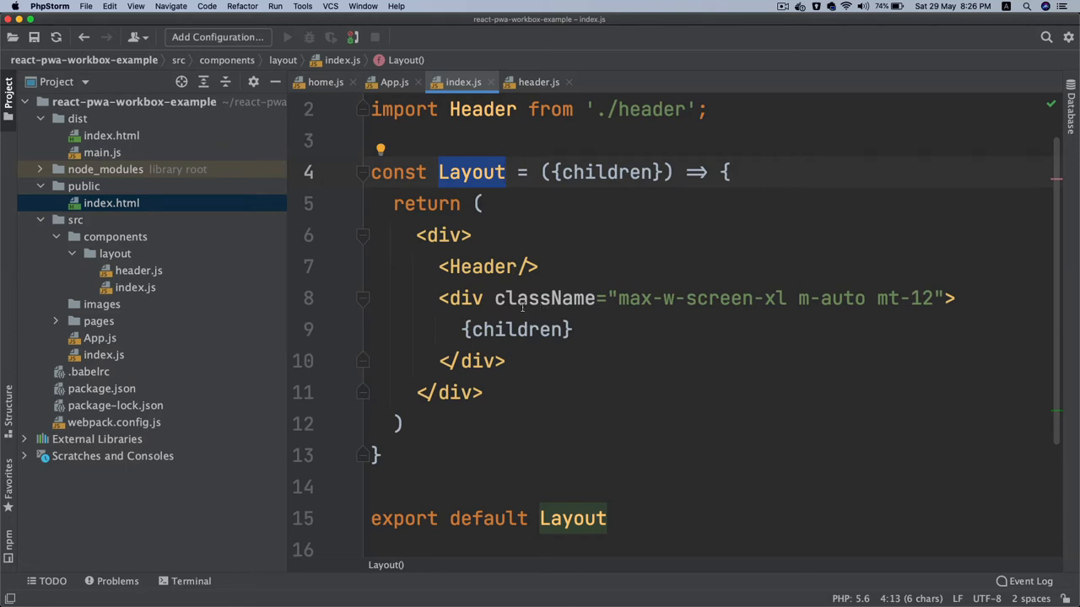
{"action": "mouse_move", "coordinate": [752, 306]}
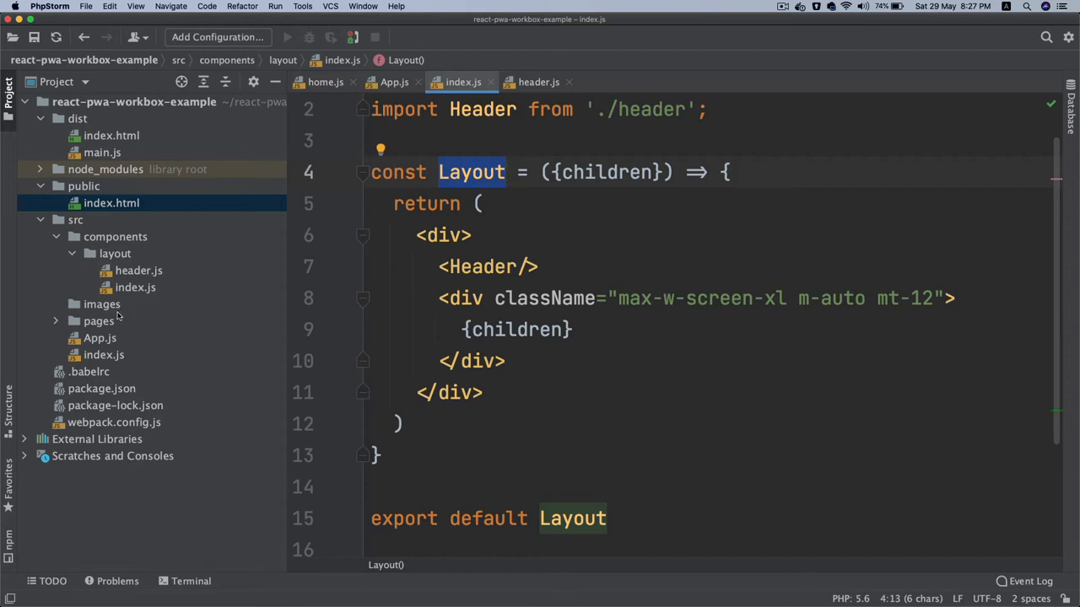
- In home.js wrap the home page text "This is home pa…" inside <Layout> tags, importing Layout
{"action": "left_click", "coordinate": [98, 321]}
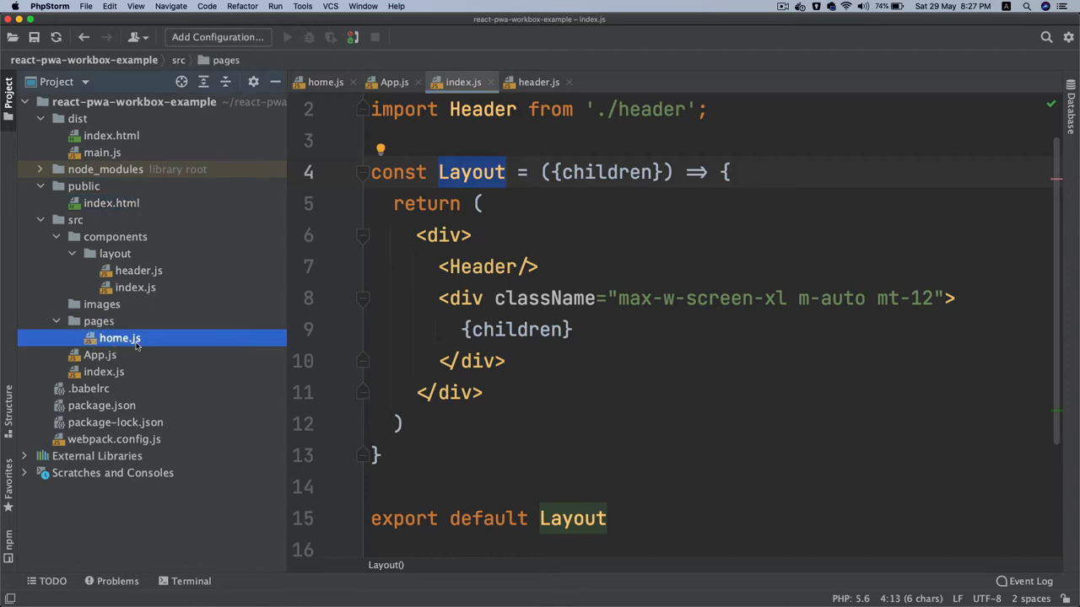
{"action": "double_click", "coordinate": [120, 338]}
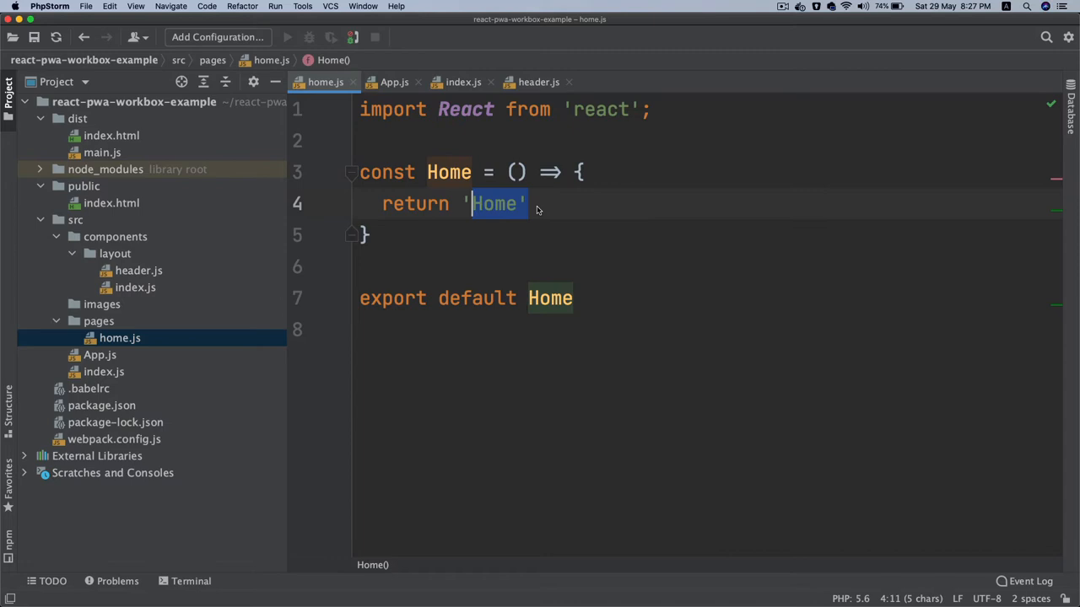
{"action": "type", "text": "("}
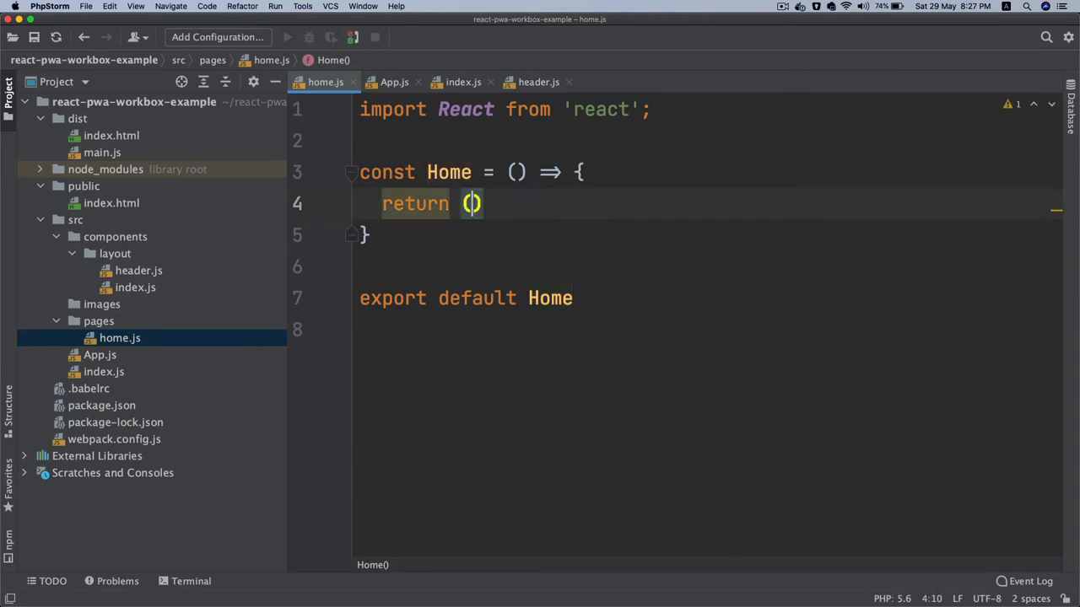
{"action": "type", "text": "<Layout."}
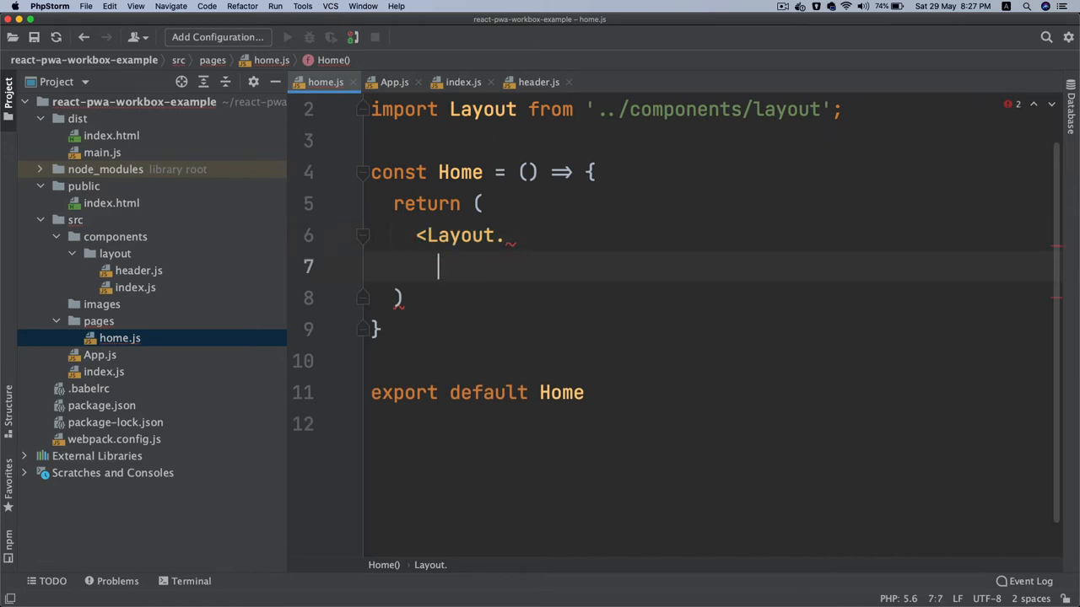
{"action": "type", "text": "></Layout>"}
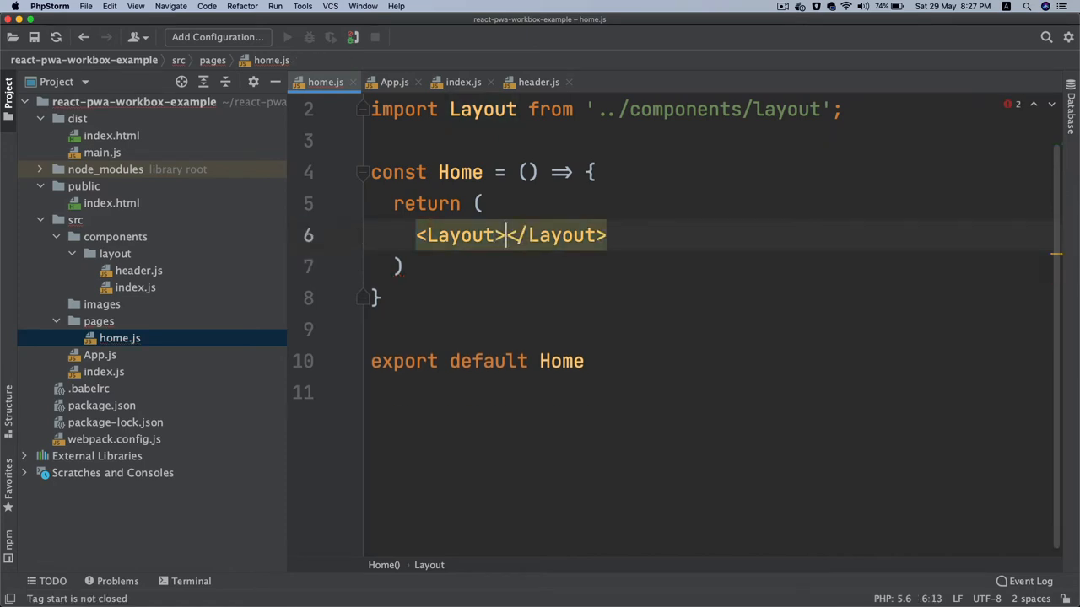
{"action": "key", "text": "Enter"}
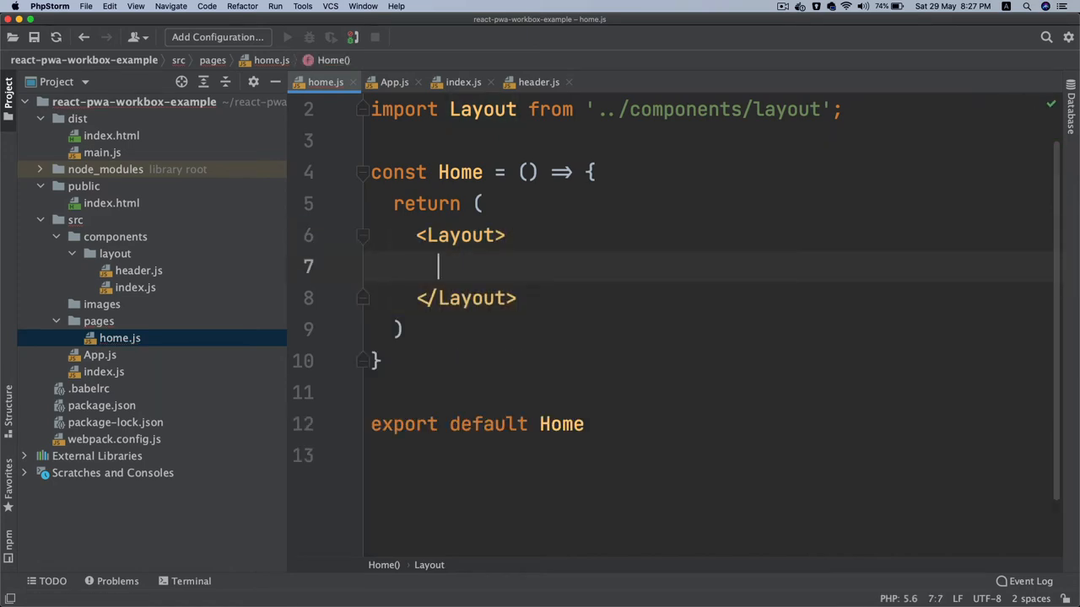
{"action": "type", "text": "This is home pa"}
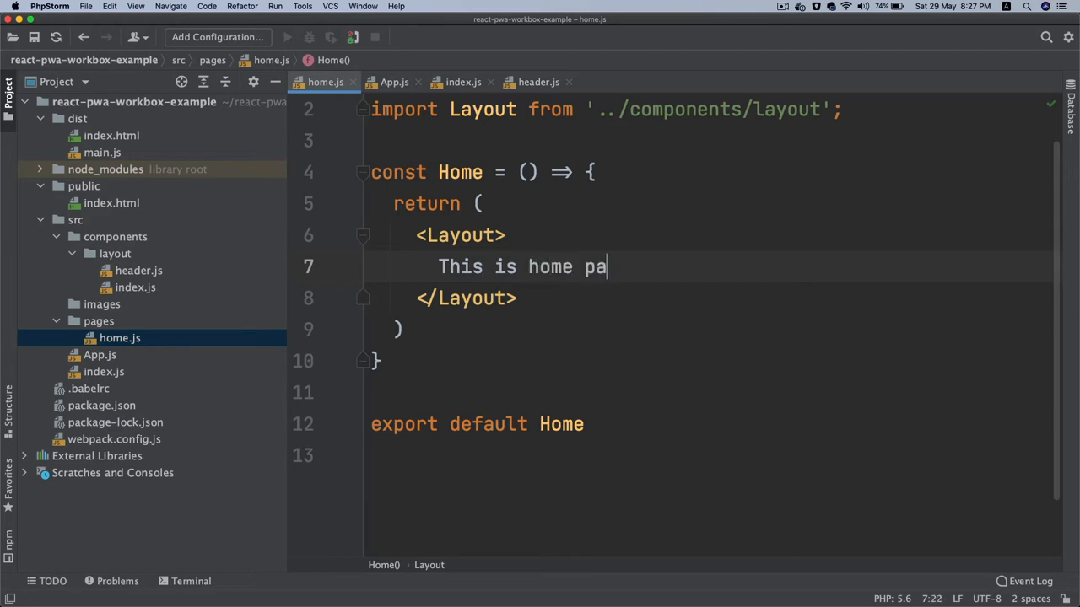
{"action": "left_click", "coordinate": [462, 81]}
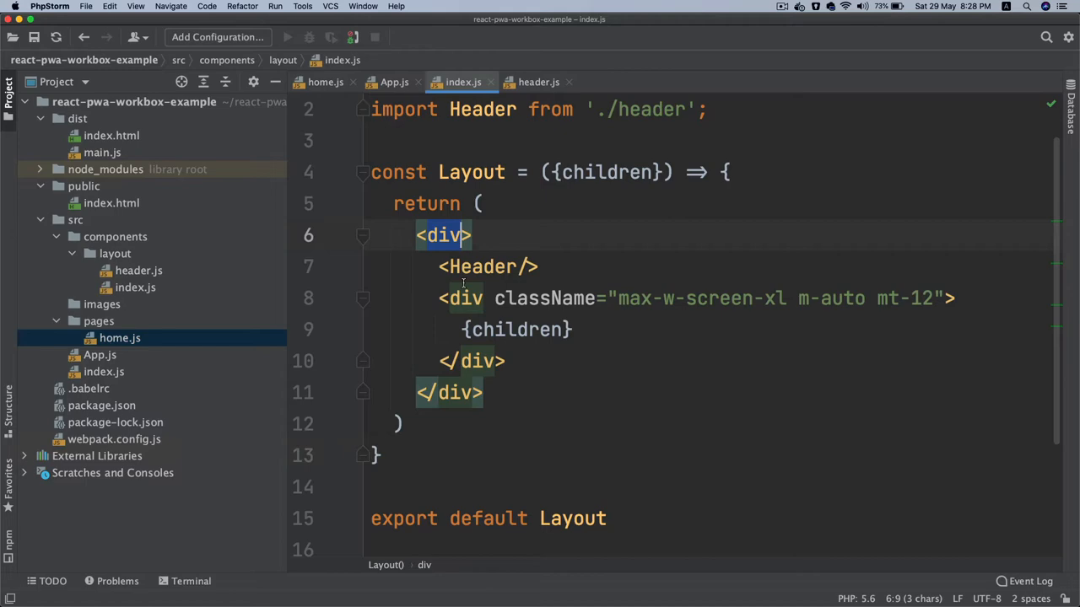
- Close the header.js tab and return to home.js
{"action": "left_click", "coordinate": [537, 81]}
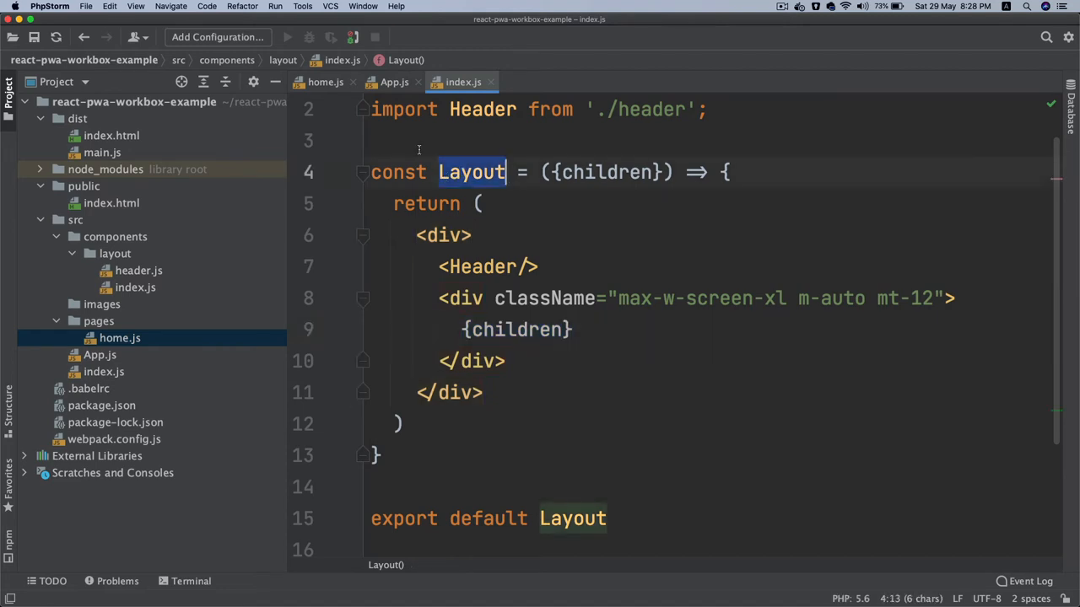
{"action": "left_click", "coordinate": [324, 81]}
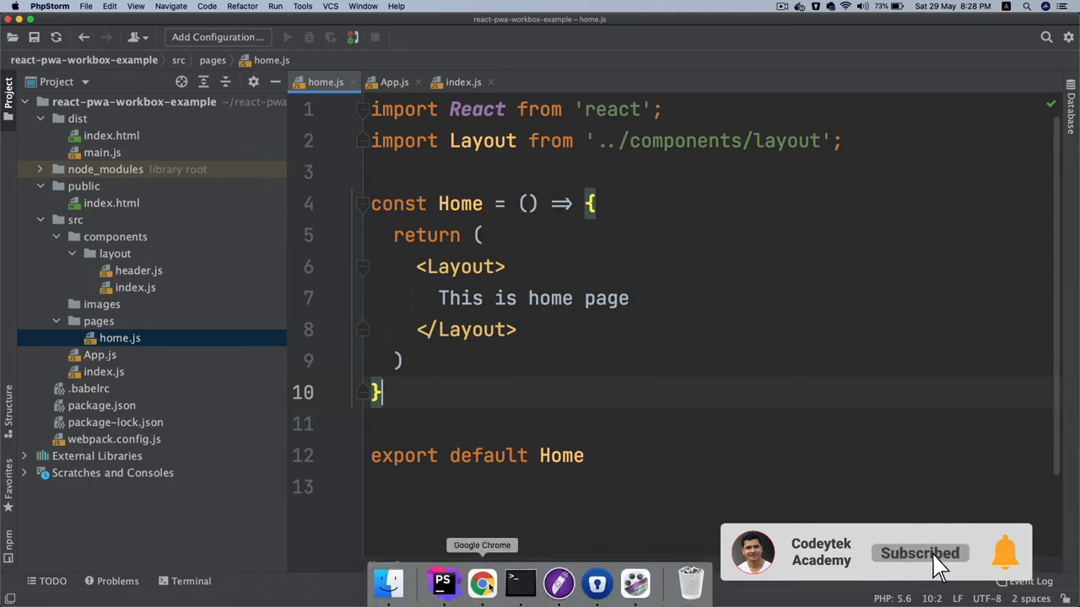
- Browse Codeytek Academy's React.js courses to the React Tutorial from Beginner to Advanced page and scan its videos
{"action": "left_click", "coordinate": [482, 583]}
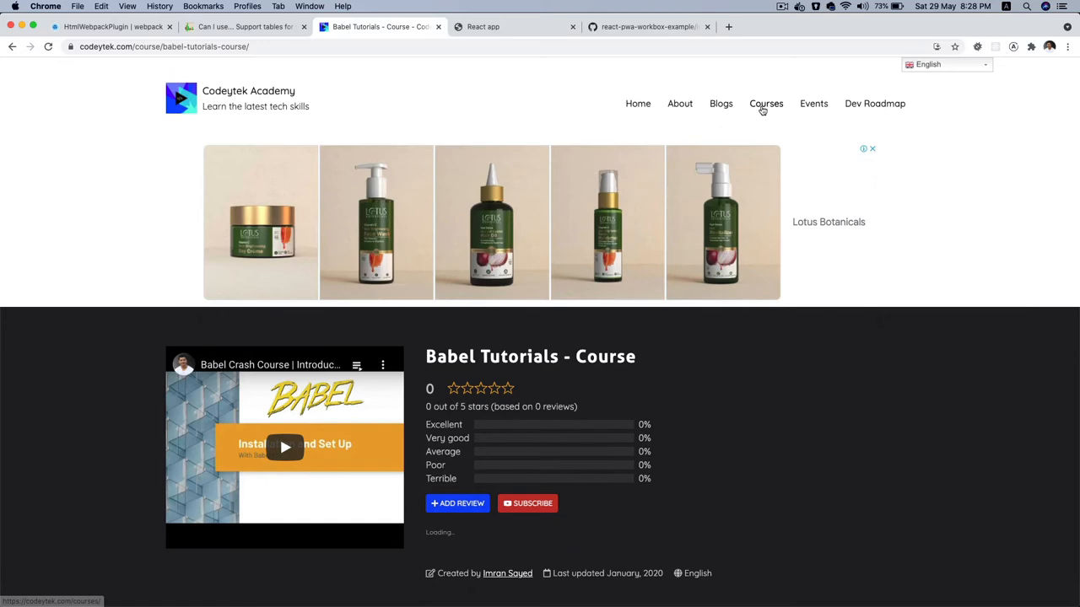
{"action": "left_click", "coordinate": [766, 103]}
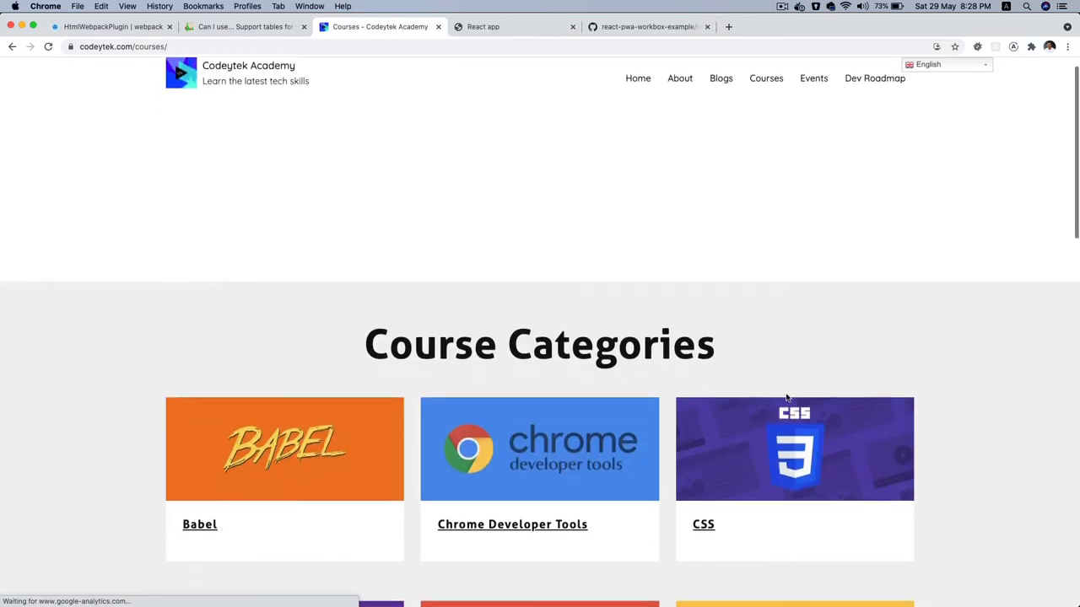
{"action": "scroll", "scroll_direction": "down", "scroll_amount": 3}
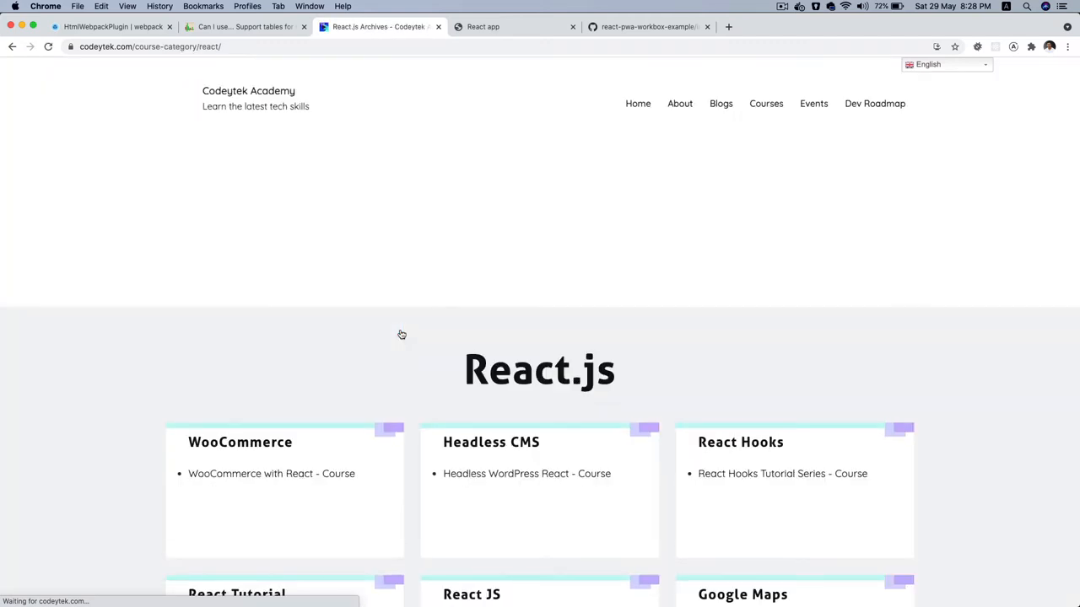
{"action": "scroll", "scroll_direction": "down", "scroll_amount": 3}
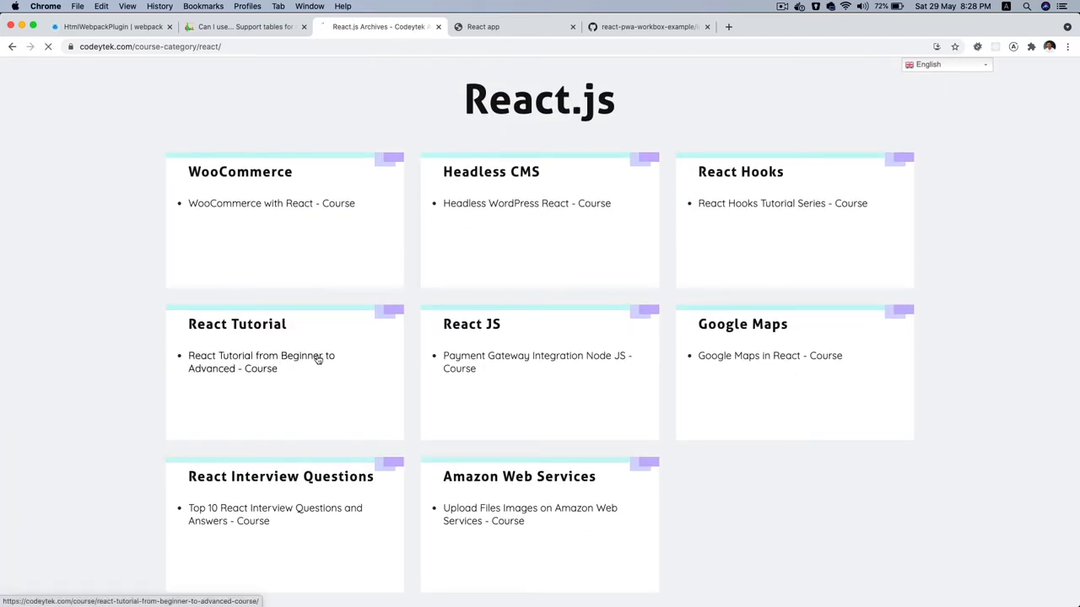
{"action": "left_click", "coordinate": [260, 361]}
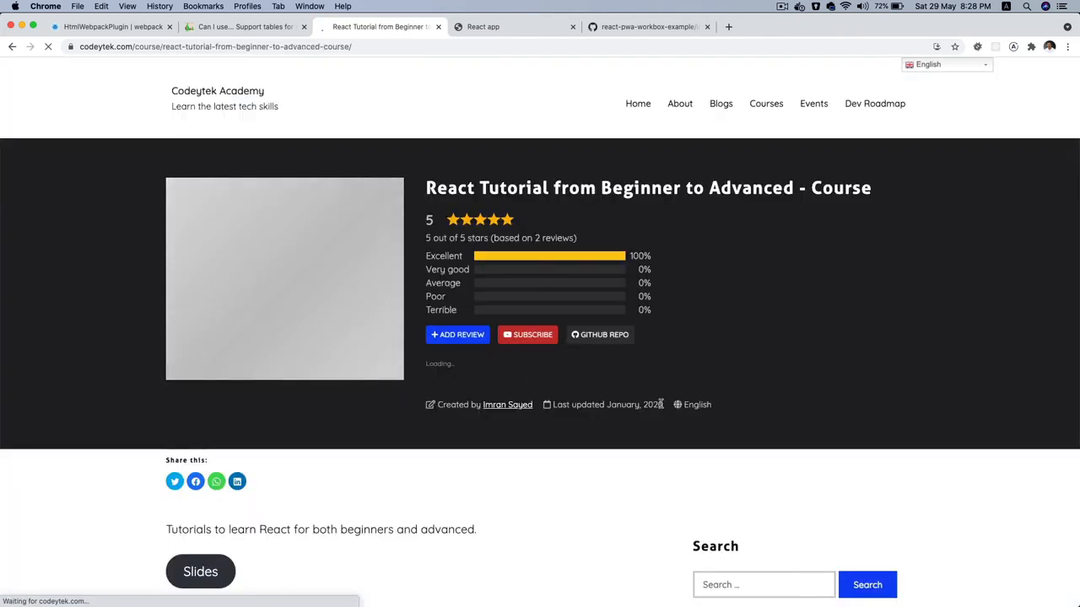
{"action": "scroll", "scroll_direction": "down", "scroll_amount": 3}
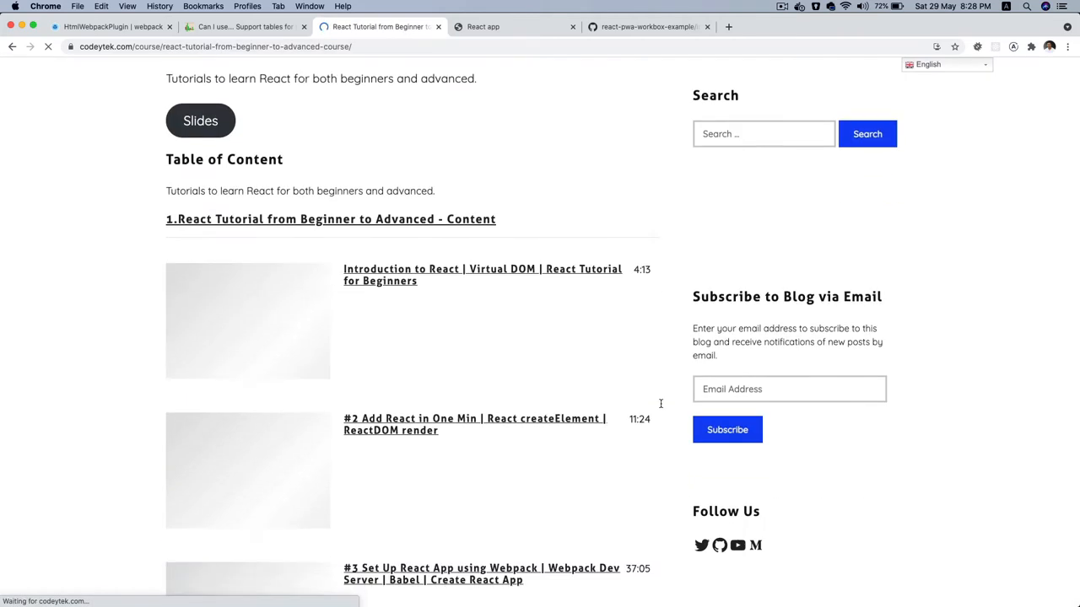
{"action": "scroll", "scroll_direction": "down", "scroll_amount": 3}
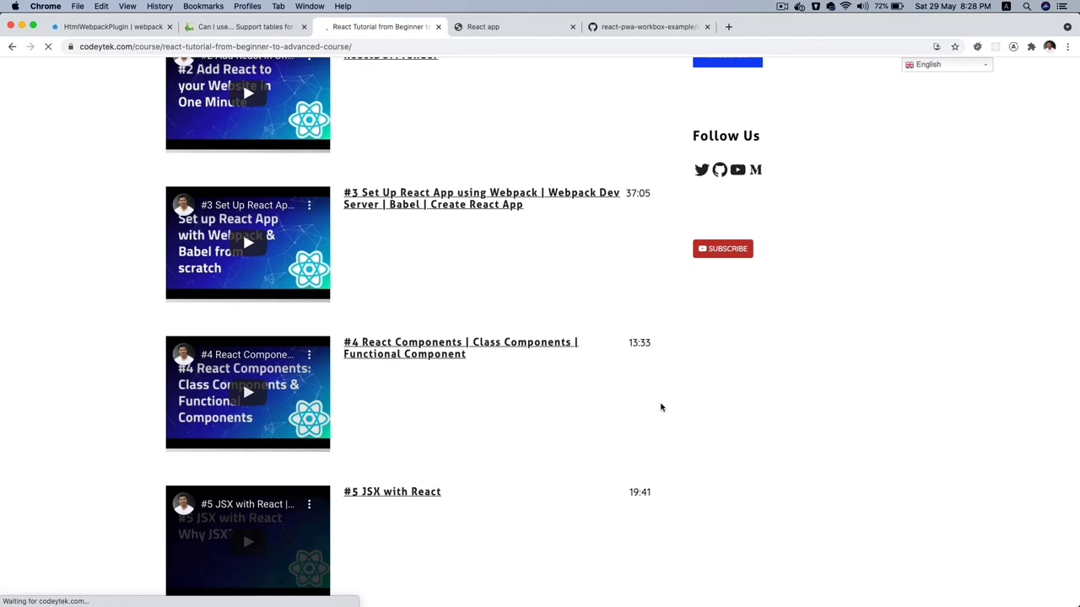
{"action": "scroll", "scroll_direction": "down", "scroll_amount": 3}
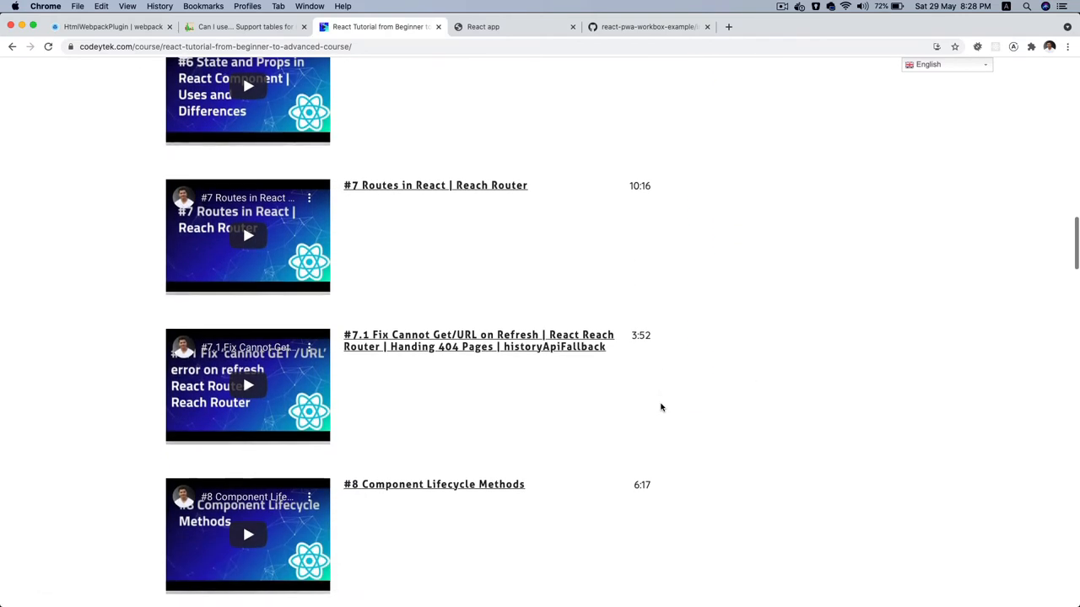
{"action": "left_click", "coordinate": [515, 27]}
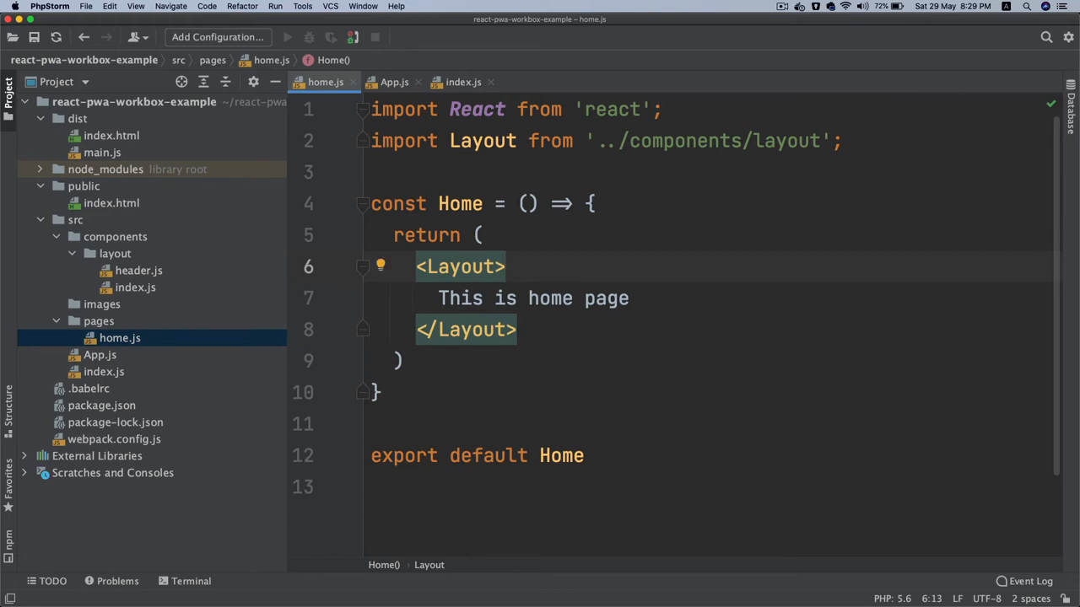
{"action": "mouse_move", "coordinate": [497, 248]}
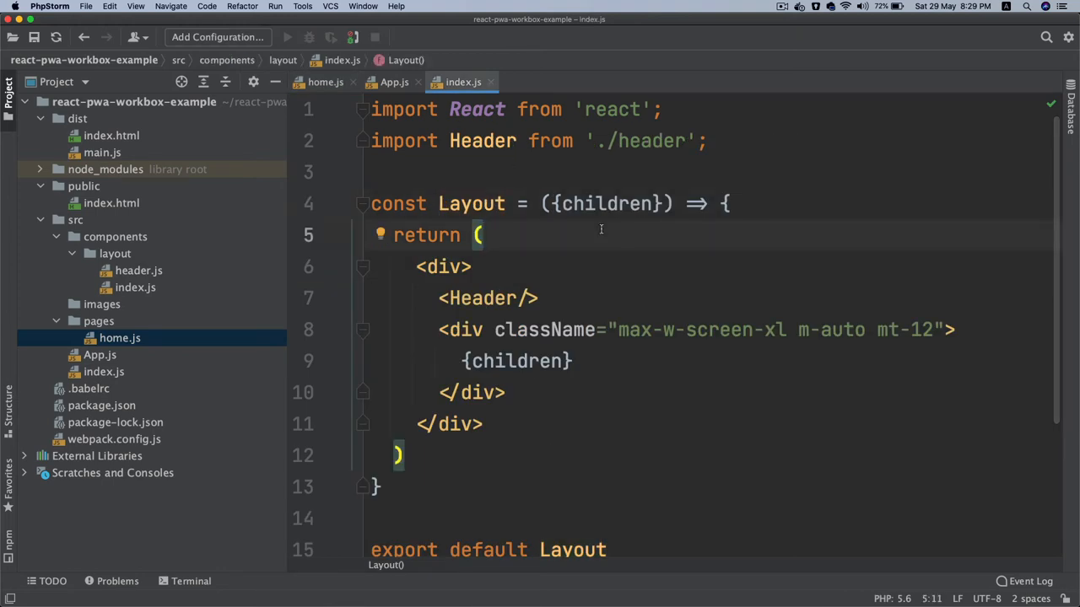
{"action": "mouse_move", "coordinate": [481, 312]}
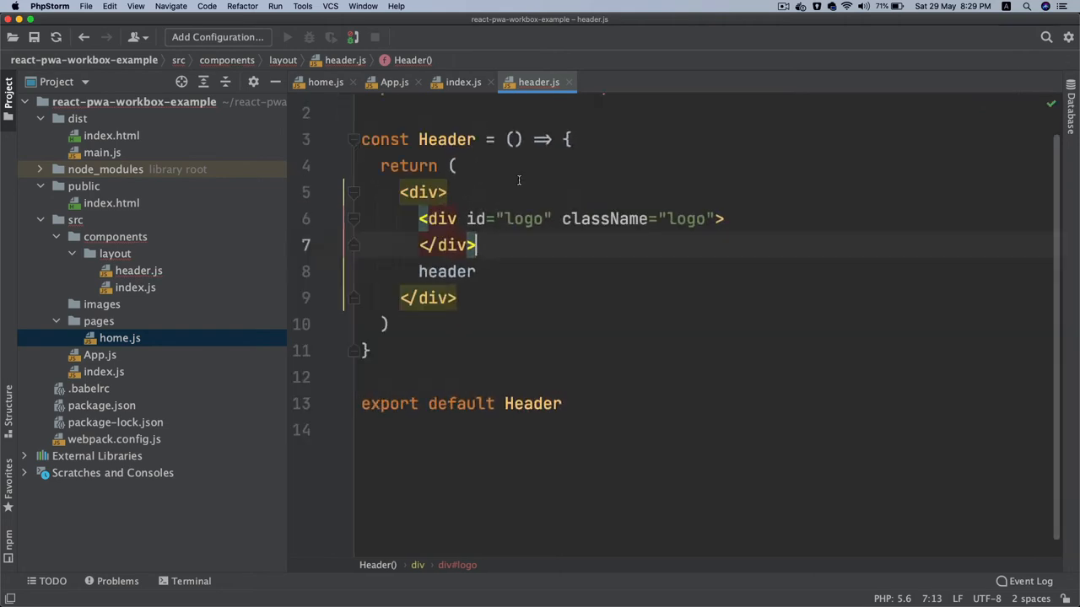
{"action": "mouse_move", "coordinate": [483, 582]}
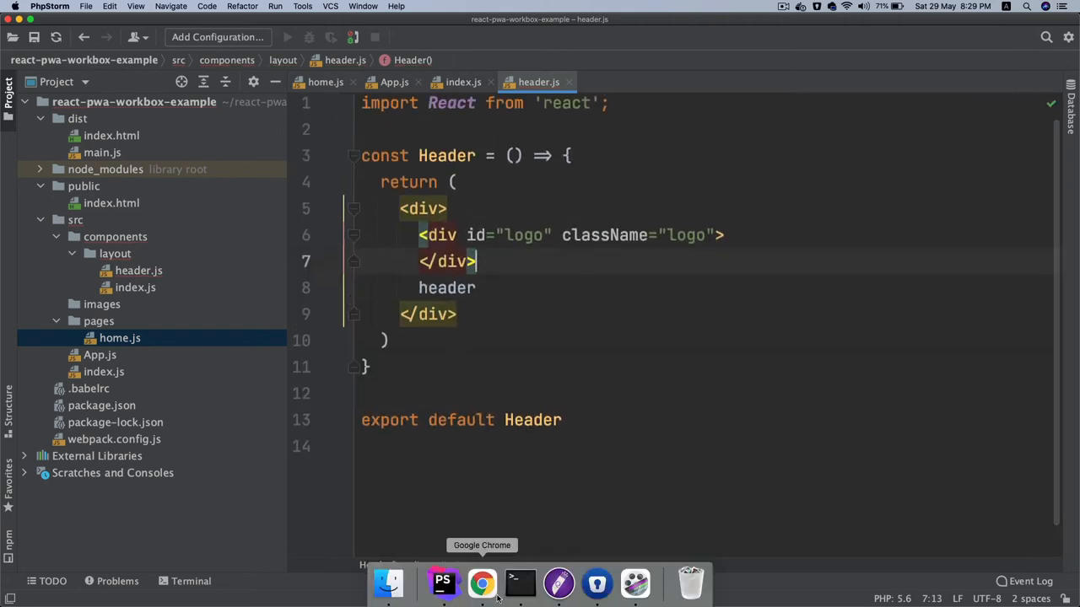
{"action": "left_click", "coordinate": [481, 582]}
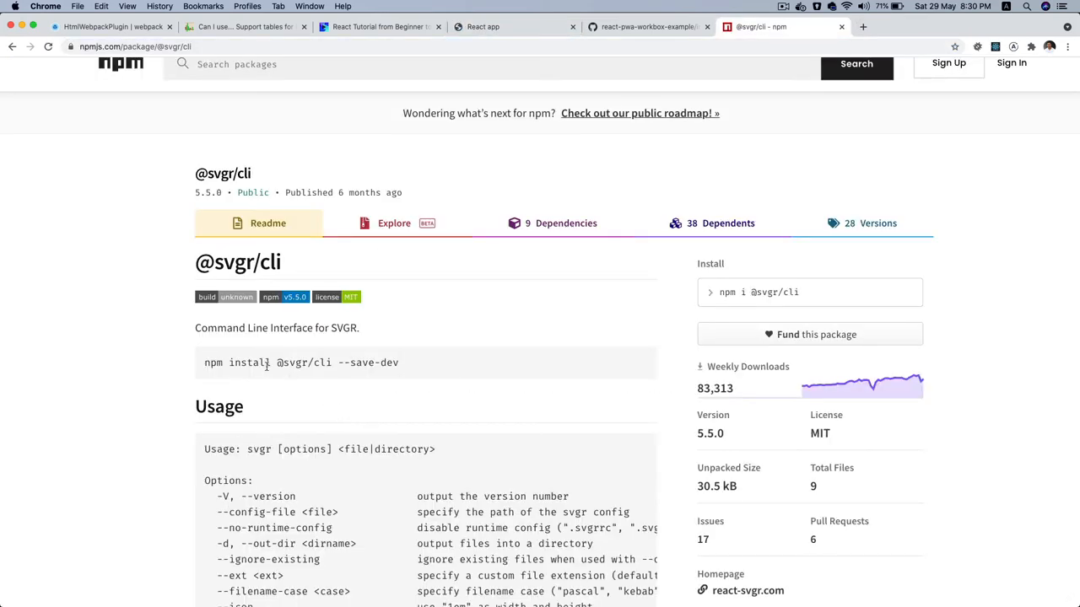
{"action": "triple_click", "coordinate": [300, 363]}
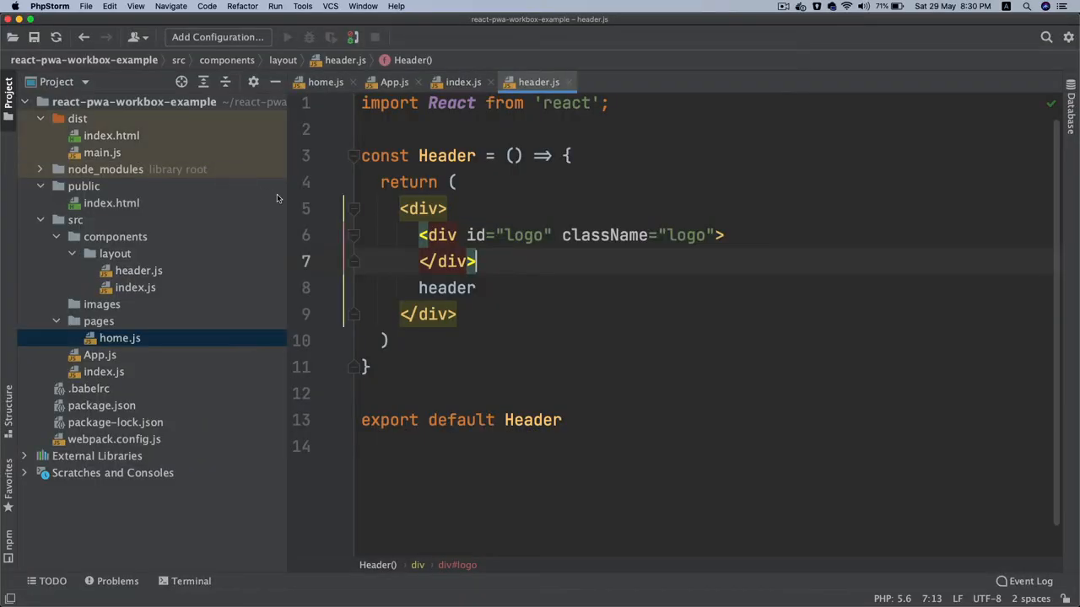
- Create an icons directory under components with an svgs subfolder inside it
{"action": "left_click", "coordinate": [114, 236]}
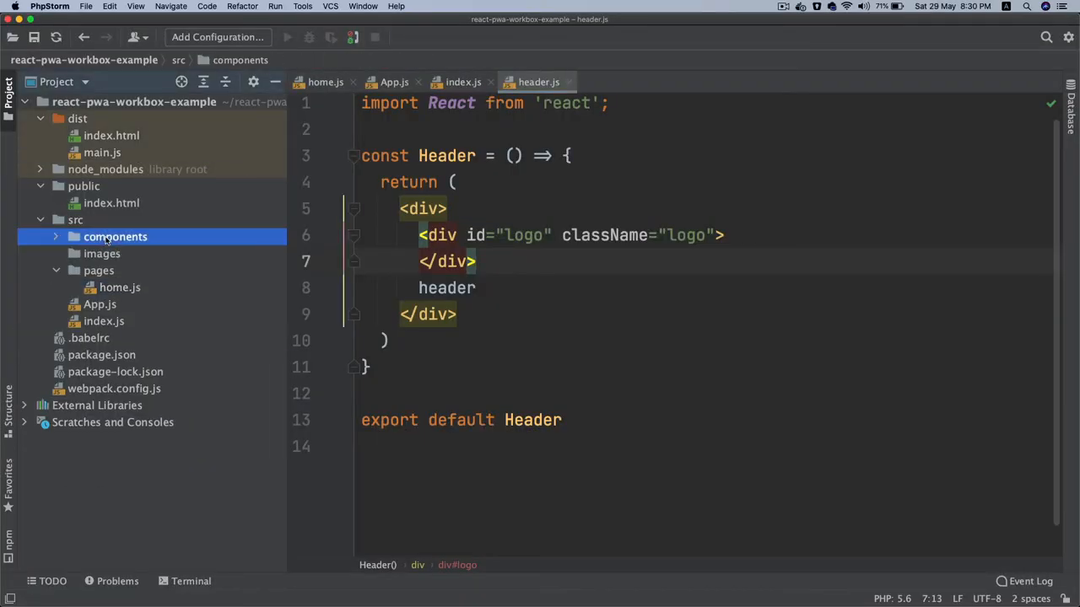
{"action": "type", "text": "icons"}
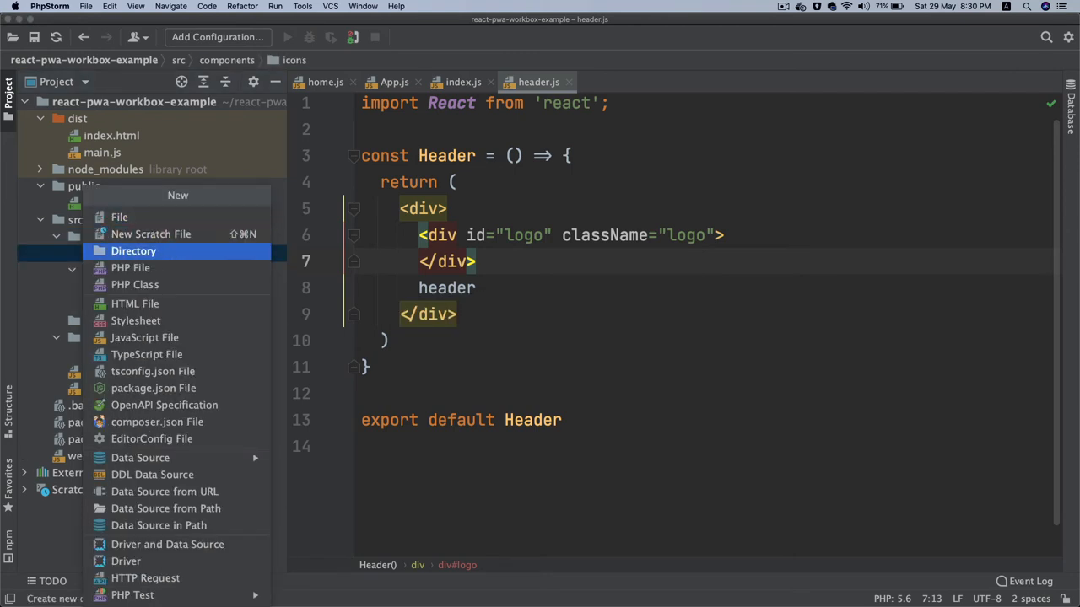
{"action": "left_click", "coordinate": [133, 249]}
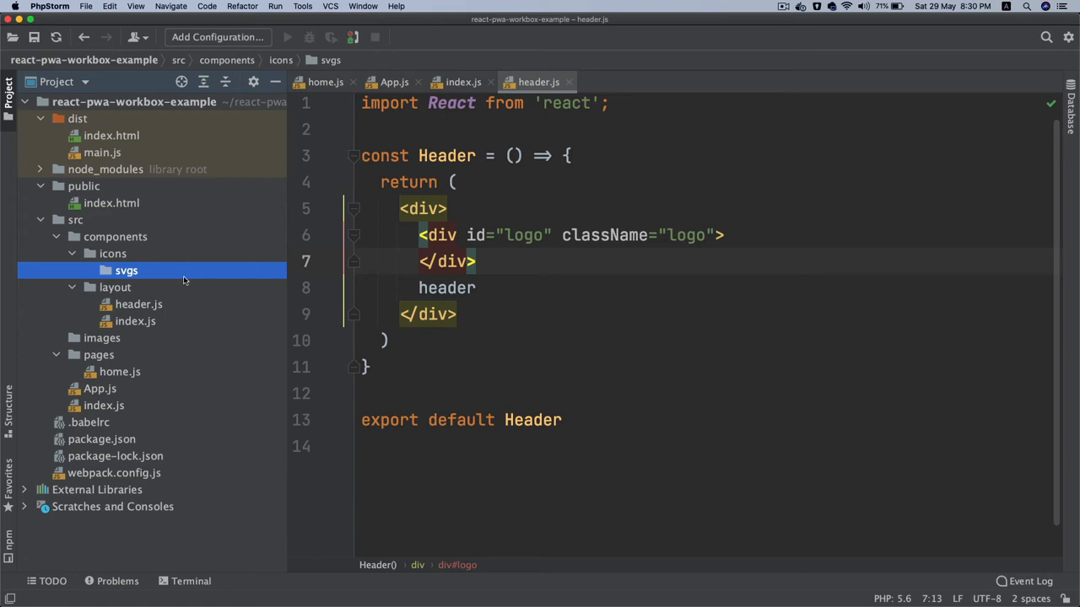
{"action": "mouse_move", "coordinate": [132, 449]}
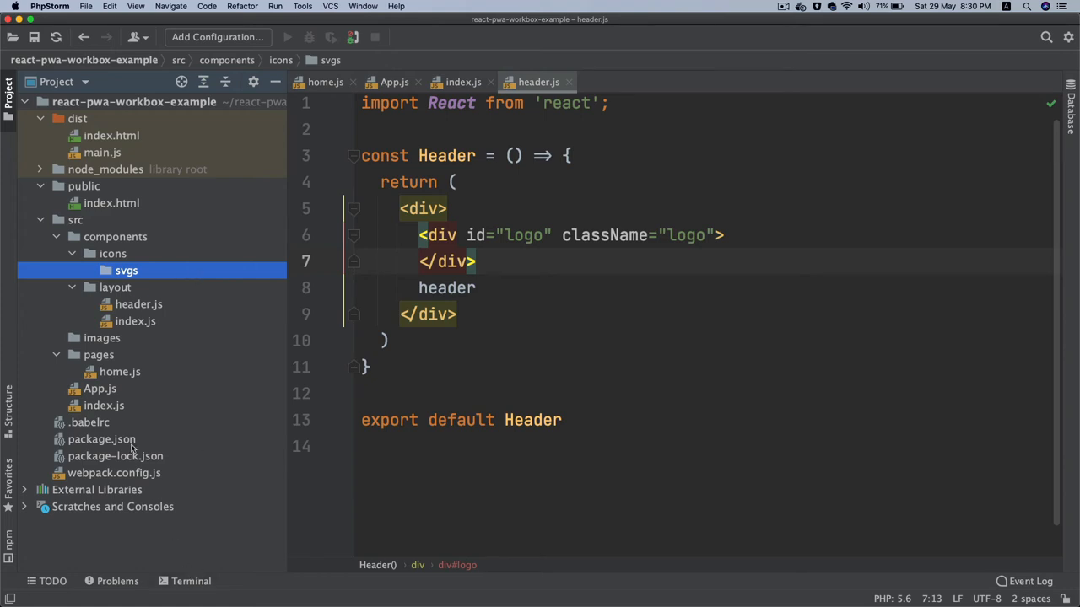
- Review package.json's svg script running svgr from src/components/icons into icons/svgs
{"action": "double_click", "coordinate": [101, 438]}
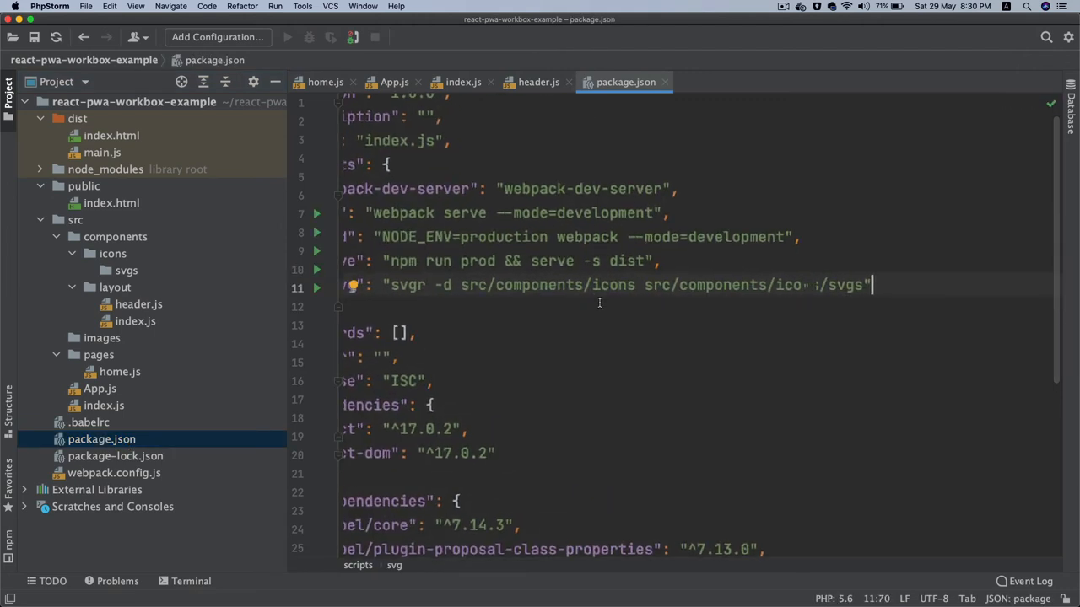
{"action": "scroll", "scroll_direction": "left", "scroll_amount": 3}
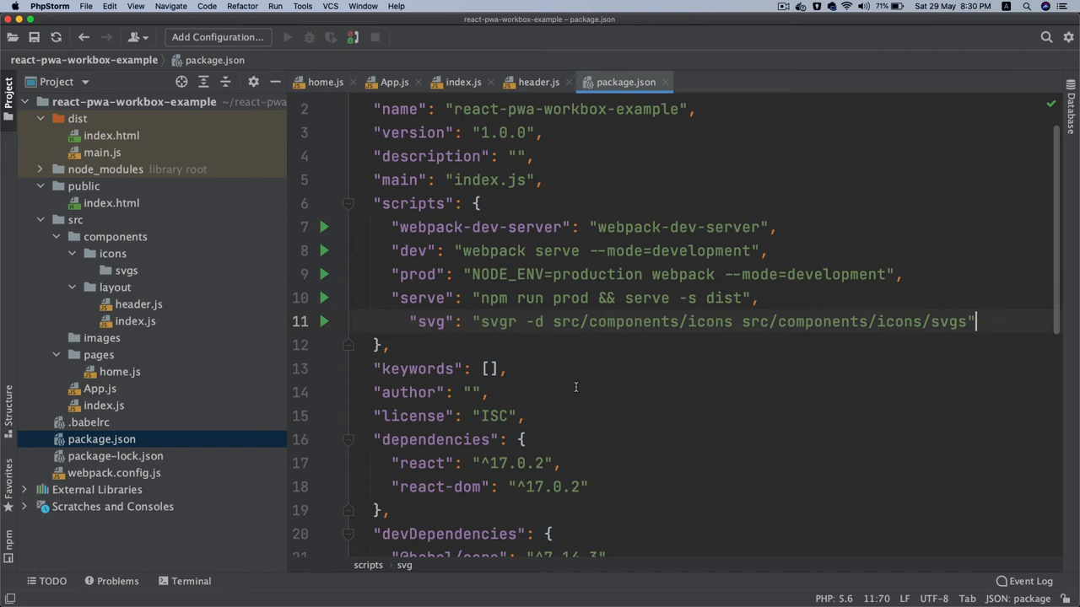
{"action": "left_click", "coordinate": [543, 320]}
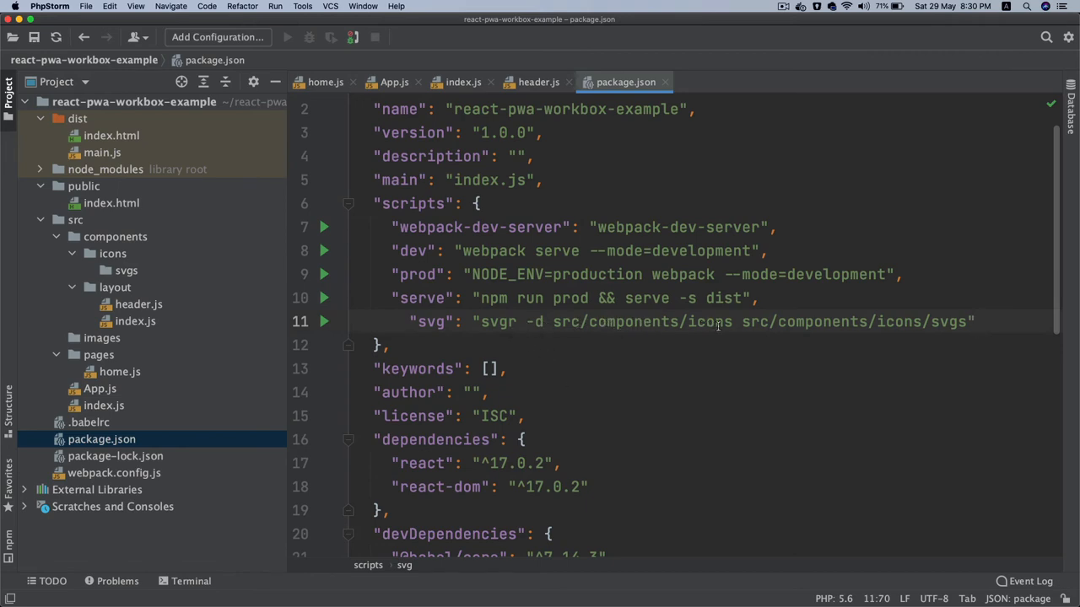
{"action": "double_click", "coordinate": [951, 320]}
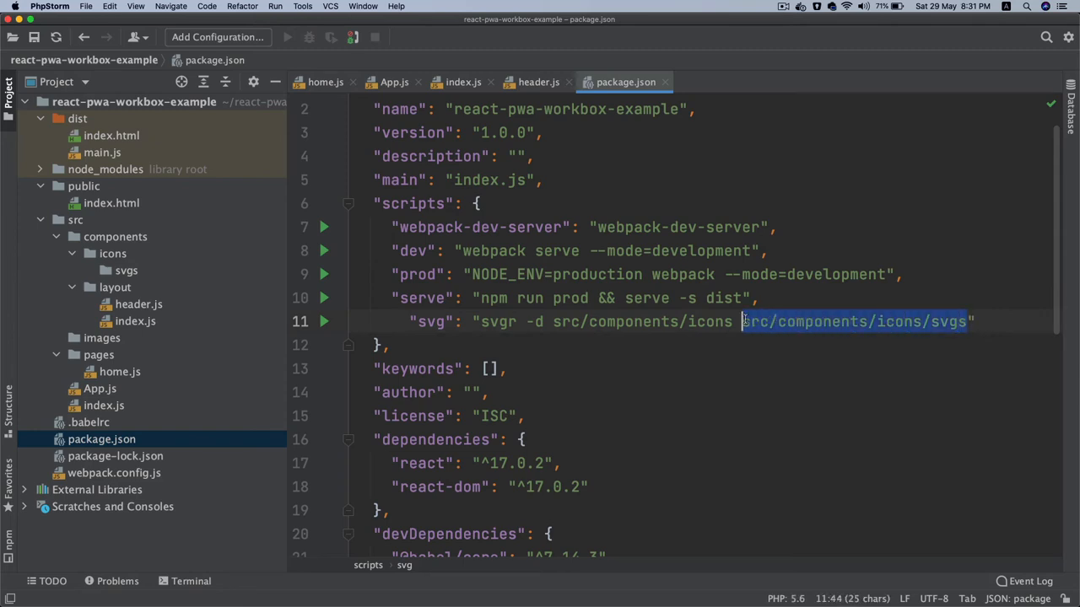
{"action": "left_click", "coordinate": [125, 270]}
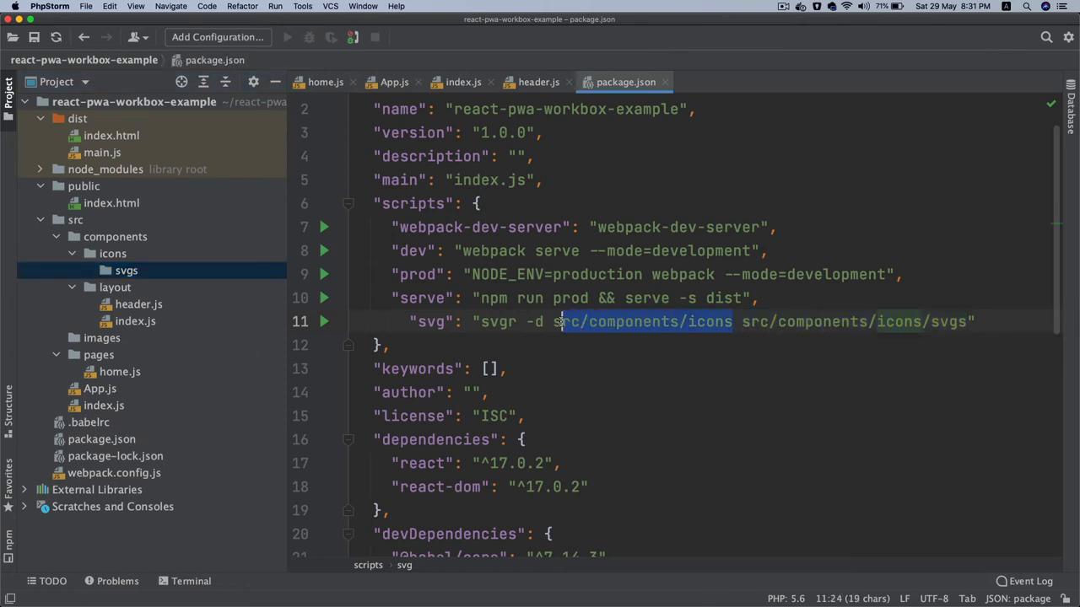
{"action": "left_click", "coordinate": [111, 253]}
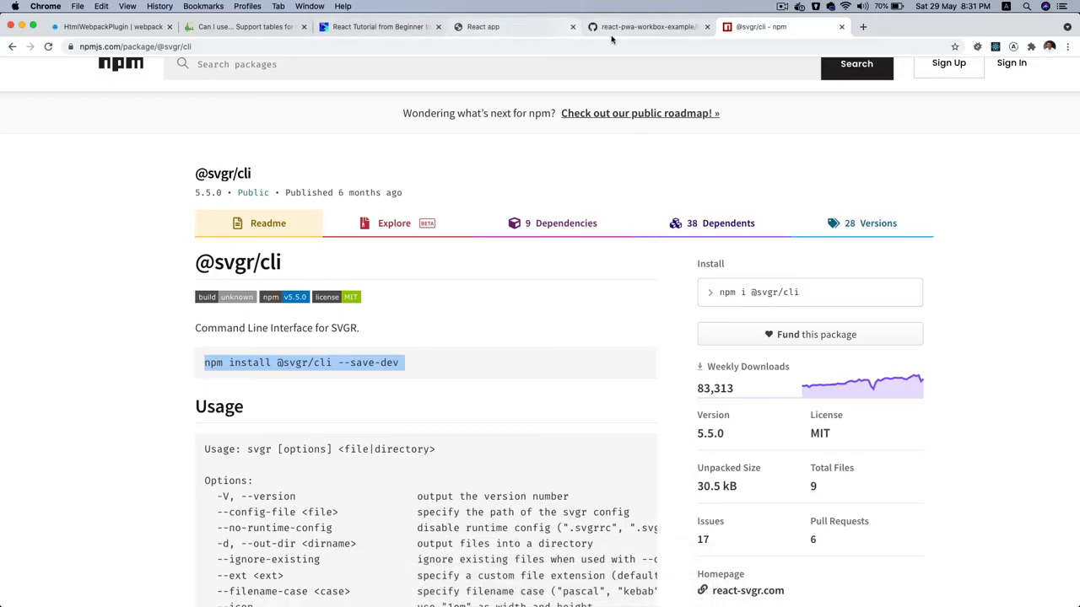
- Navigate the repo to src/components/icons/svgs and view netflix-logo.svg
{"action": "left_click", "coordinate": [644, 27]}
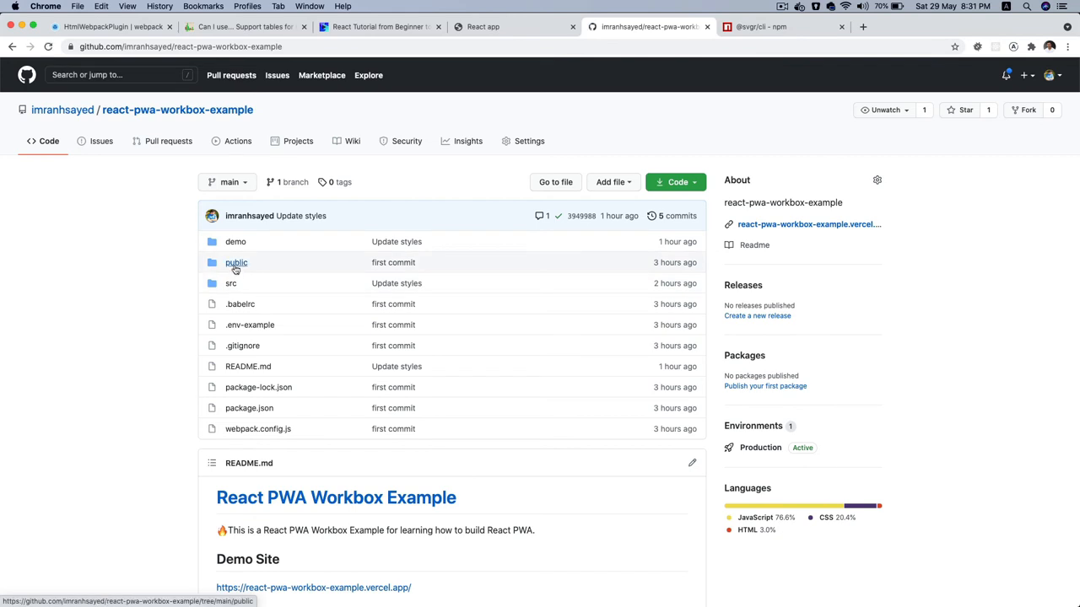
{"action": "left_click", "coordinate": [230, 283]}
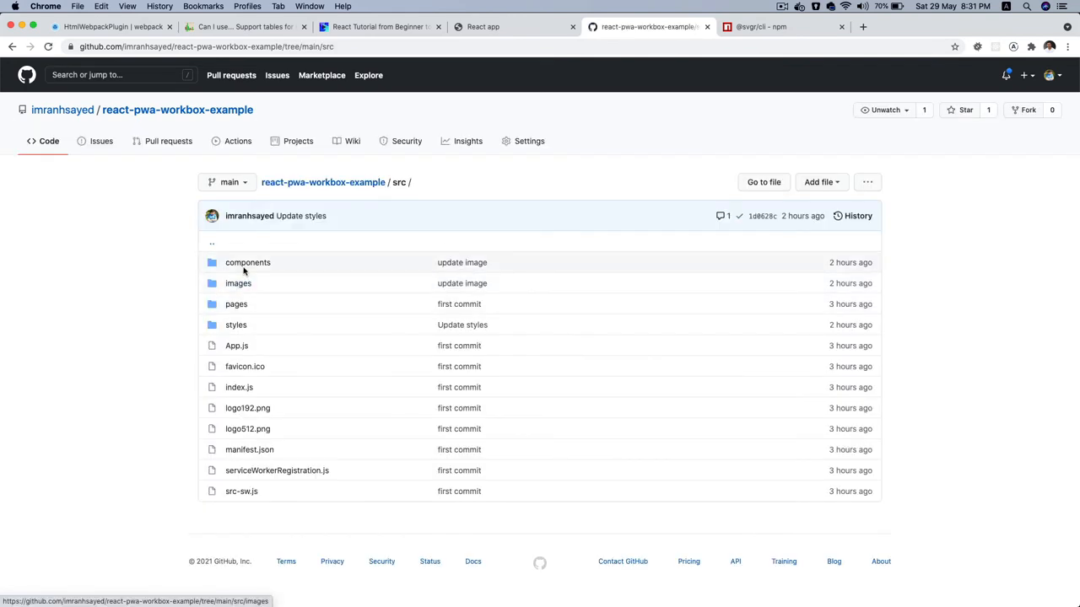
{"action": "left_click", "coordinate": [246, 263]}
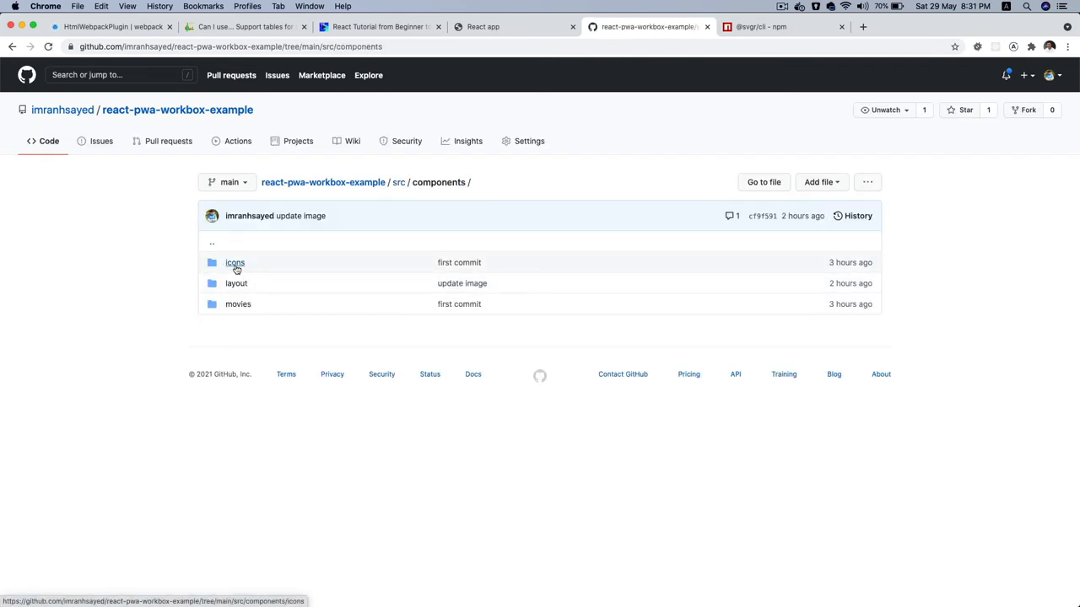
{"action": "left_click", "coordinate": [235, 263]}
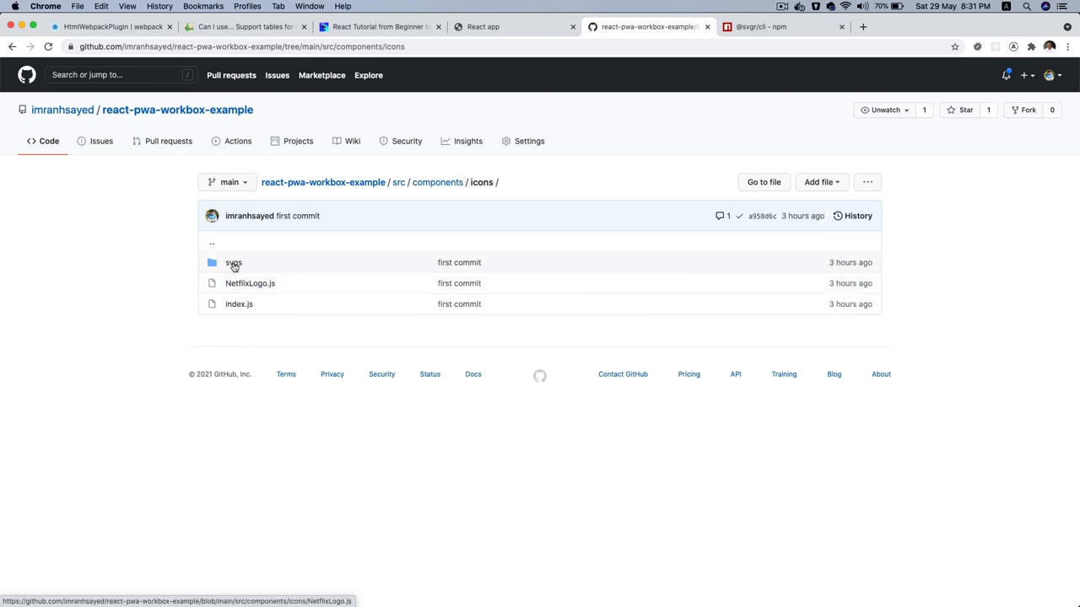
{"action": "left_click", "coordinate": [232, 264]}
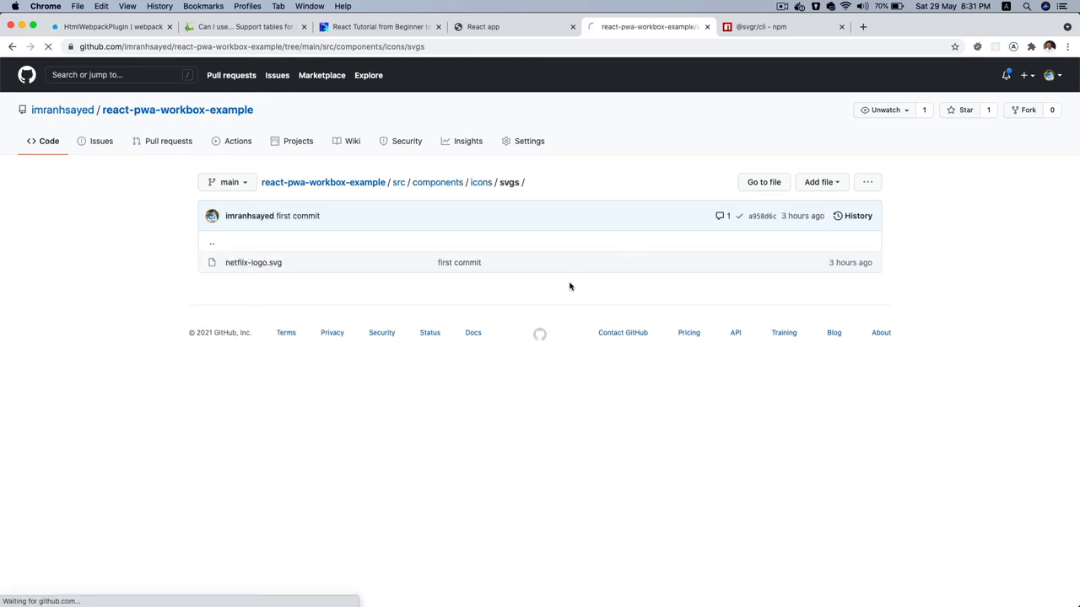
{"action": "left_click", "coordinate": [253, 263]}
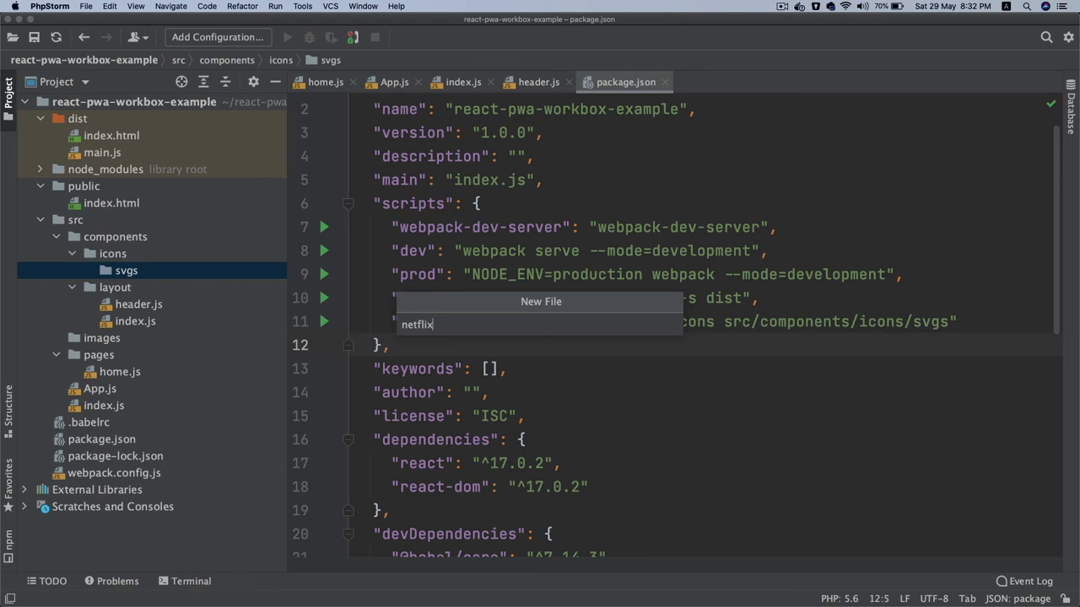
- Name the new file netflix-logo.svg and fill it with the Netflix logo SVG markup
{"action": "type", "text": "-logo."}
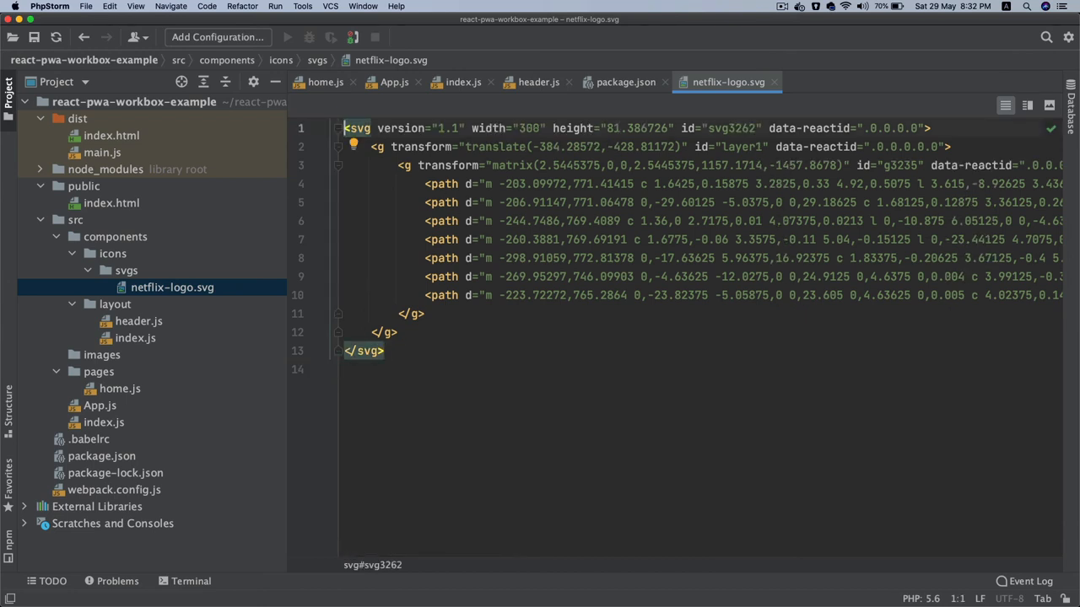
{"action": "left_click", "coordinate": [626, 81]}
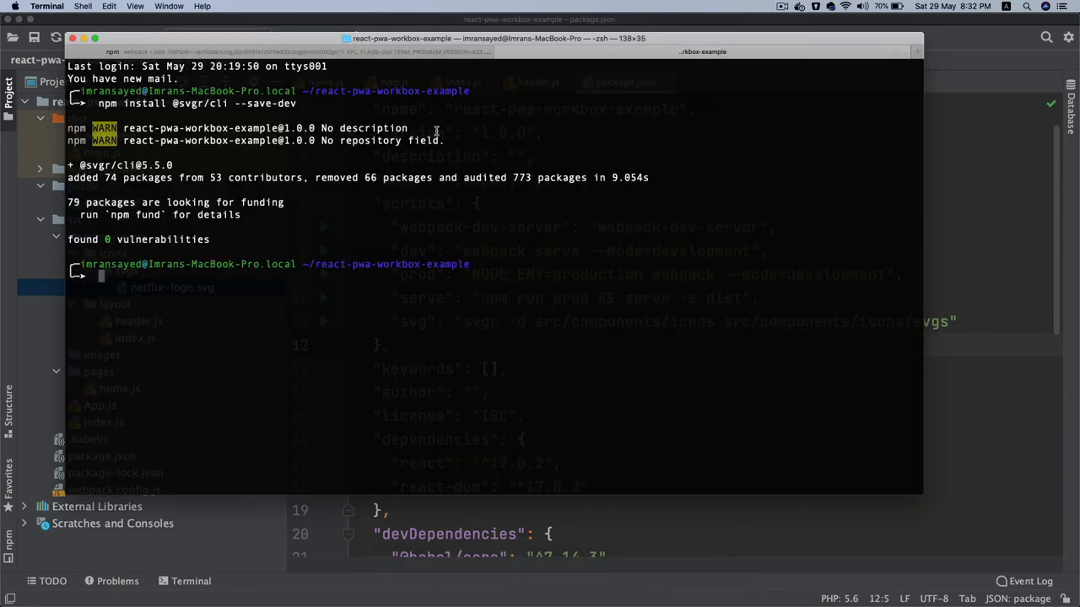
{"action": "mouse_move", "coordinate": [409, 277]}
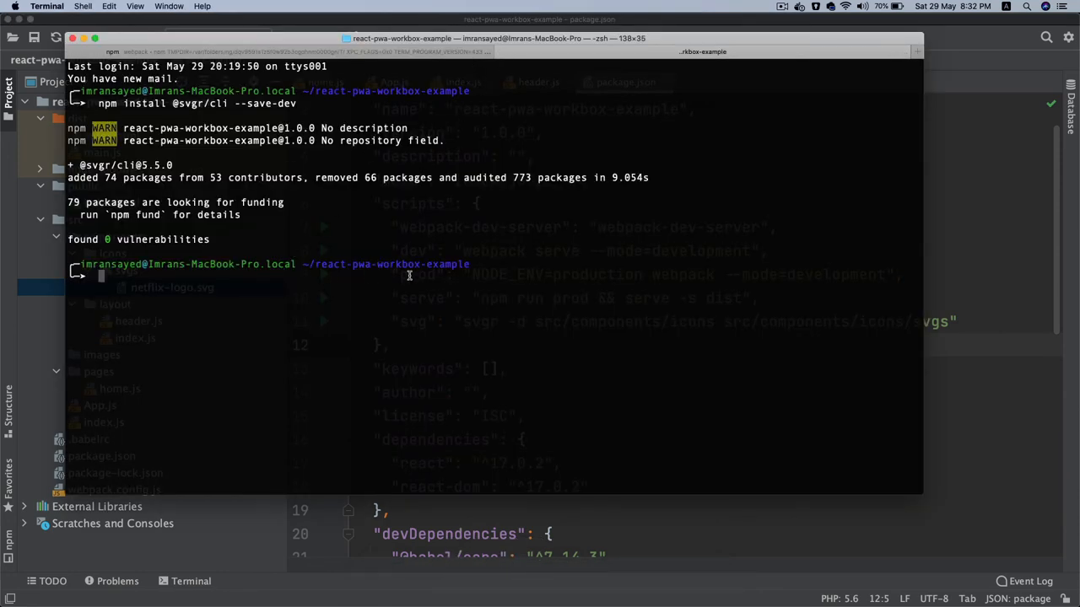
- Run npm run svg to generate NetflixLogo.js and index.js in the icons folder
{"action": "type", "text": "npm run sv"}
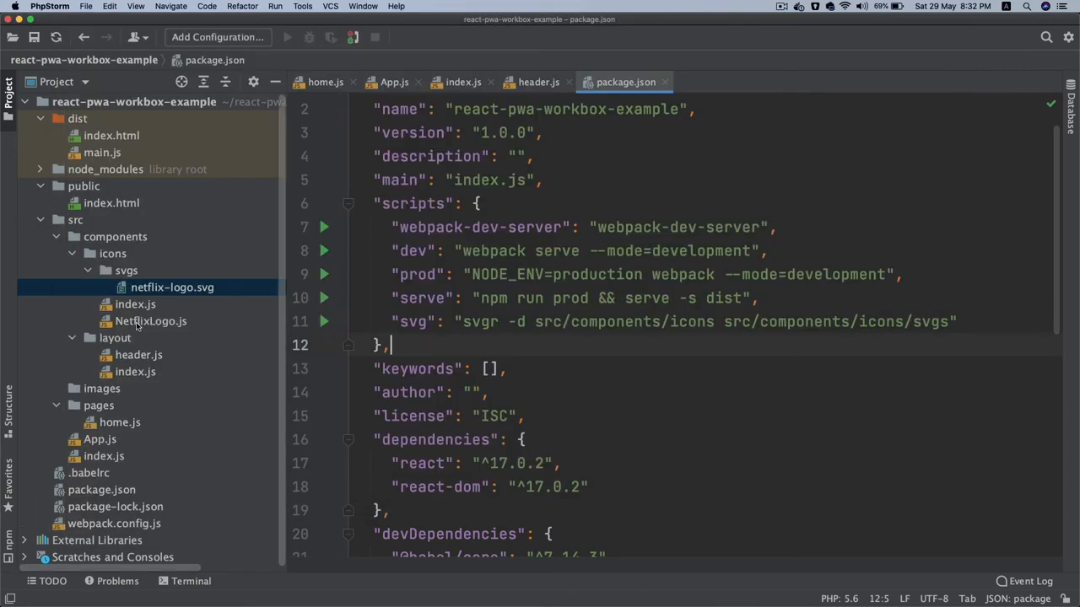
- Inspect the generated NetflixLogo.js component and the icons index.js file
{"action": "double_click", "coordinate": [150, 321]}
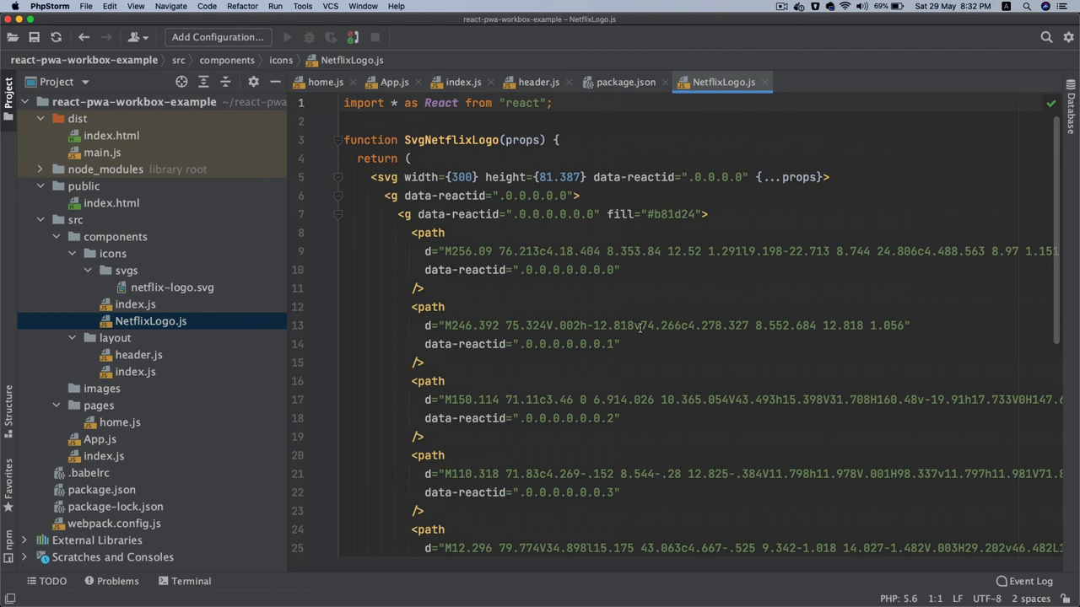
{"action": "left_click", "coordinate": [624, 81]}
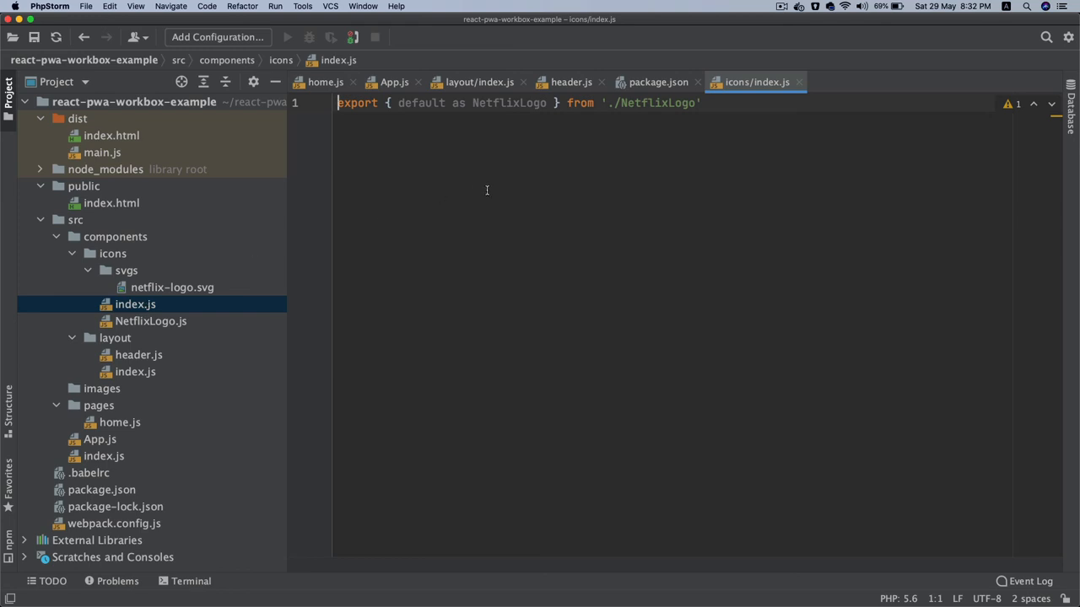
{"action": "left_click", "coordinate": [150, 321]}
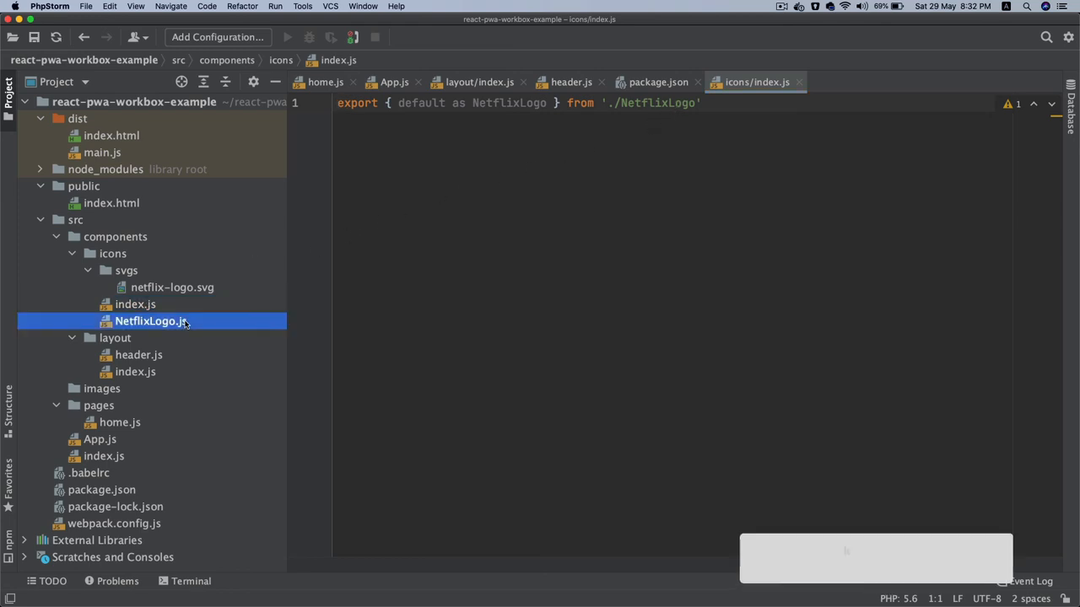
{"action": "left_click", "coordinate": [658, 81]}
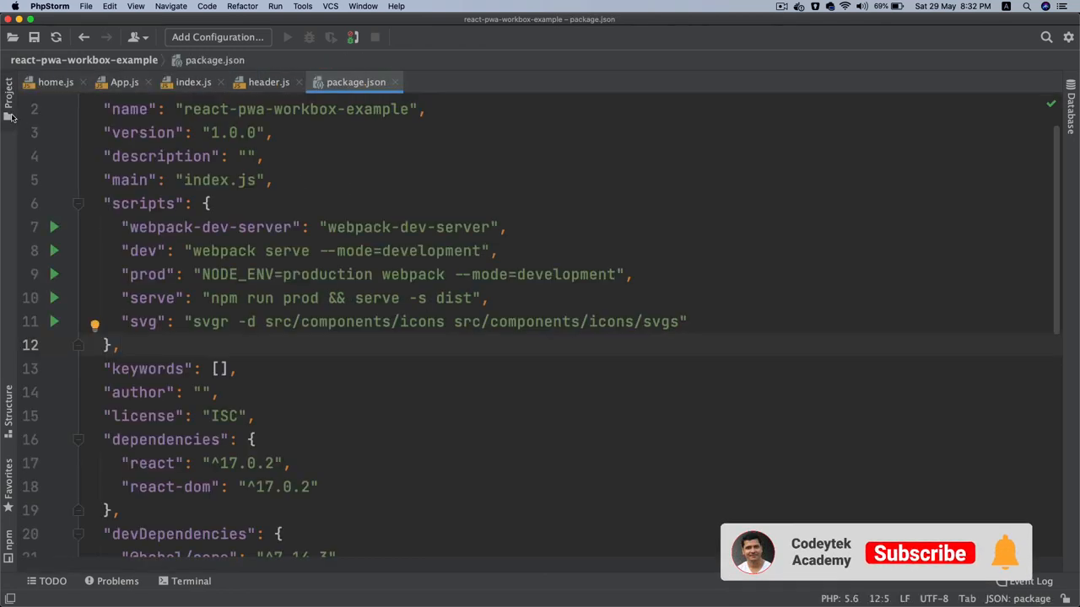
- Render <NetflixLogo/> in header.js's logo div, auto-importing it from '../icons/NetflixLogo'
{"action": "left_click", "coordinate": [540, 81]}
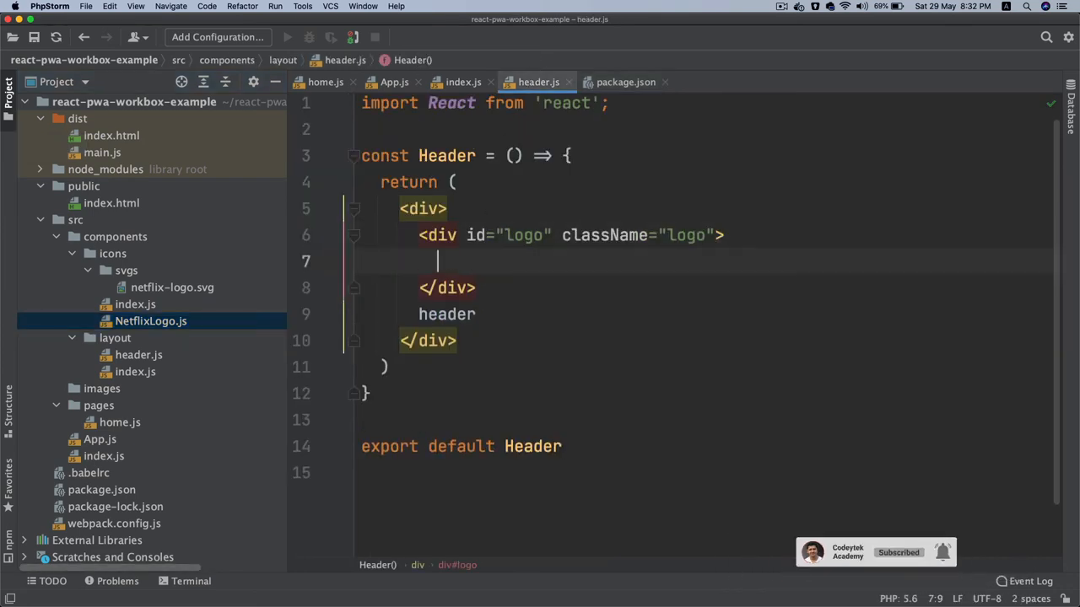
{"action": "type", "text": "<NetflixLogo/>"}
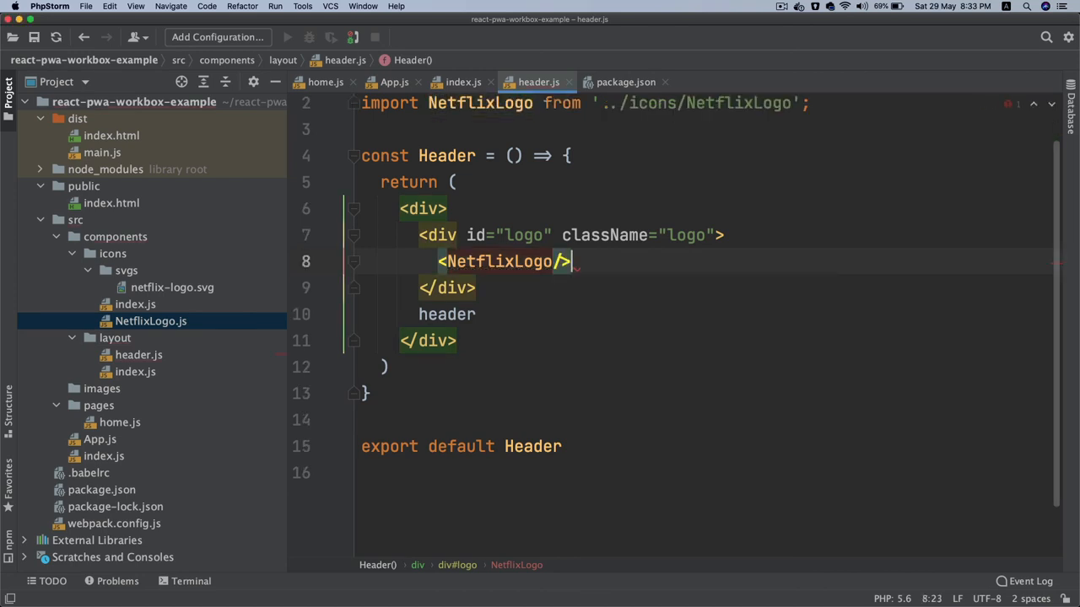
{"action": "left_click", "coordinate": [483, 584]}
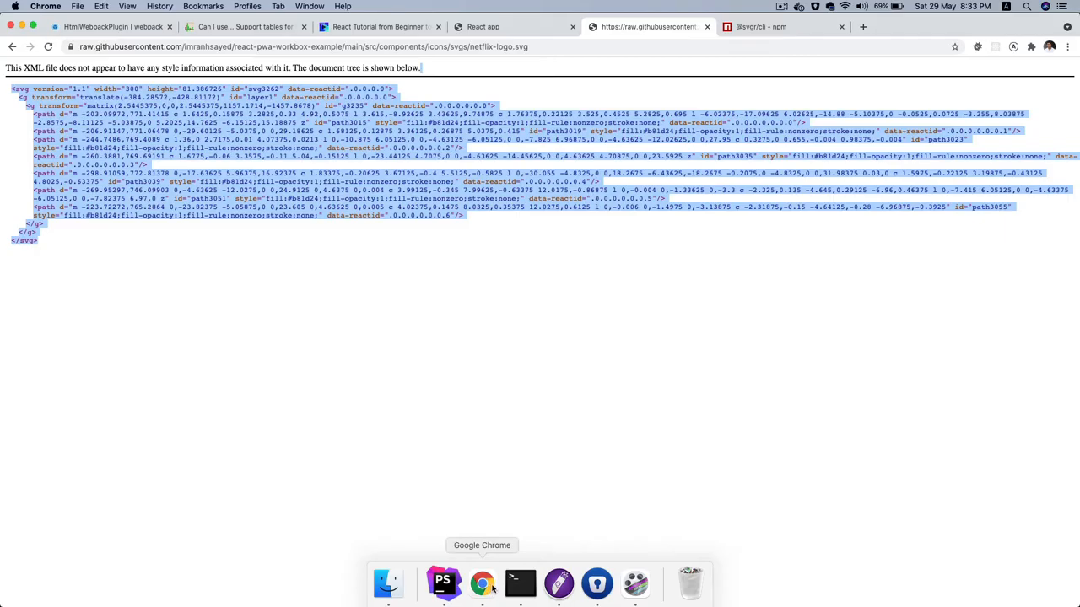
- View the localhost:8080 app showing the red Netflix logo in the header, then return to the editor
{"action": "left_click", "coordinate": [482, 27]}
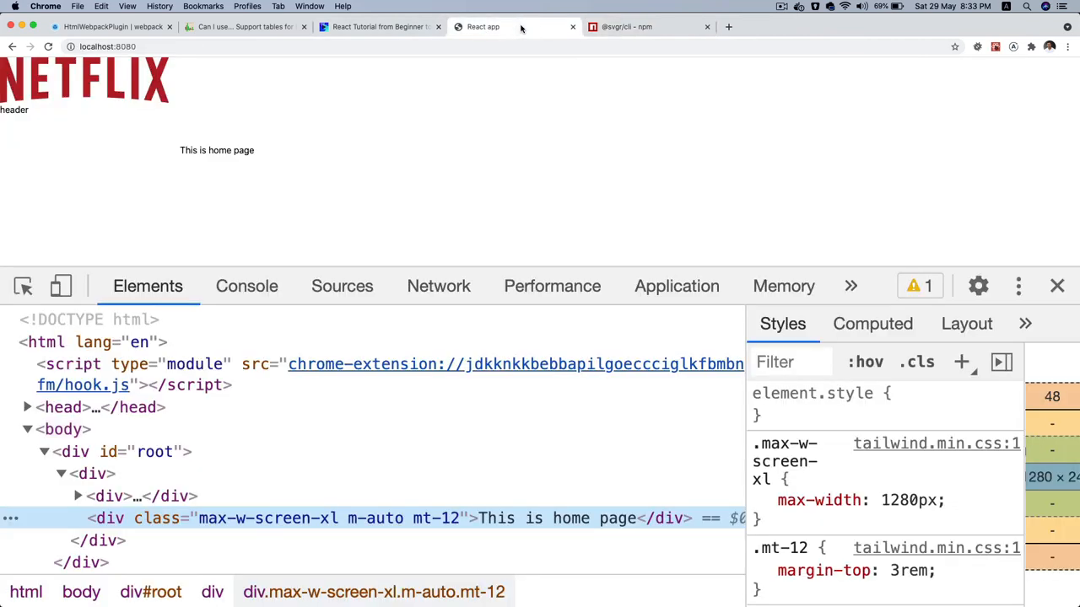
{"action": "mouse_move", "coordinate": [186, 80]}
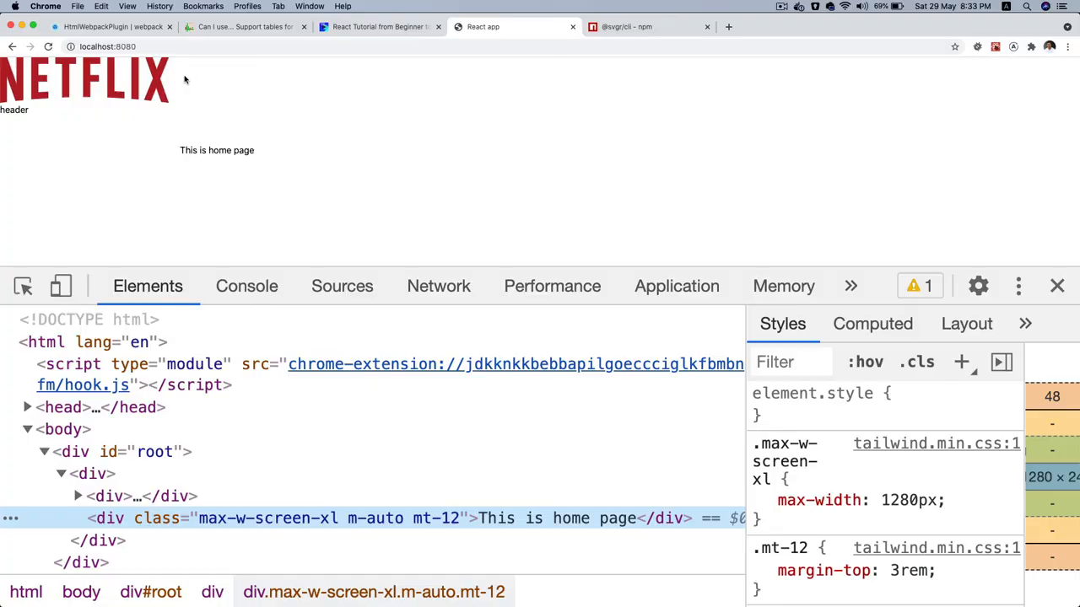
{"action": "key", "text": "cmd+tab"}
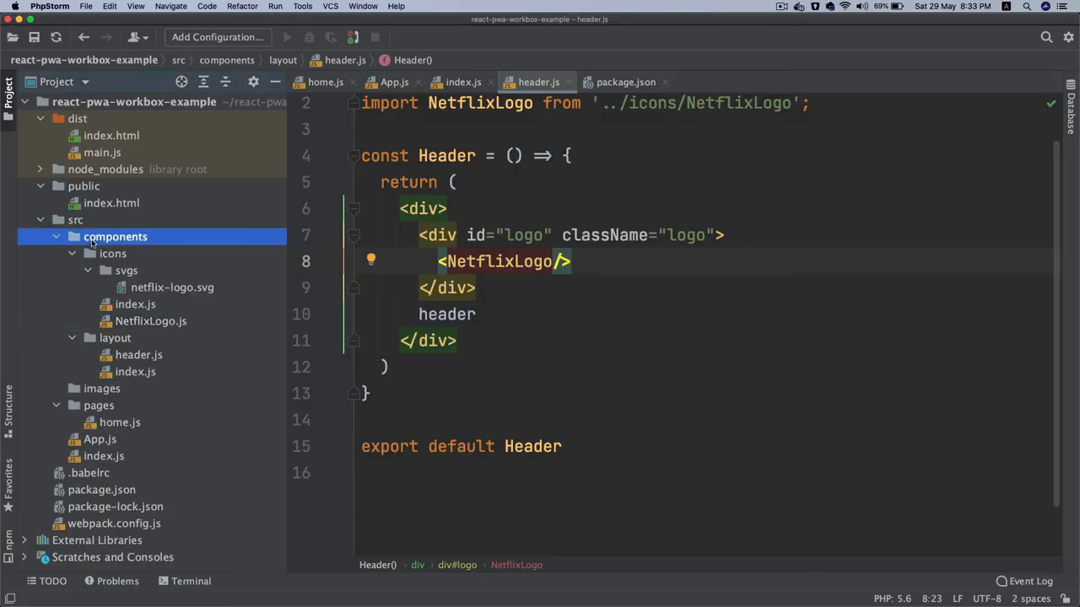
- Leave header.js and return to the raw netflix-logo.svg markup in Chrome
{"action": "right_click", "coordinate": [115, 236]}
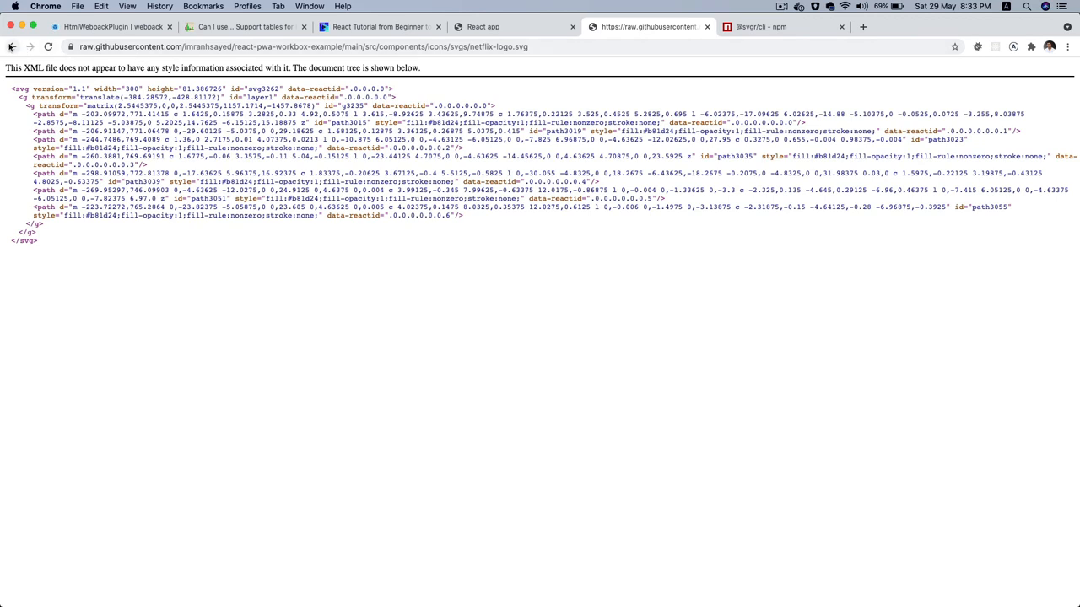
- Browse the repo to src/styles and view style.css for its stylesheet contents
{"action": "left_click", "coordinate": [12, 47]}
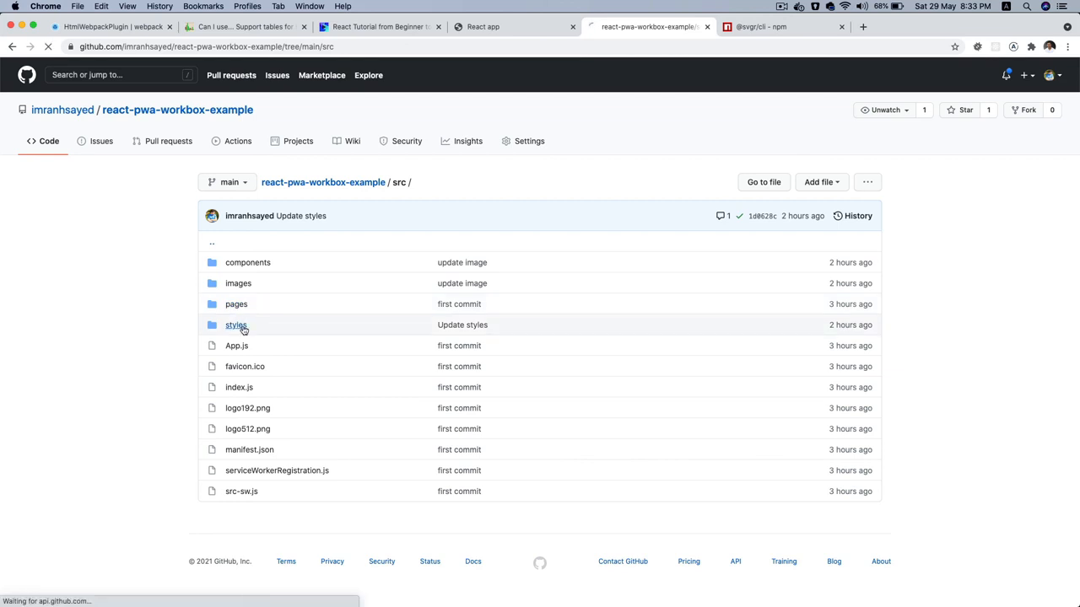
{"action": "left_click", "coordinate": [237, 324]}
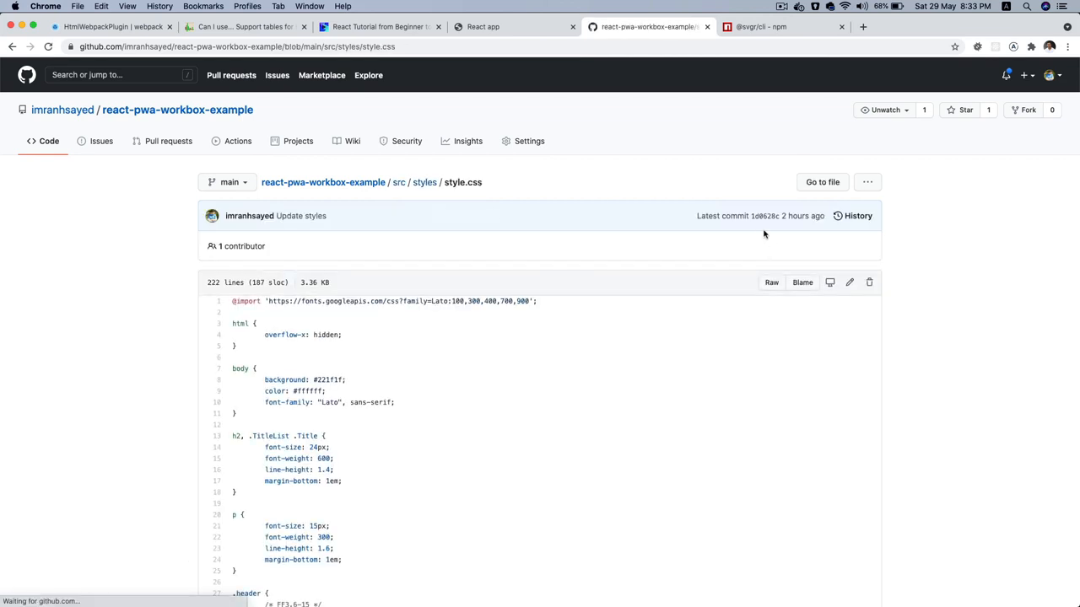
{"action": "left_click", "coordinate": [769, 281]}
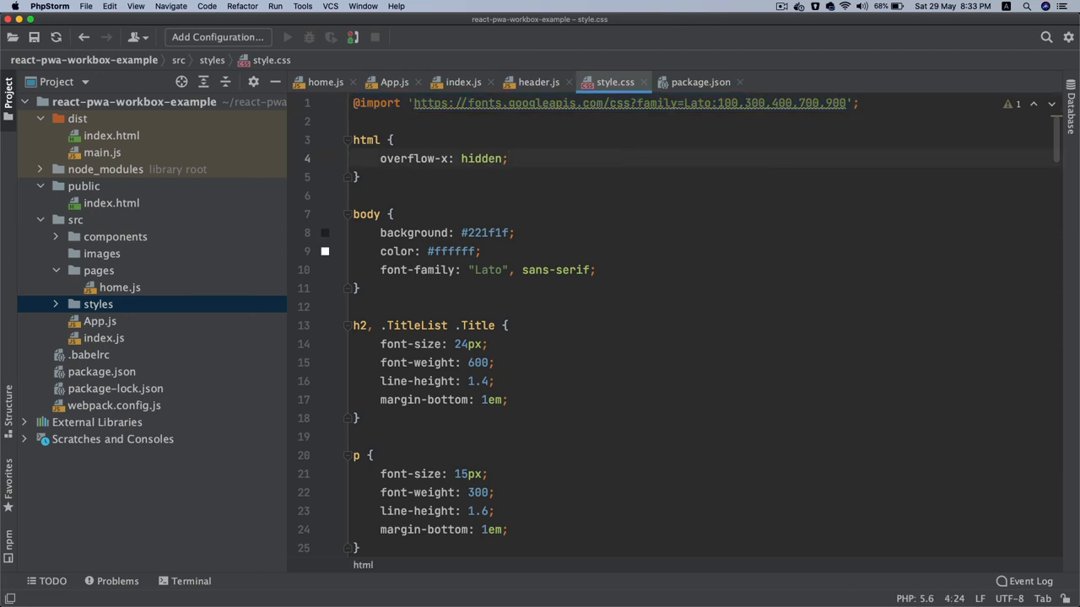
- Add import './styles/style.css' to App.js and check the running app's dark background
{"action": "left_click", "coordinate": [539, 81]}
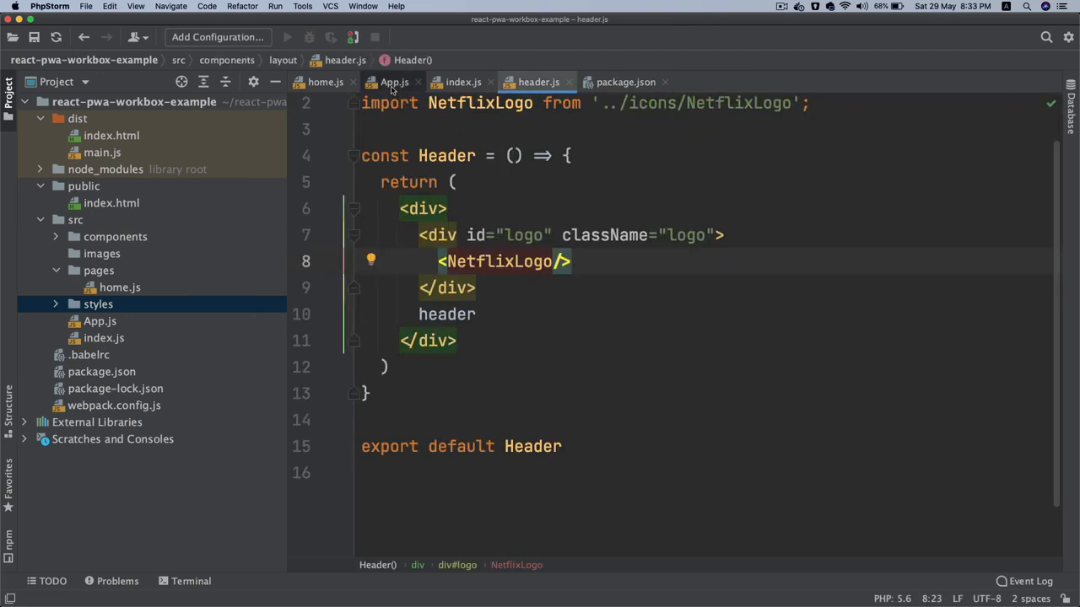
{"action": "left_click", "coordinate": [395, 81]}
{"action": "type", "text": "import"}
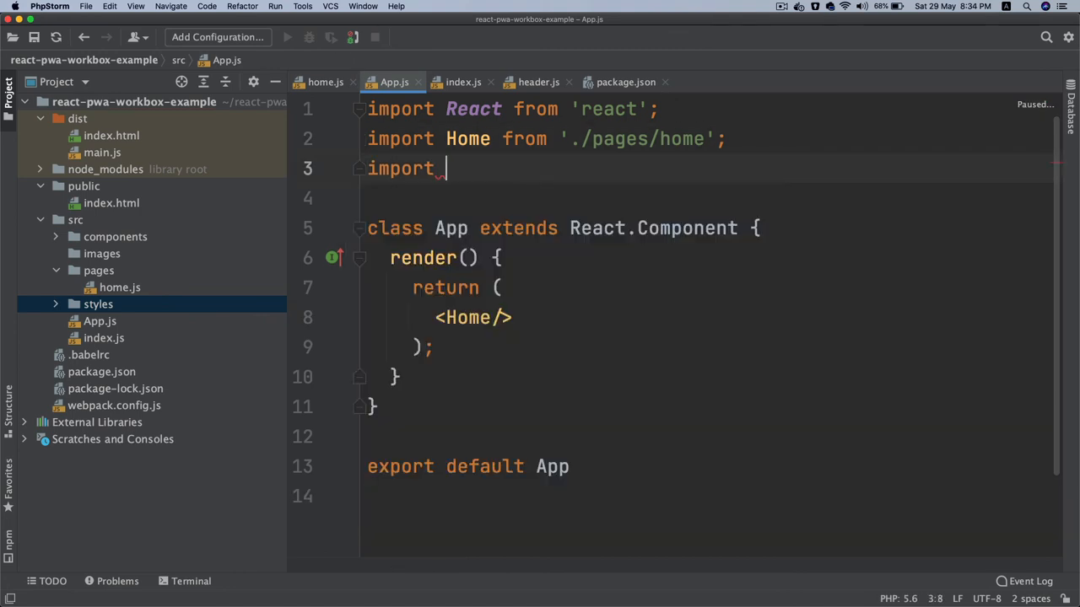
{"action": "type", "text": "'./"}
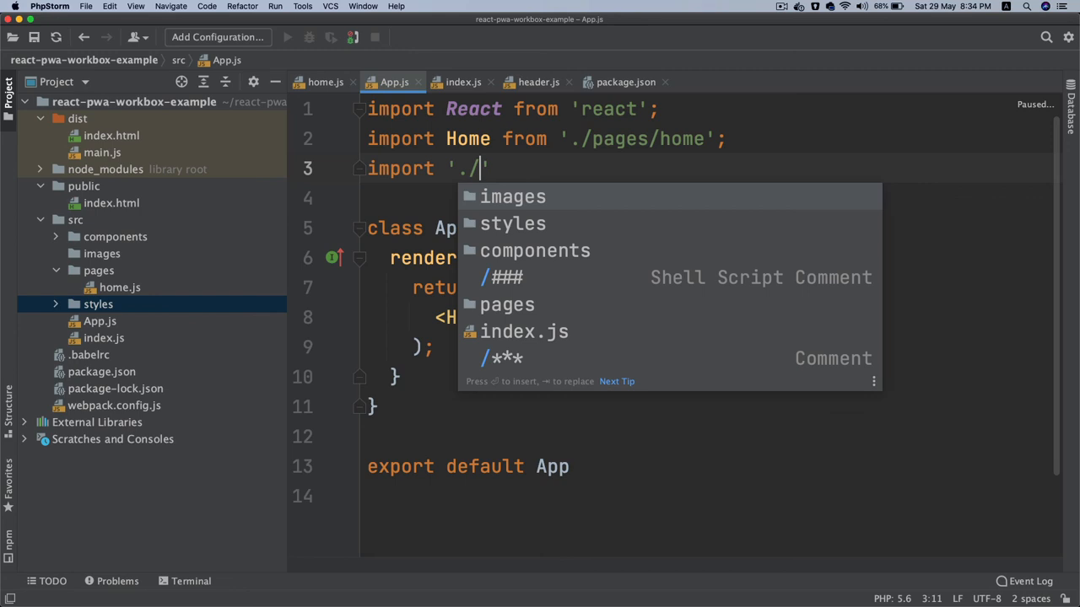
{"action": "type", "text": "styles/style.css"}
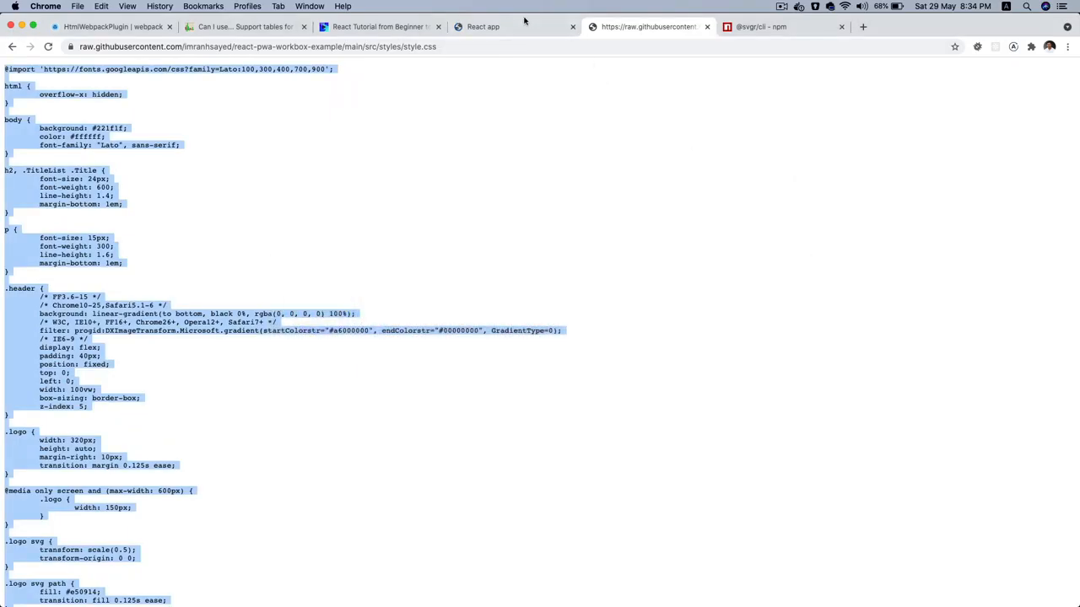
{"action": "left_click", "coordinate": [482, 27]}
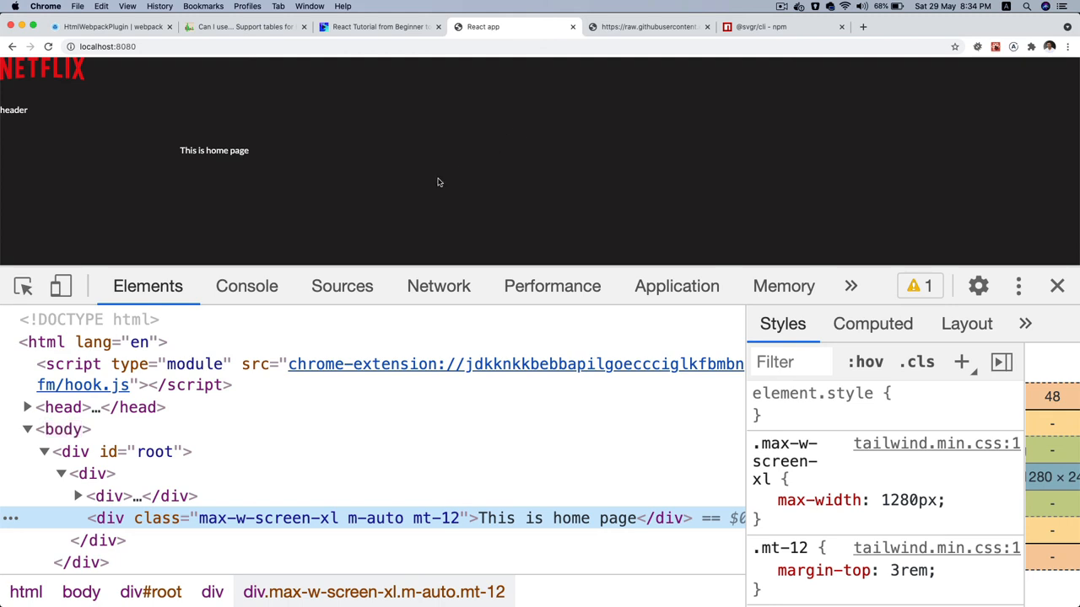